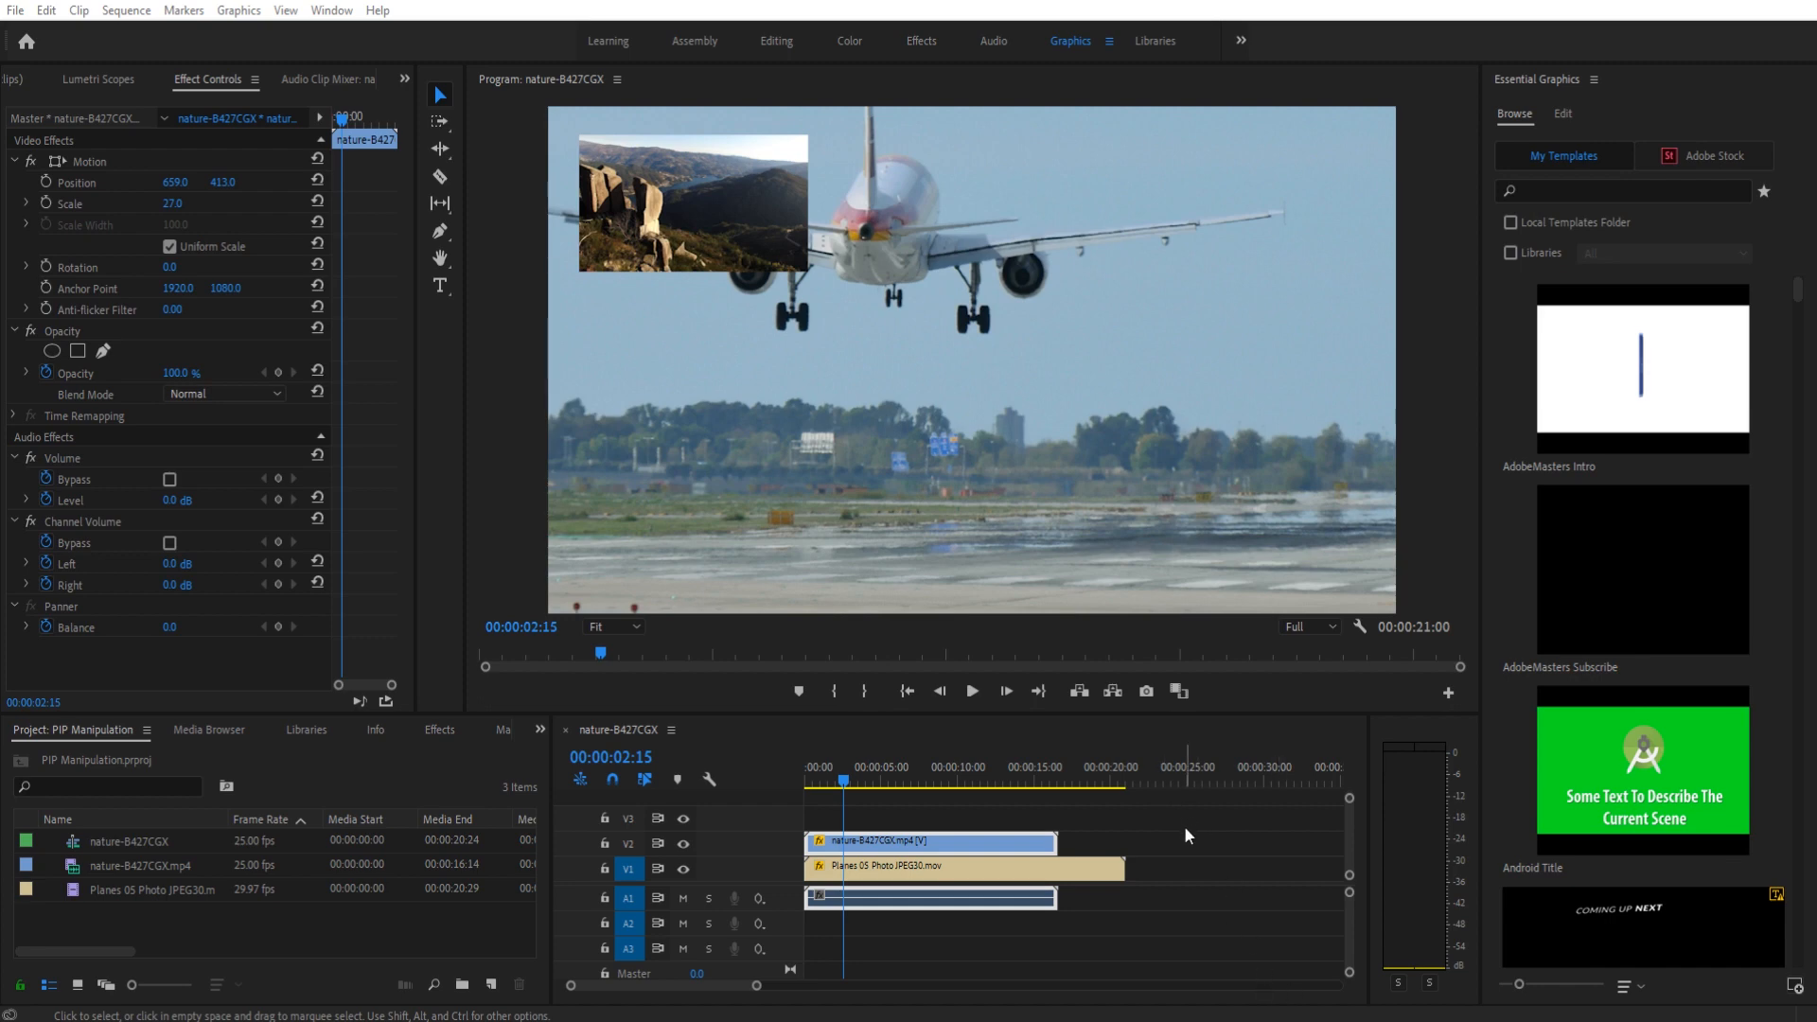
{"action": "mouse_move", "coordinate": [1124, 725]}
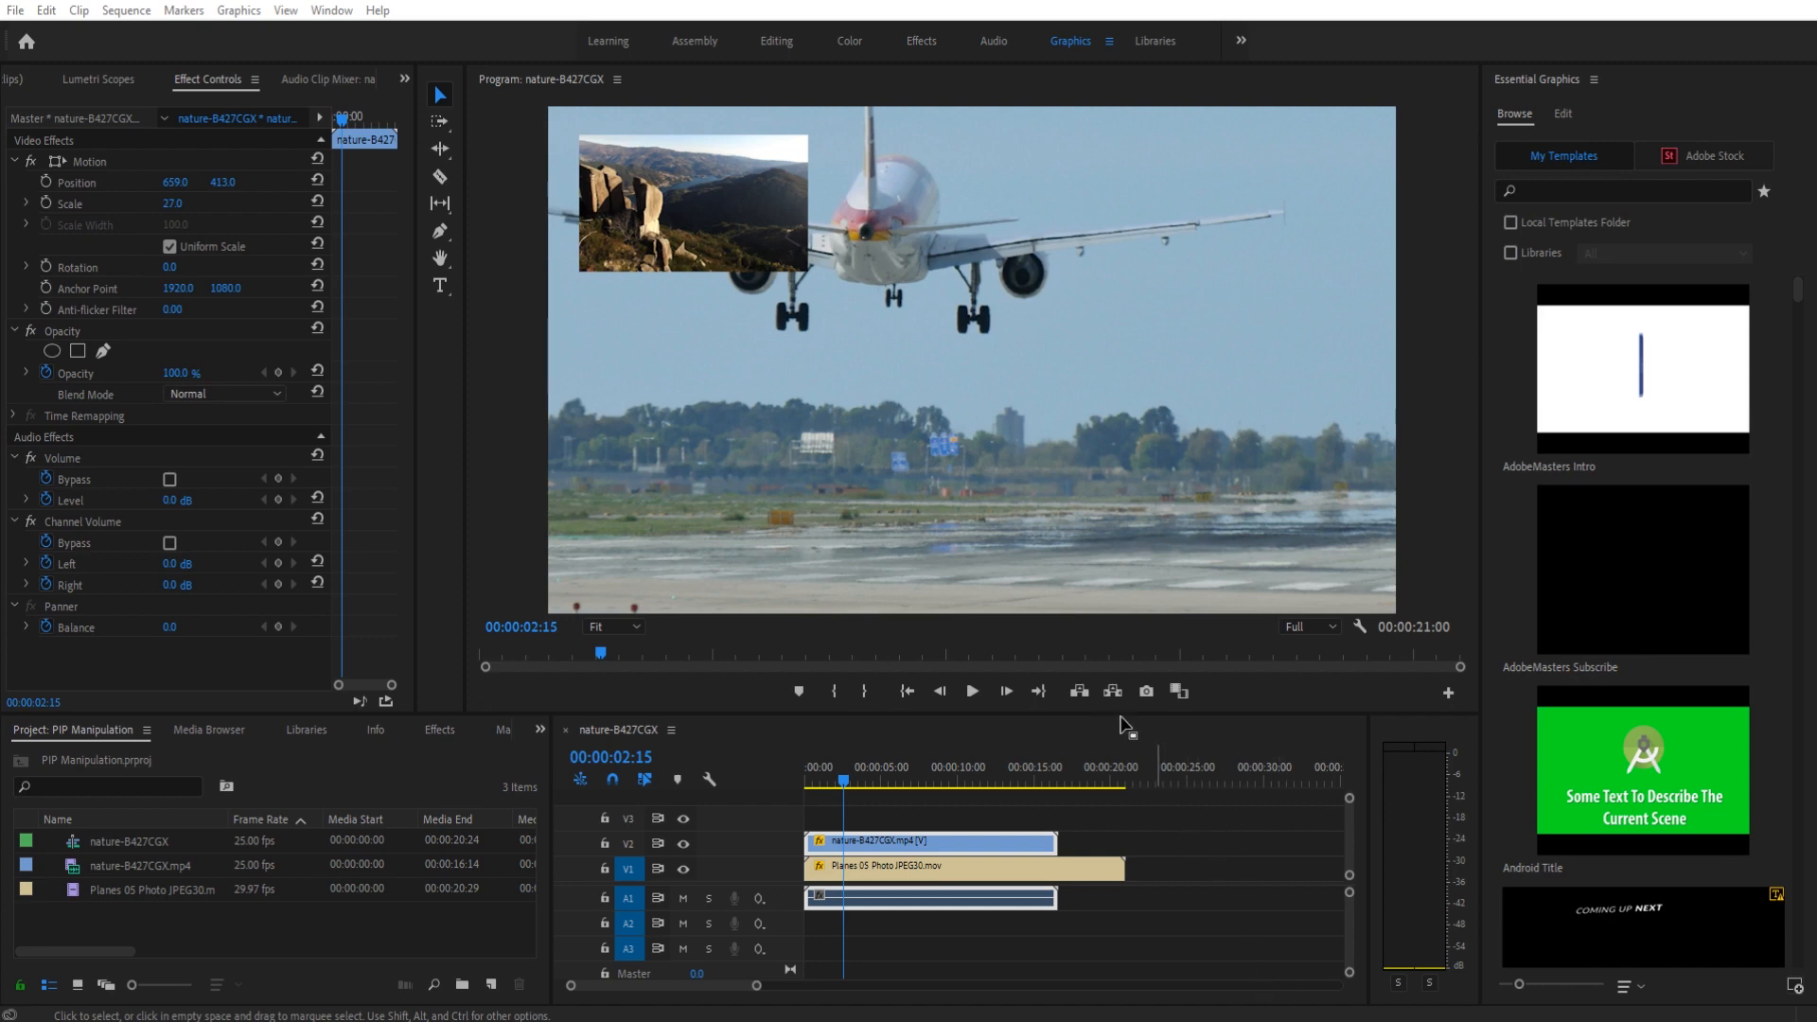
{"action": "mouse_move", "coordinate": [585, 272]}
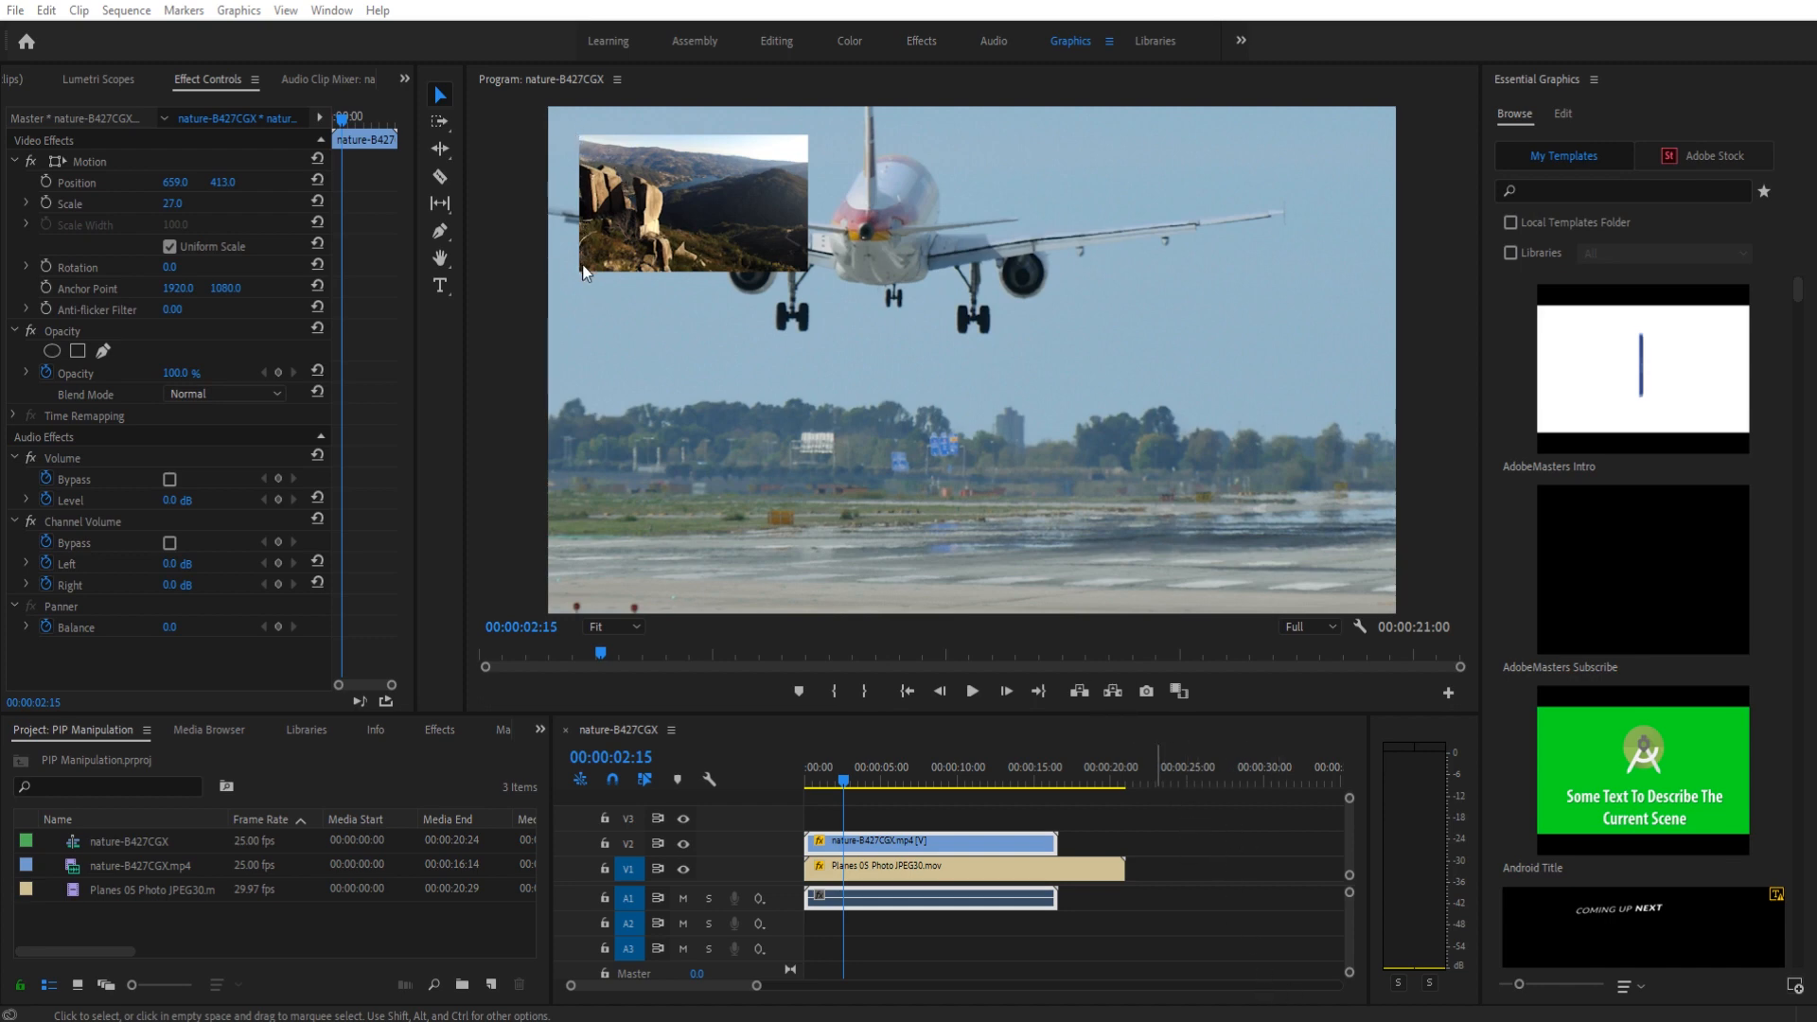
{"action": "mouse_move", "coordinate": [701, 203]}
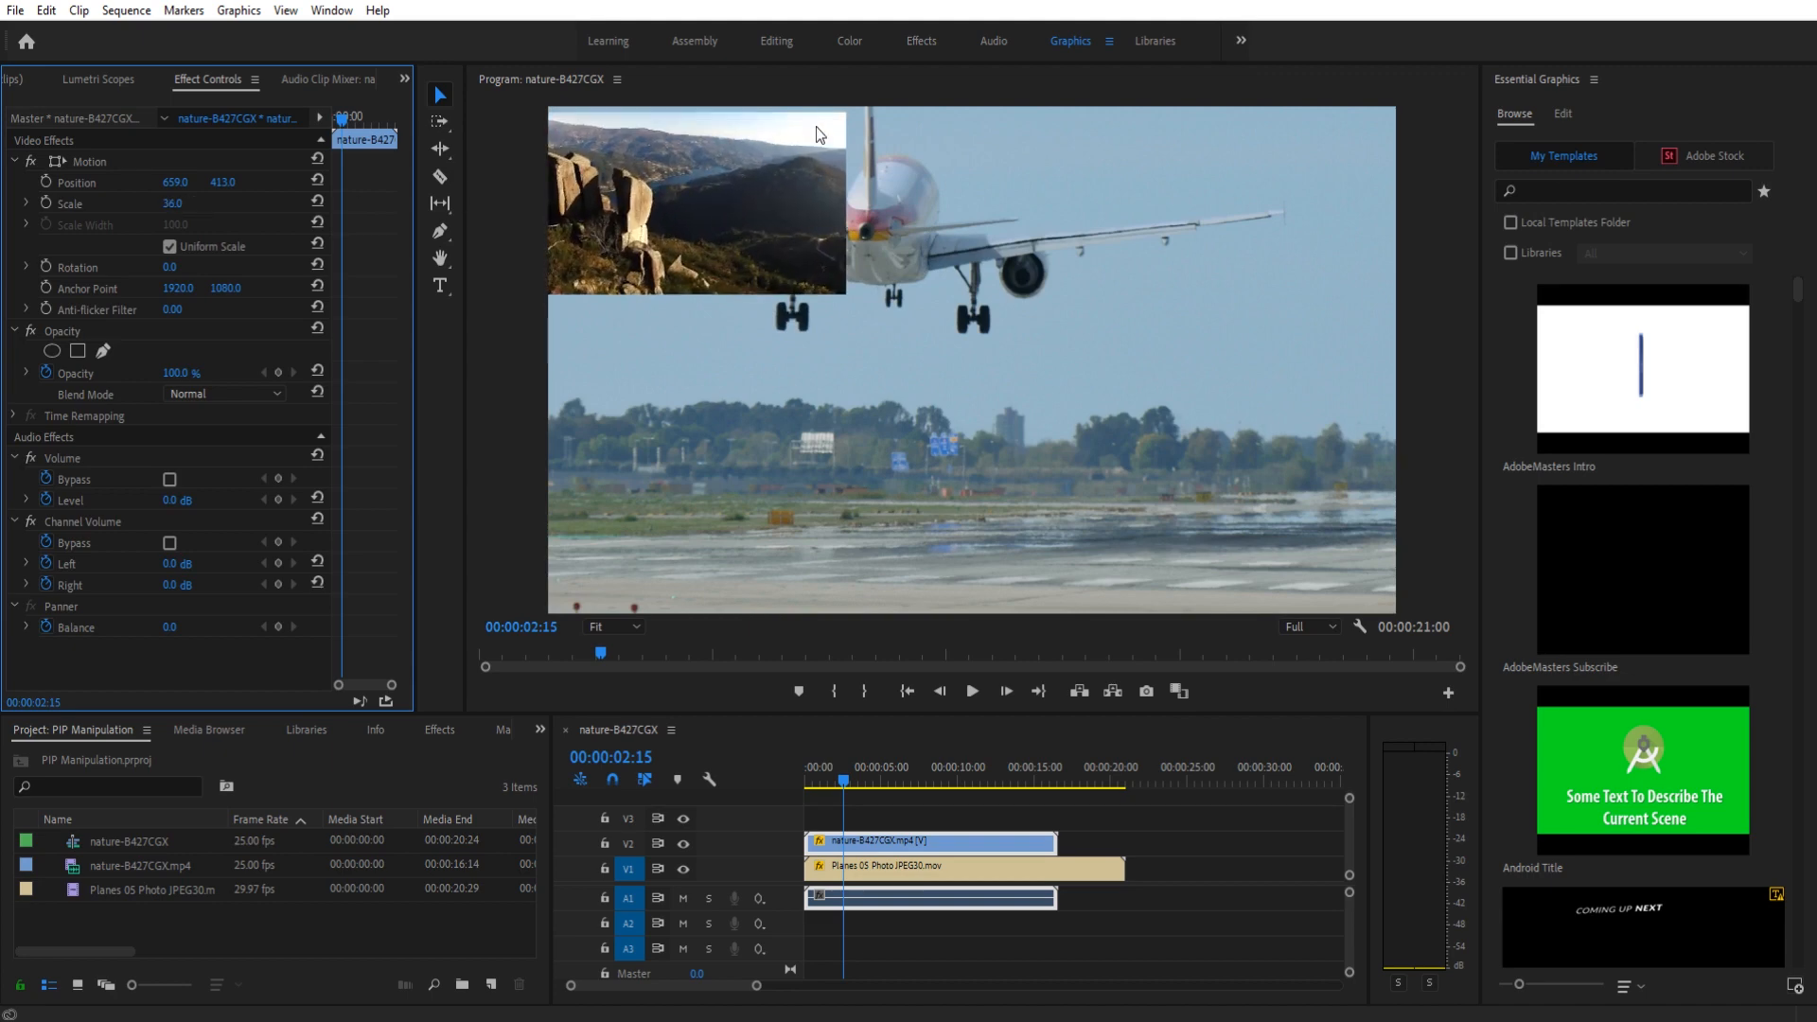
{"action": "mouse_move", "coordinate": [632, 157]}
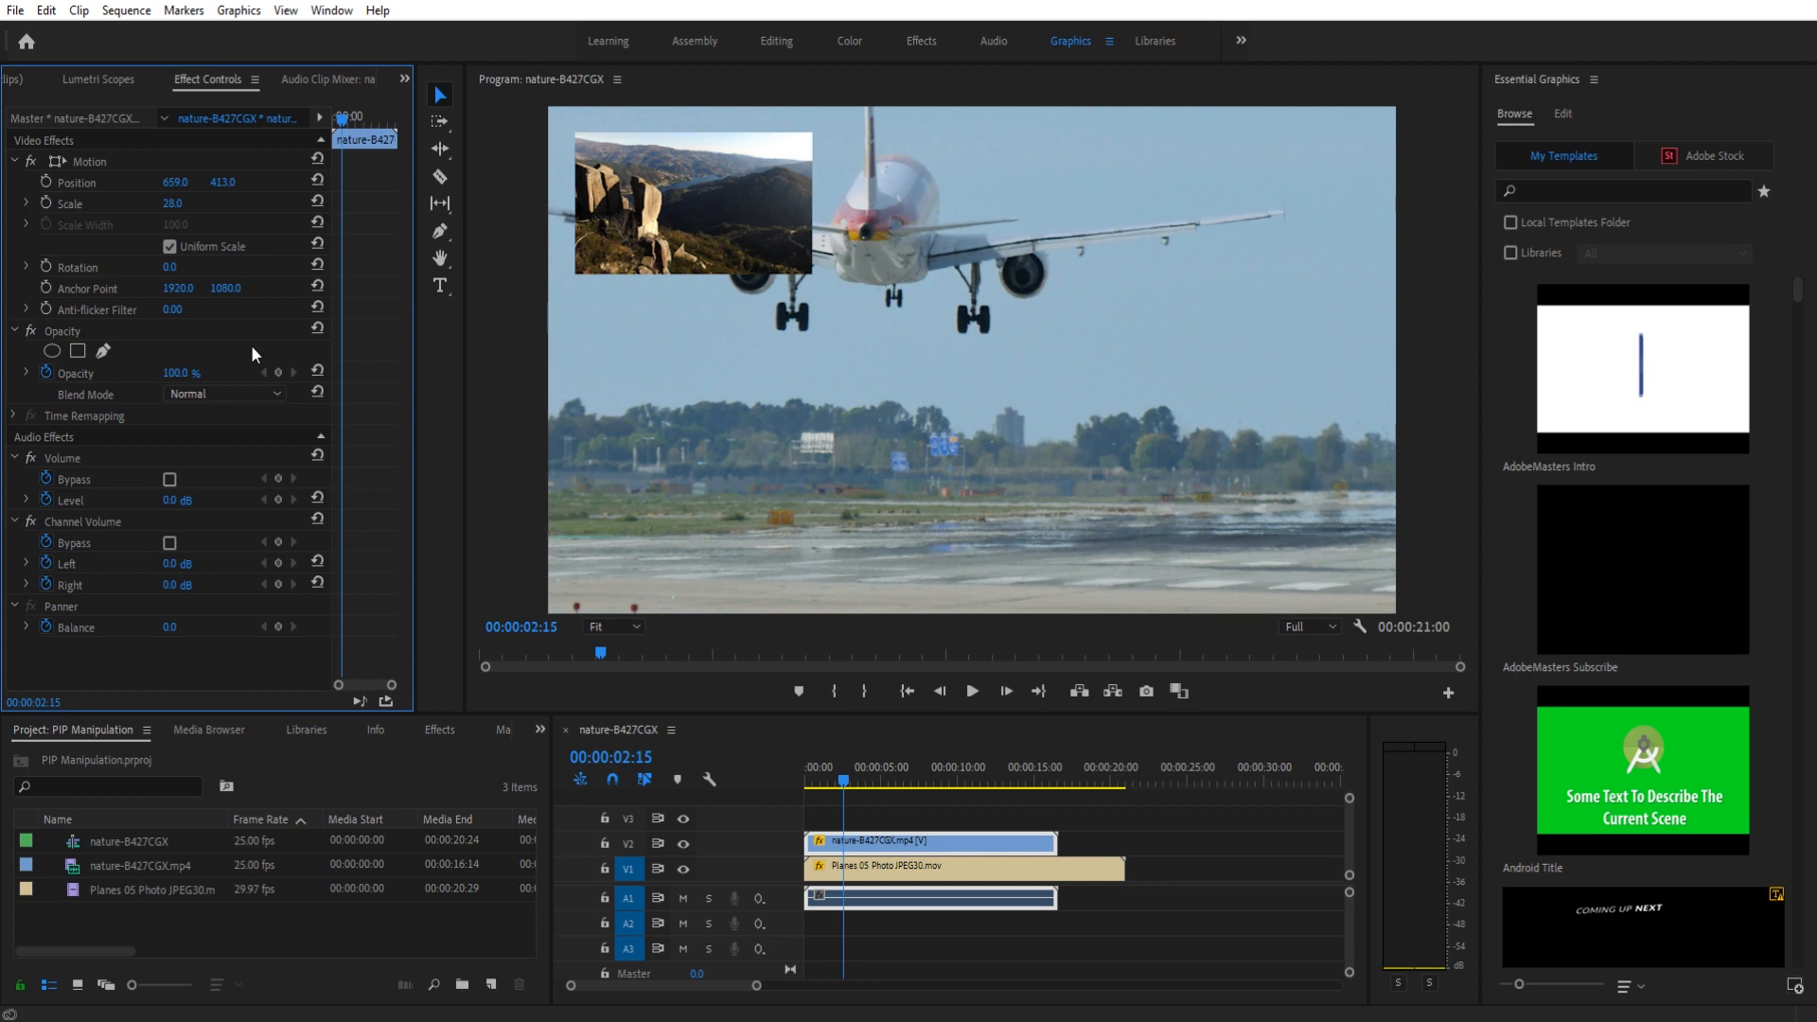
{"action": "mouse_move", "coordinate": [479, 365]}
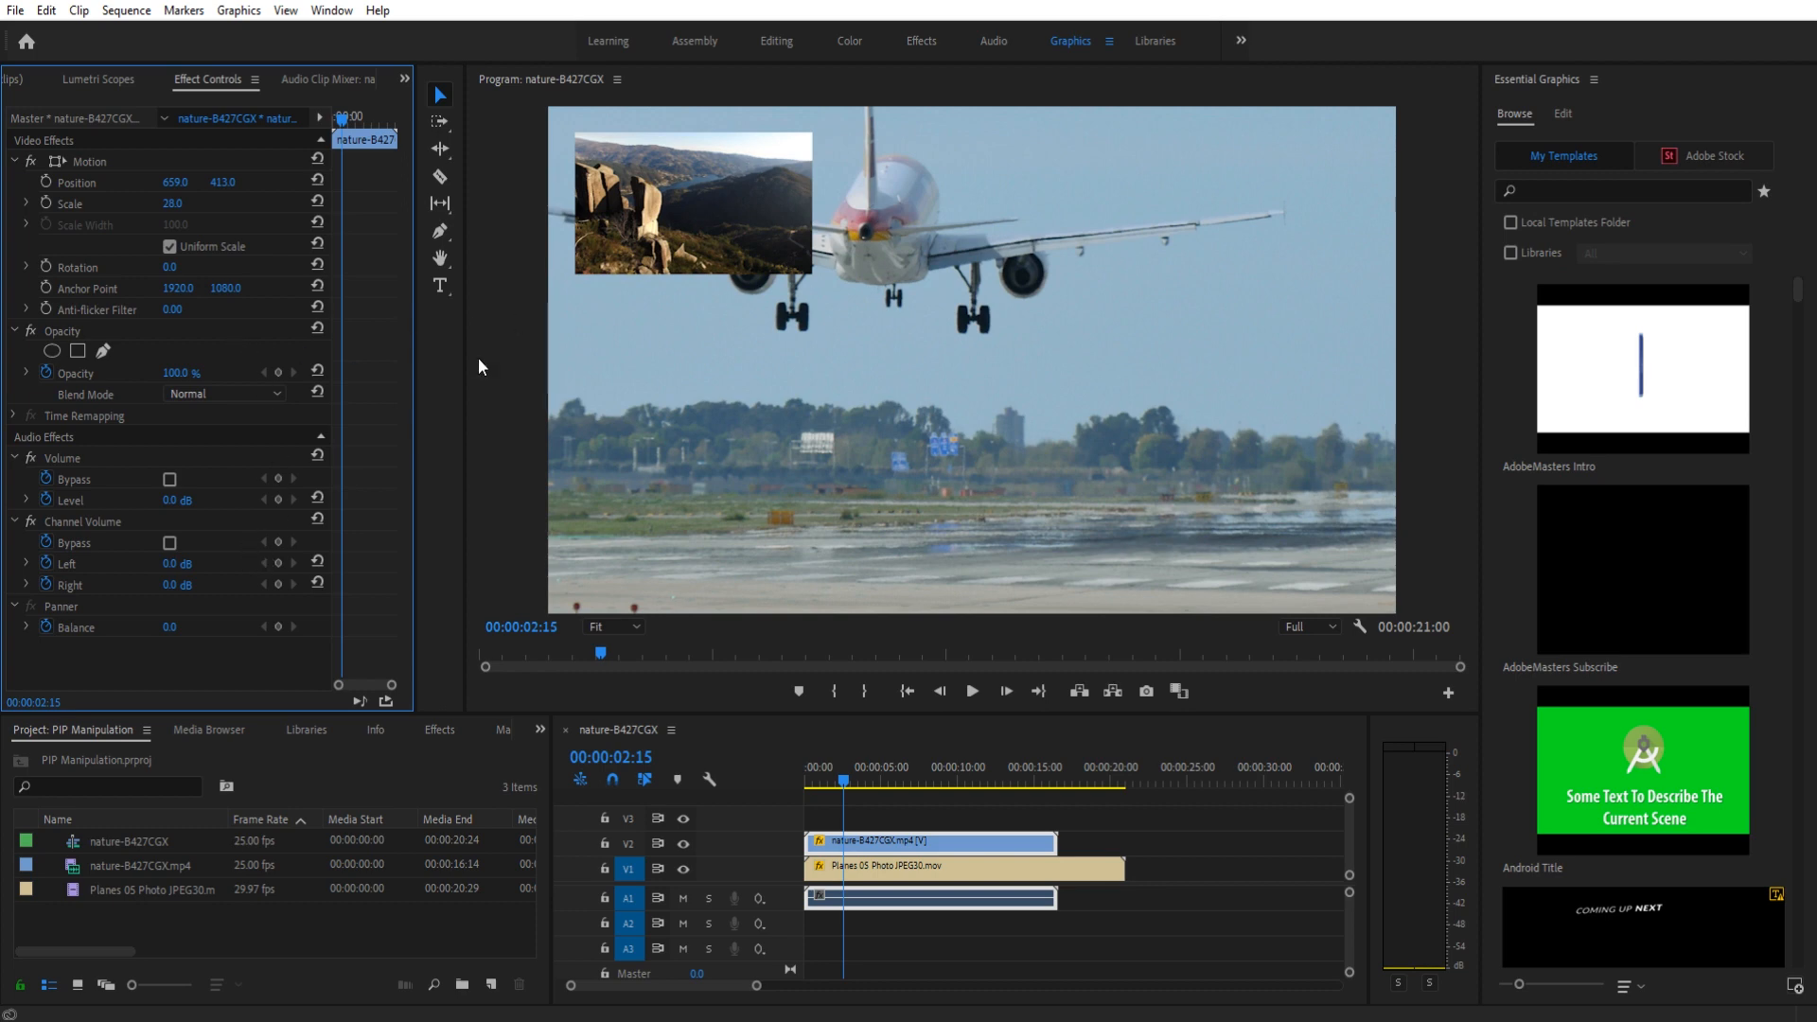
{"action": "mouse_move", "coordinate": [710, 285]}
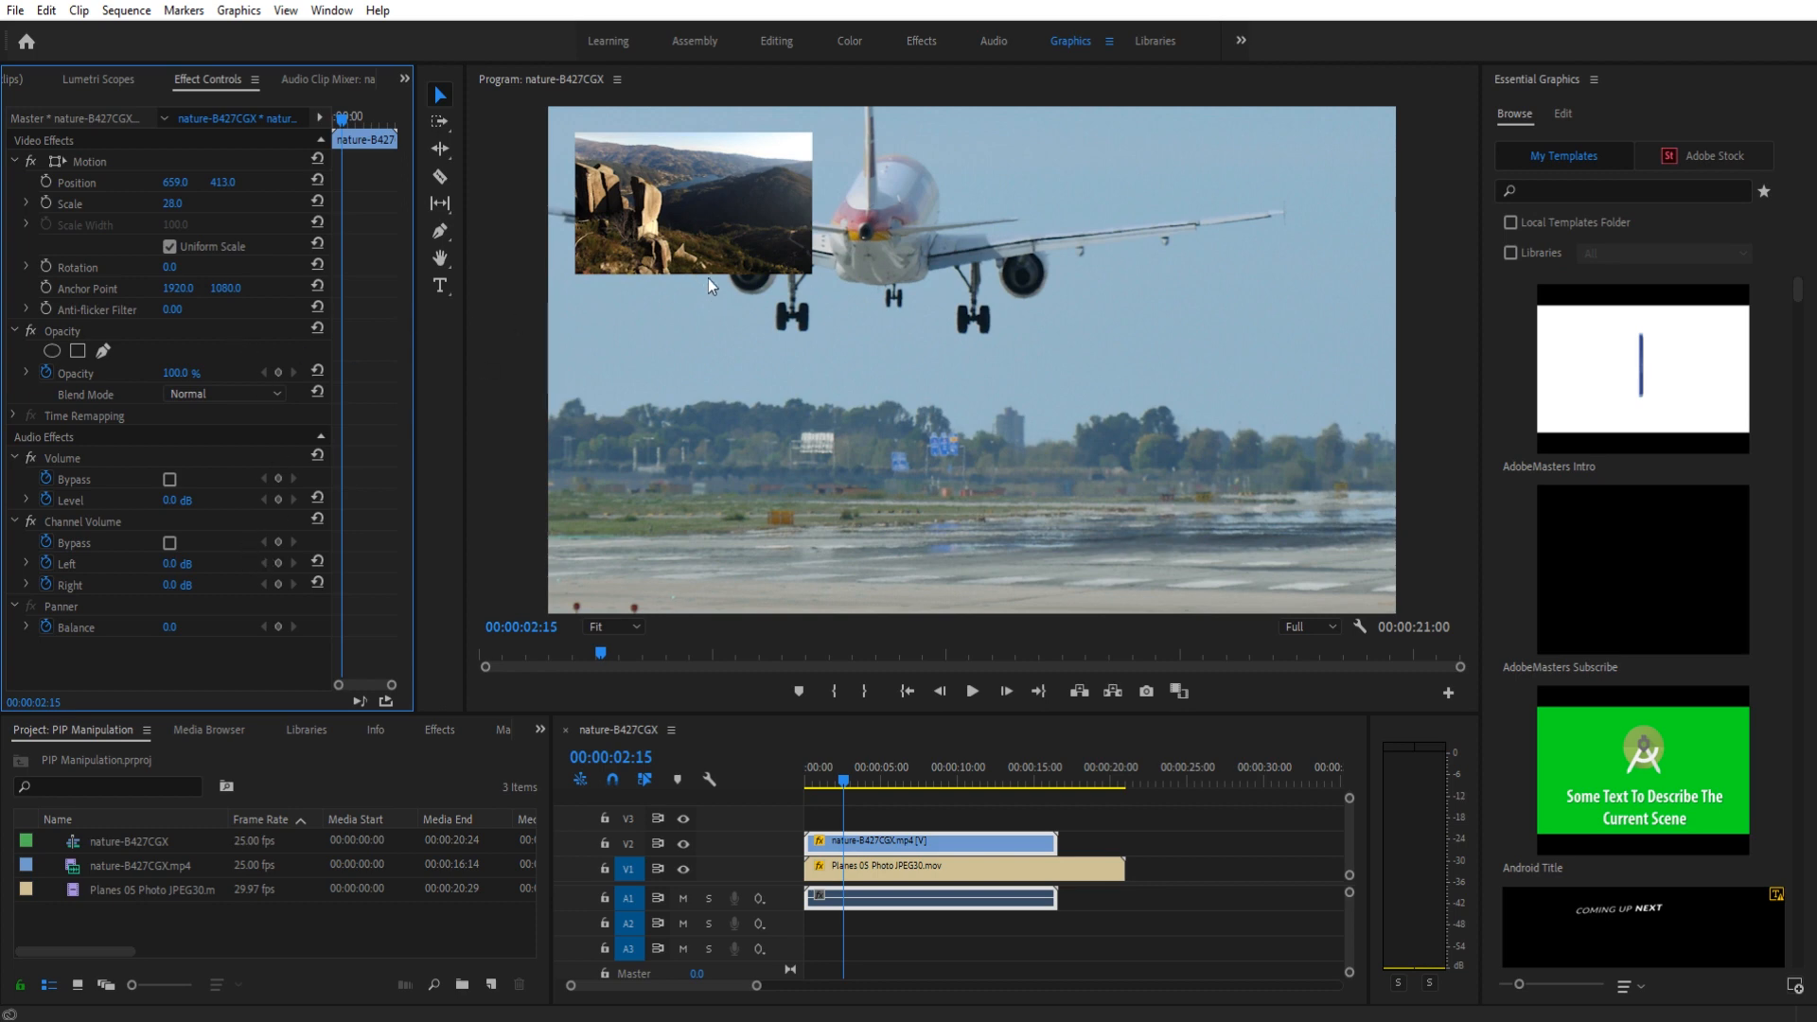
{"action": "mouse_move", "coordinate": [852, 162]}
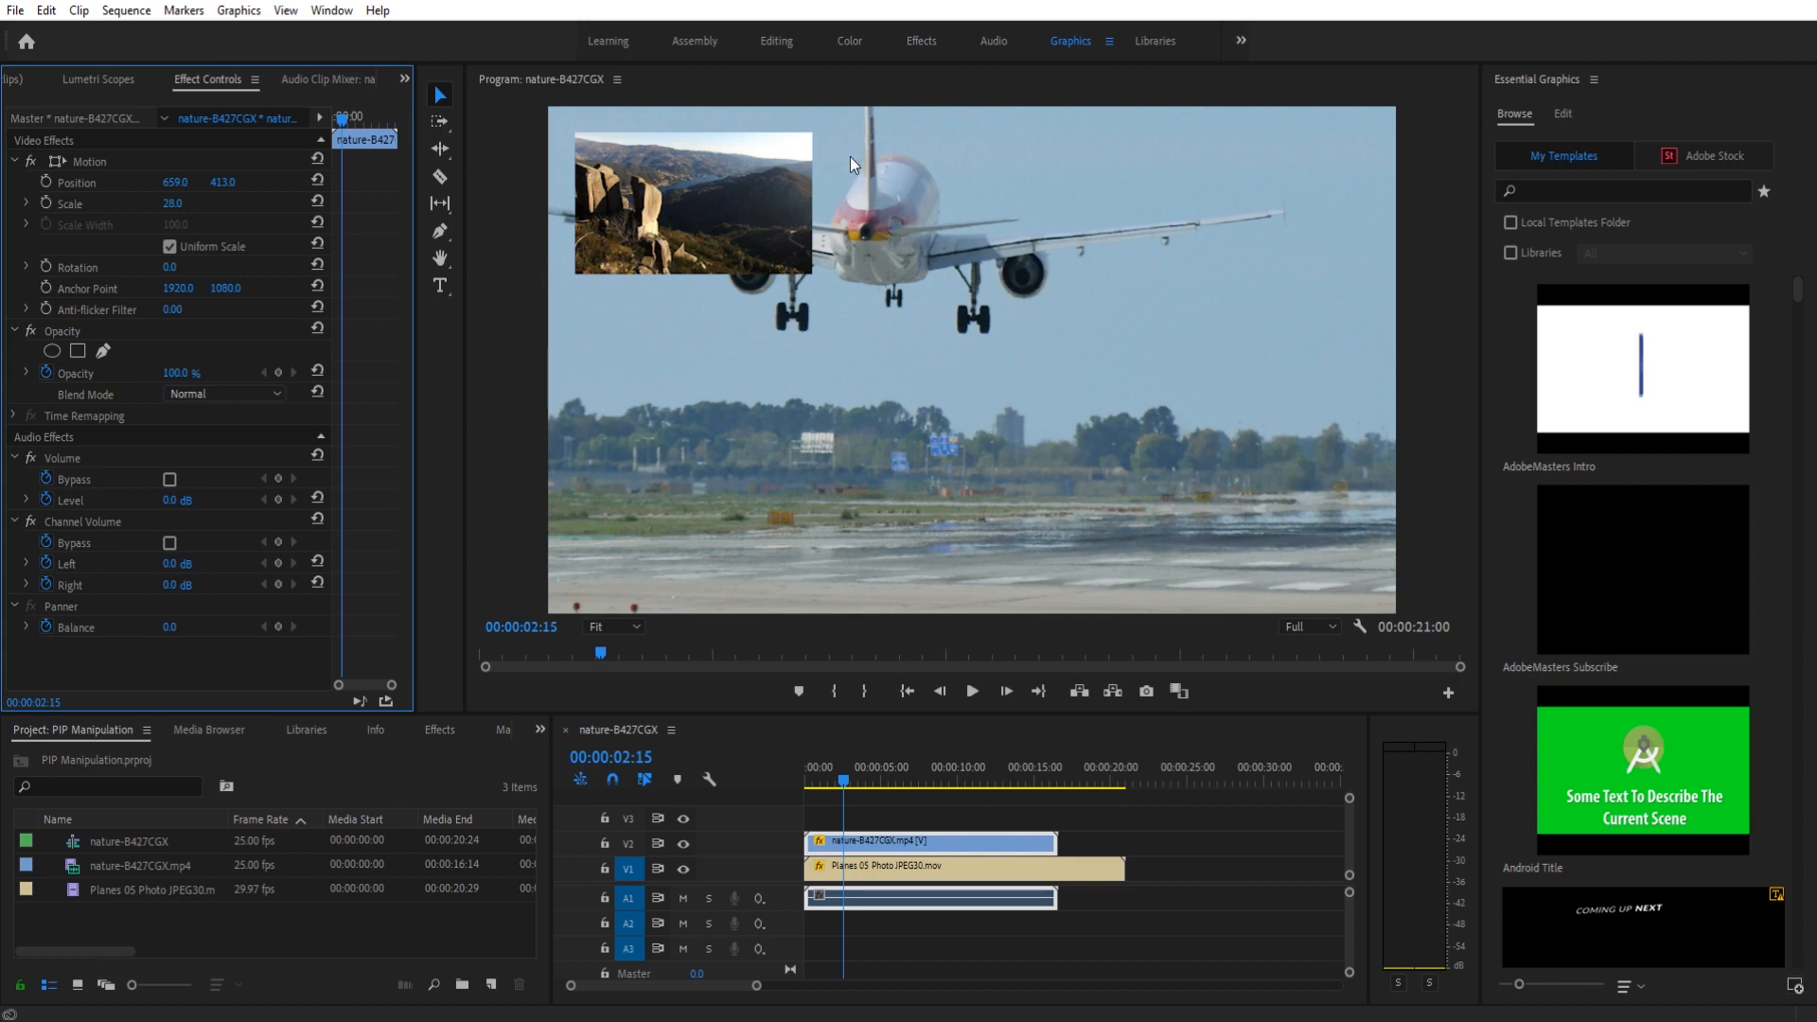
{"action": "mouse_move", "coordinate": [946, 291]}
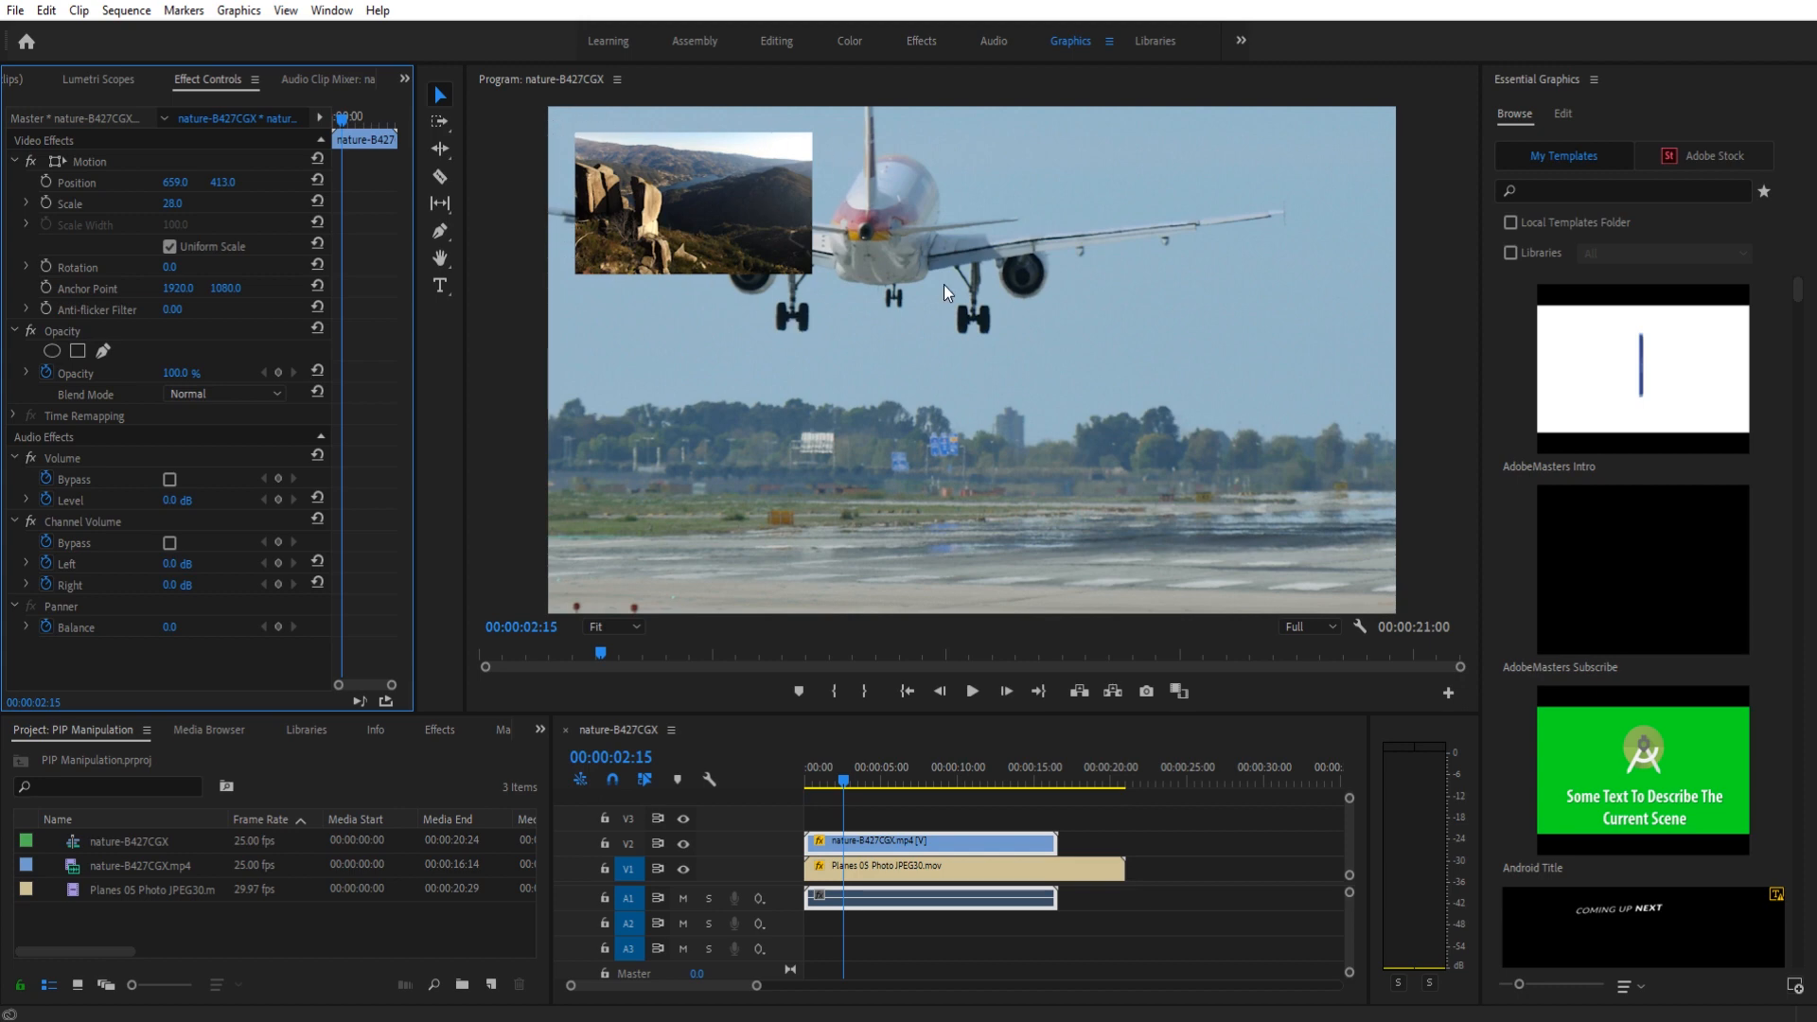
{"action": "mouse_move", "coordinate": [1236, 417]}
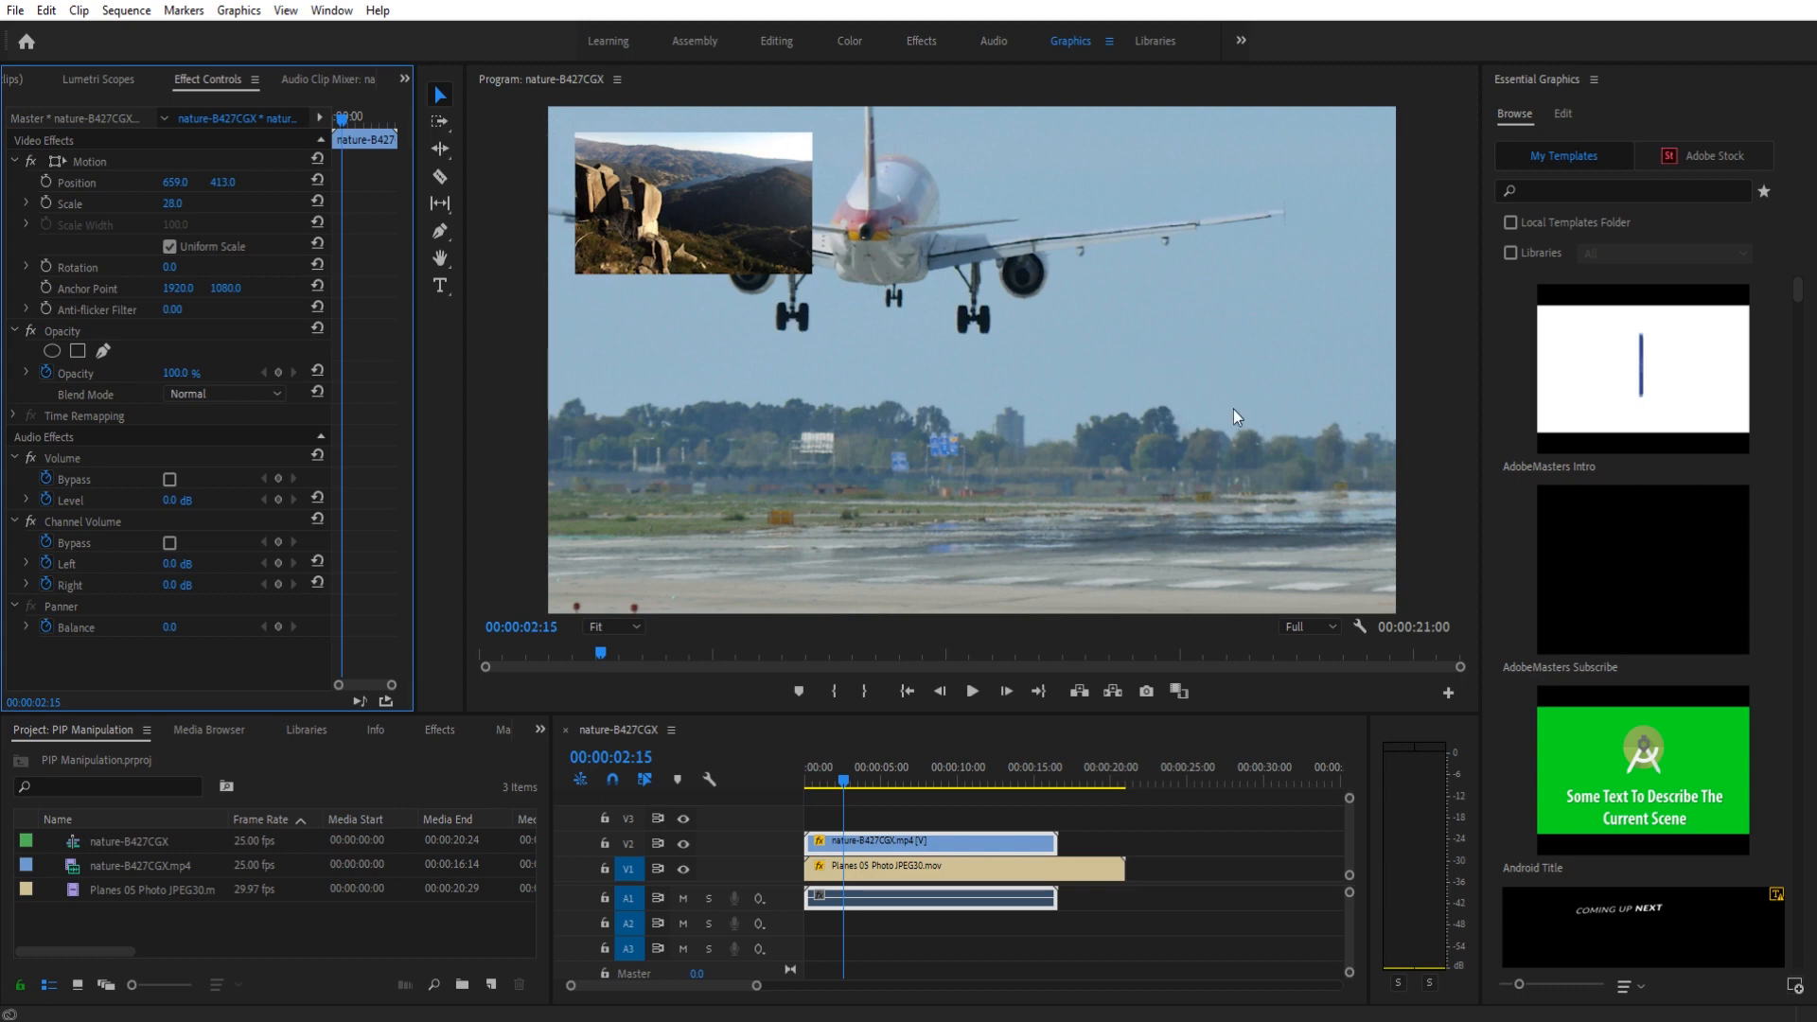
{"action": "mouse_move", "coordinate": [1181, 388]}
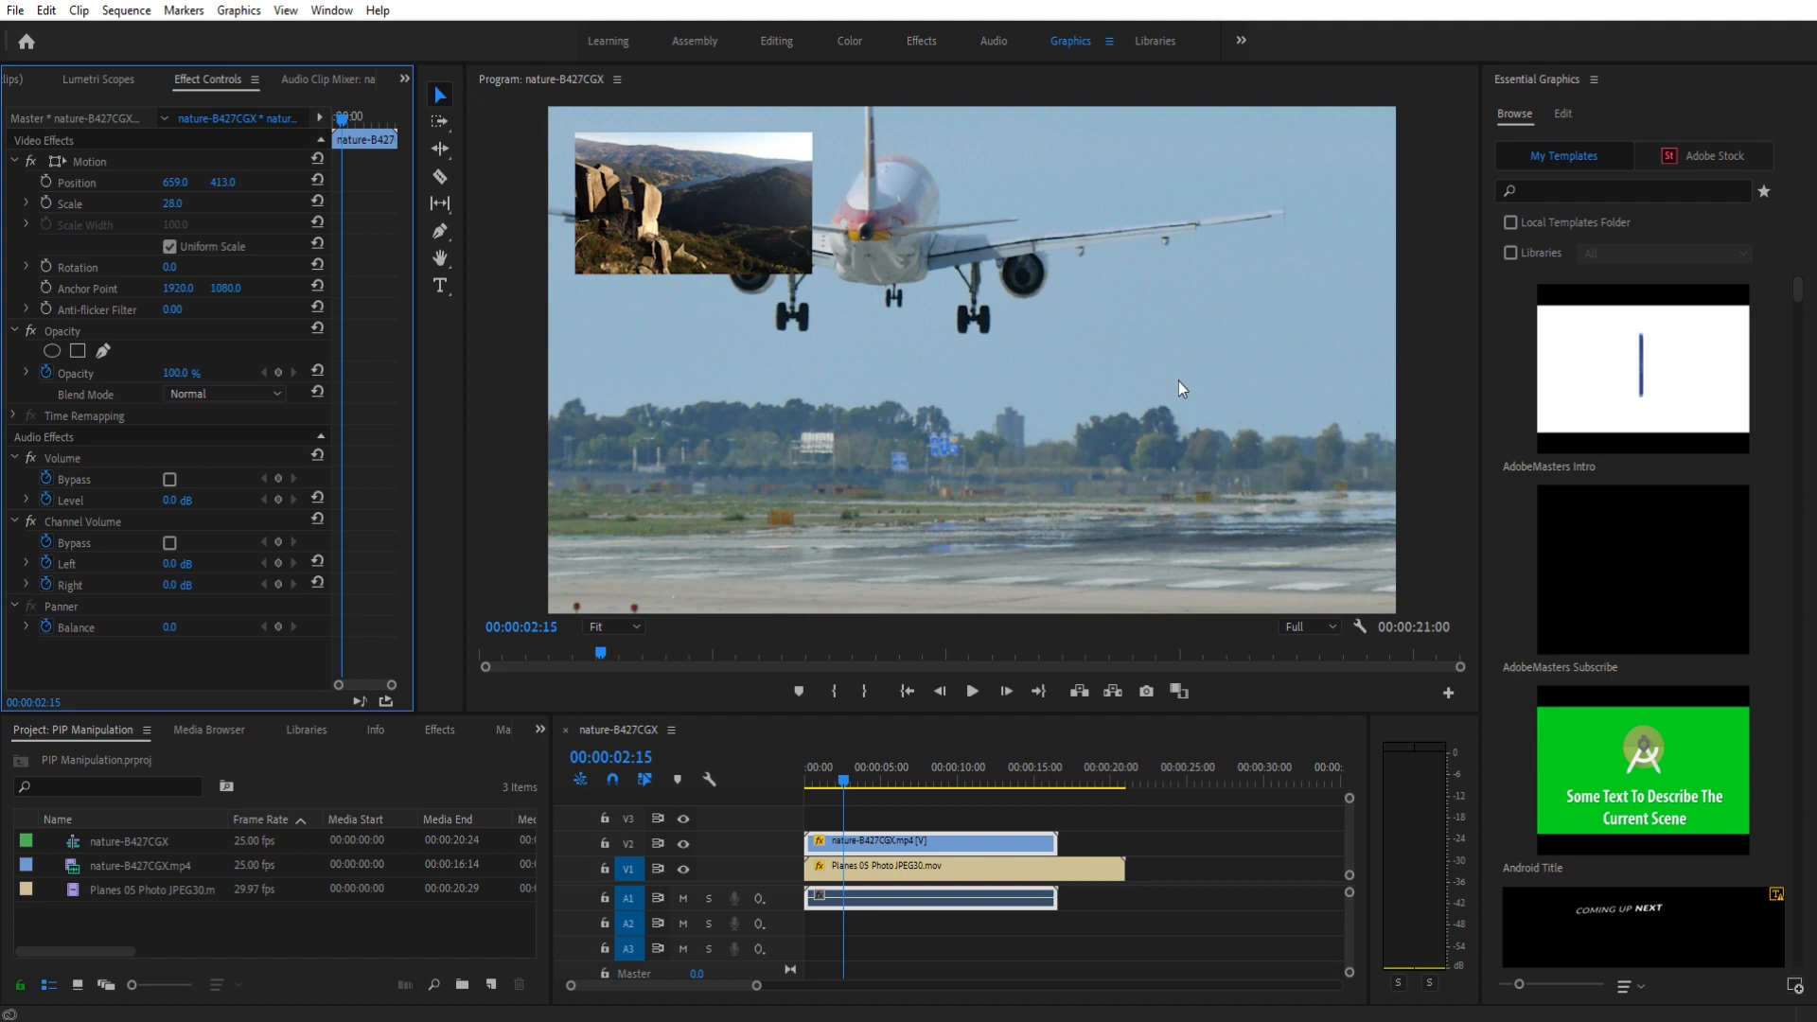
{"action": "mouse_move", "coordinate": [1149, 383]}
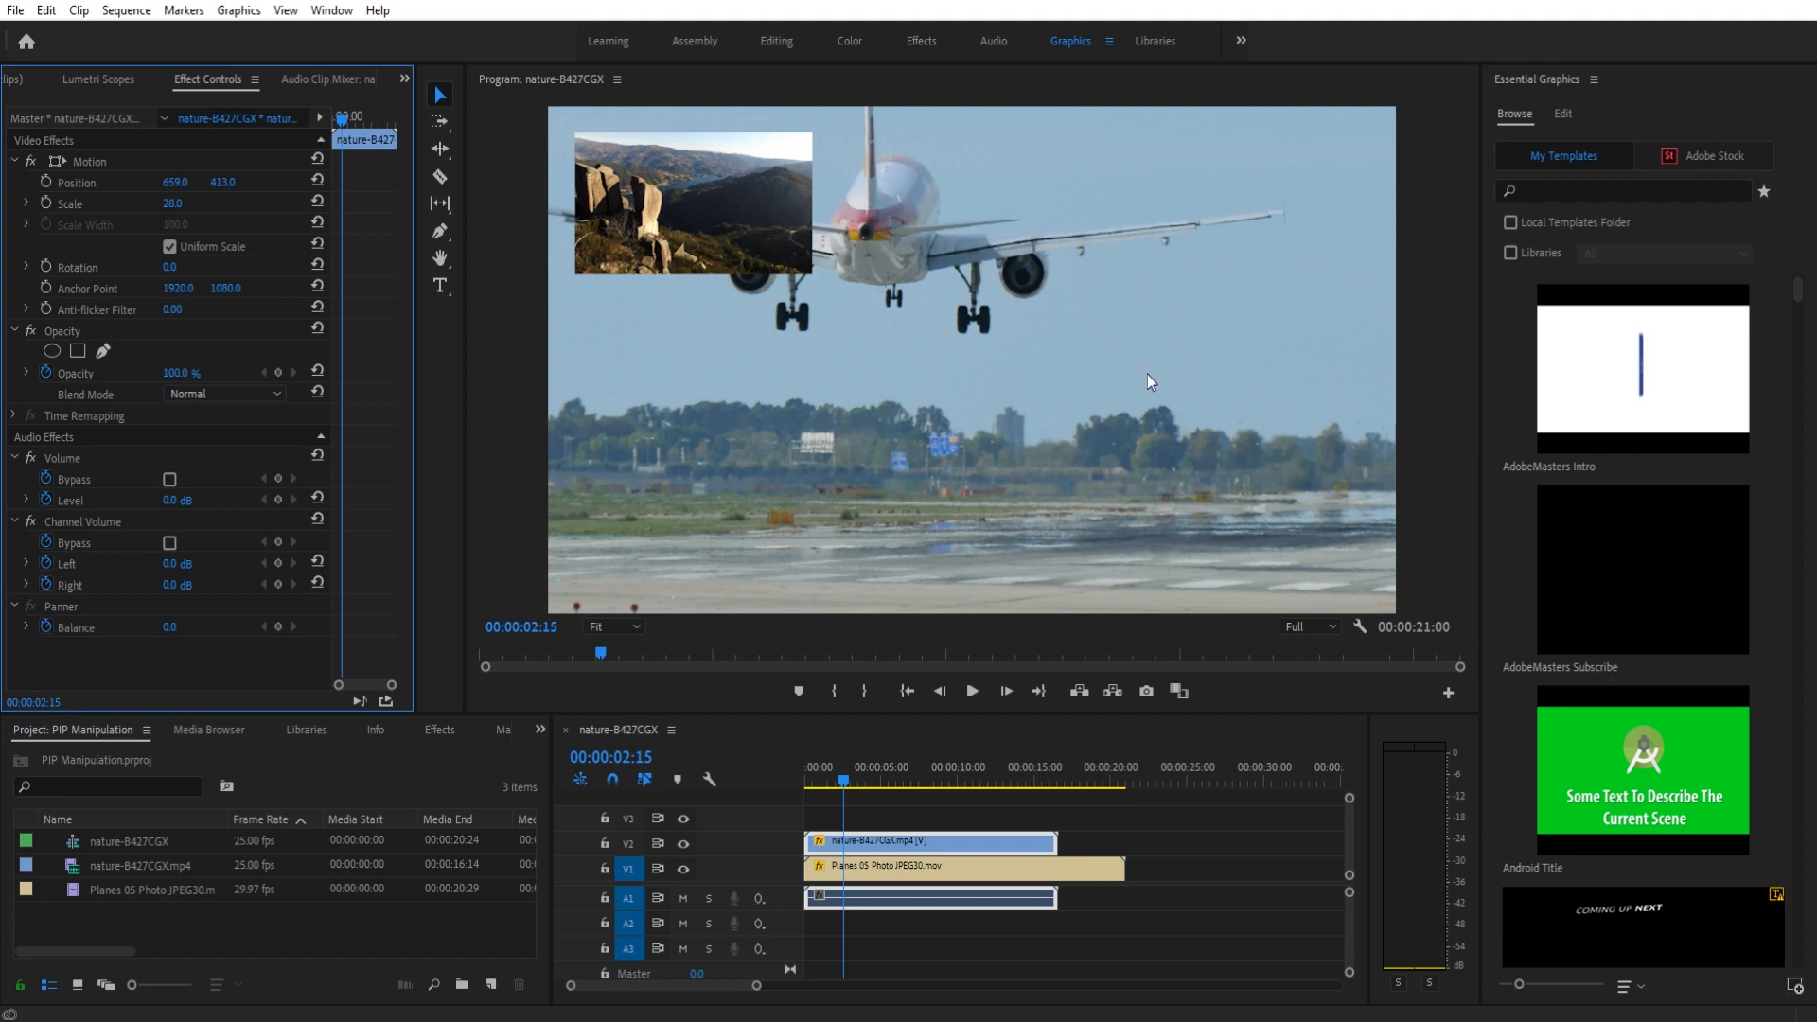
{"action": "mouse_move", "coordinate": [1104, 441]}
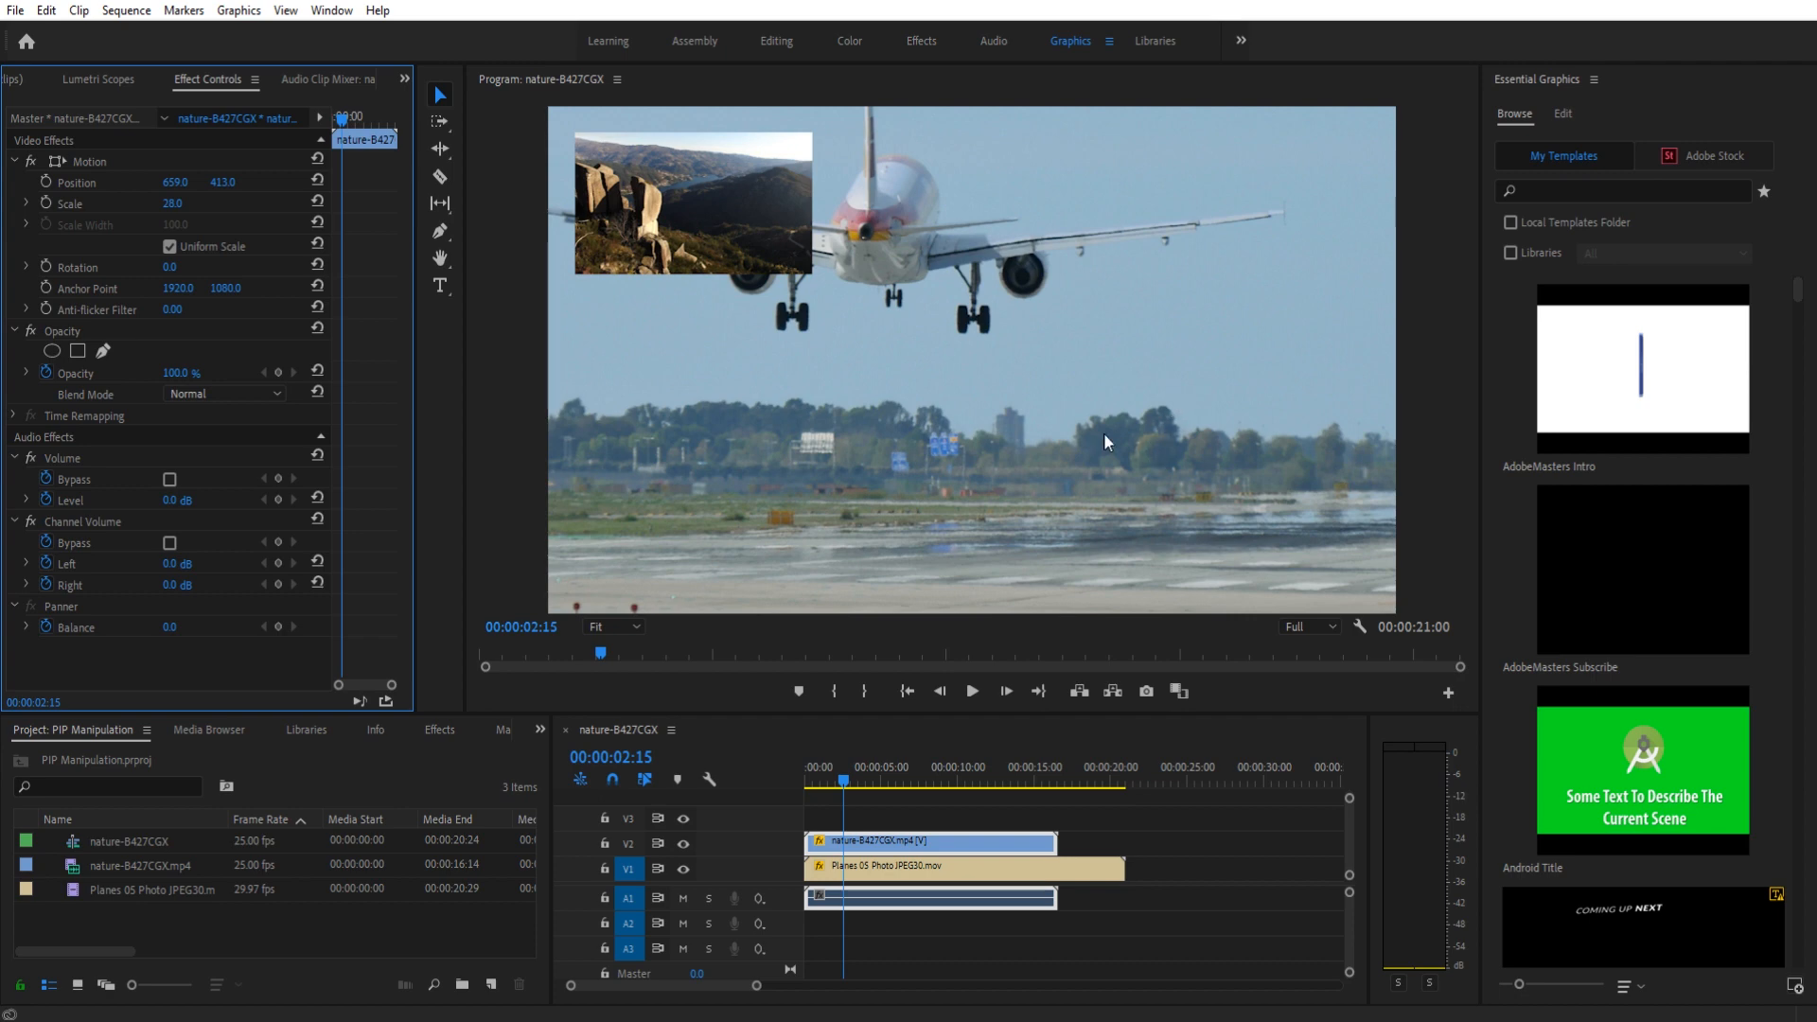
{"action": "mouse_move", "coordinate": [1119, 390]}
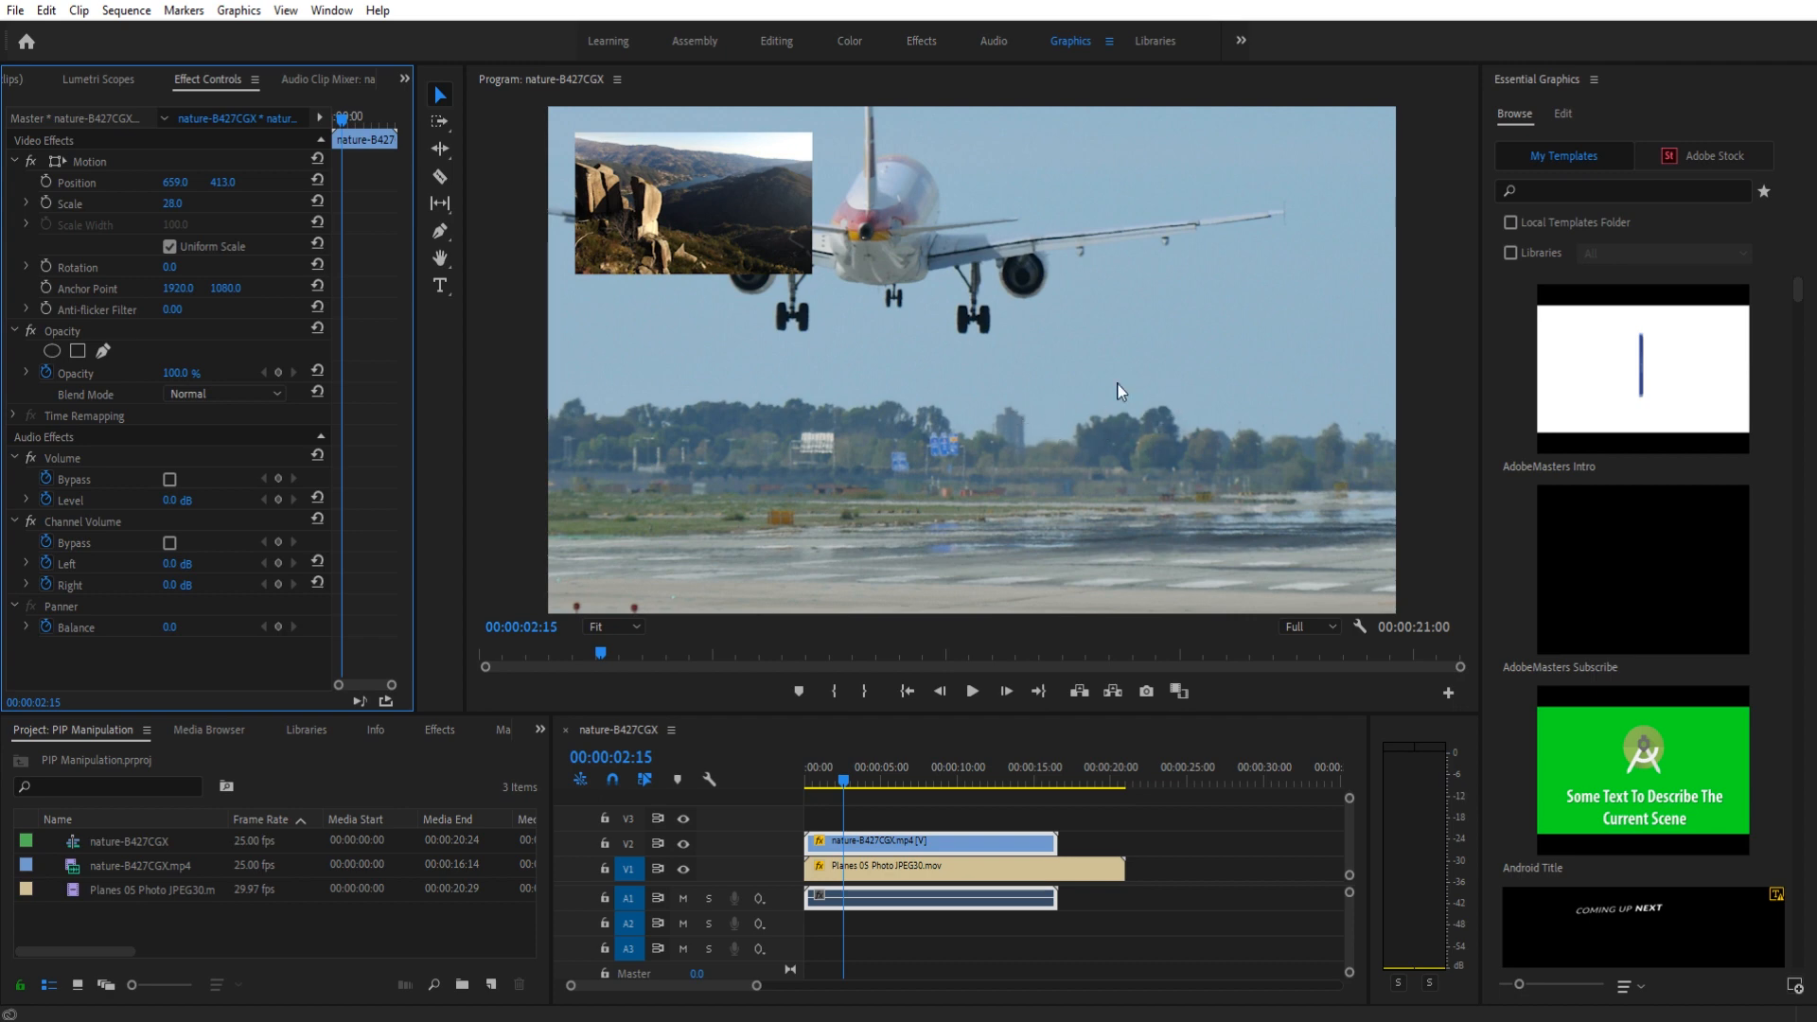
{"action": "mouse_move", "coordinate": [719, 142]}
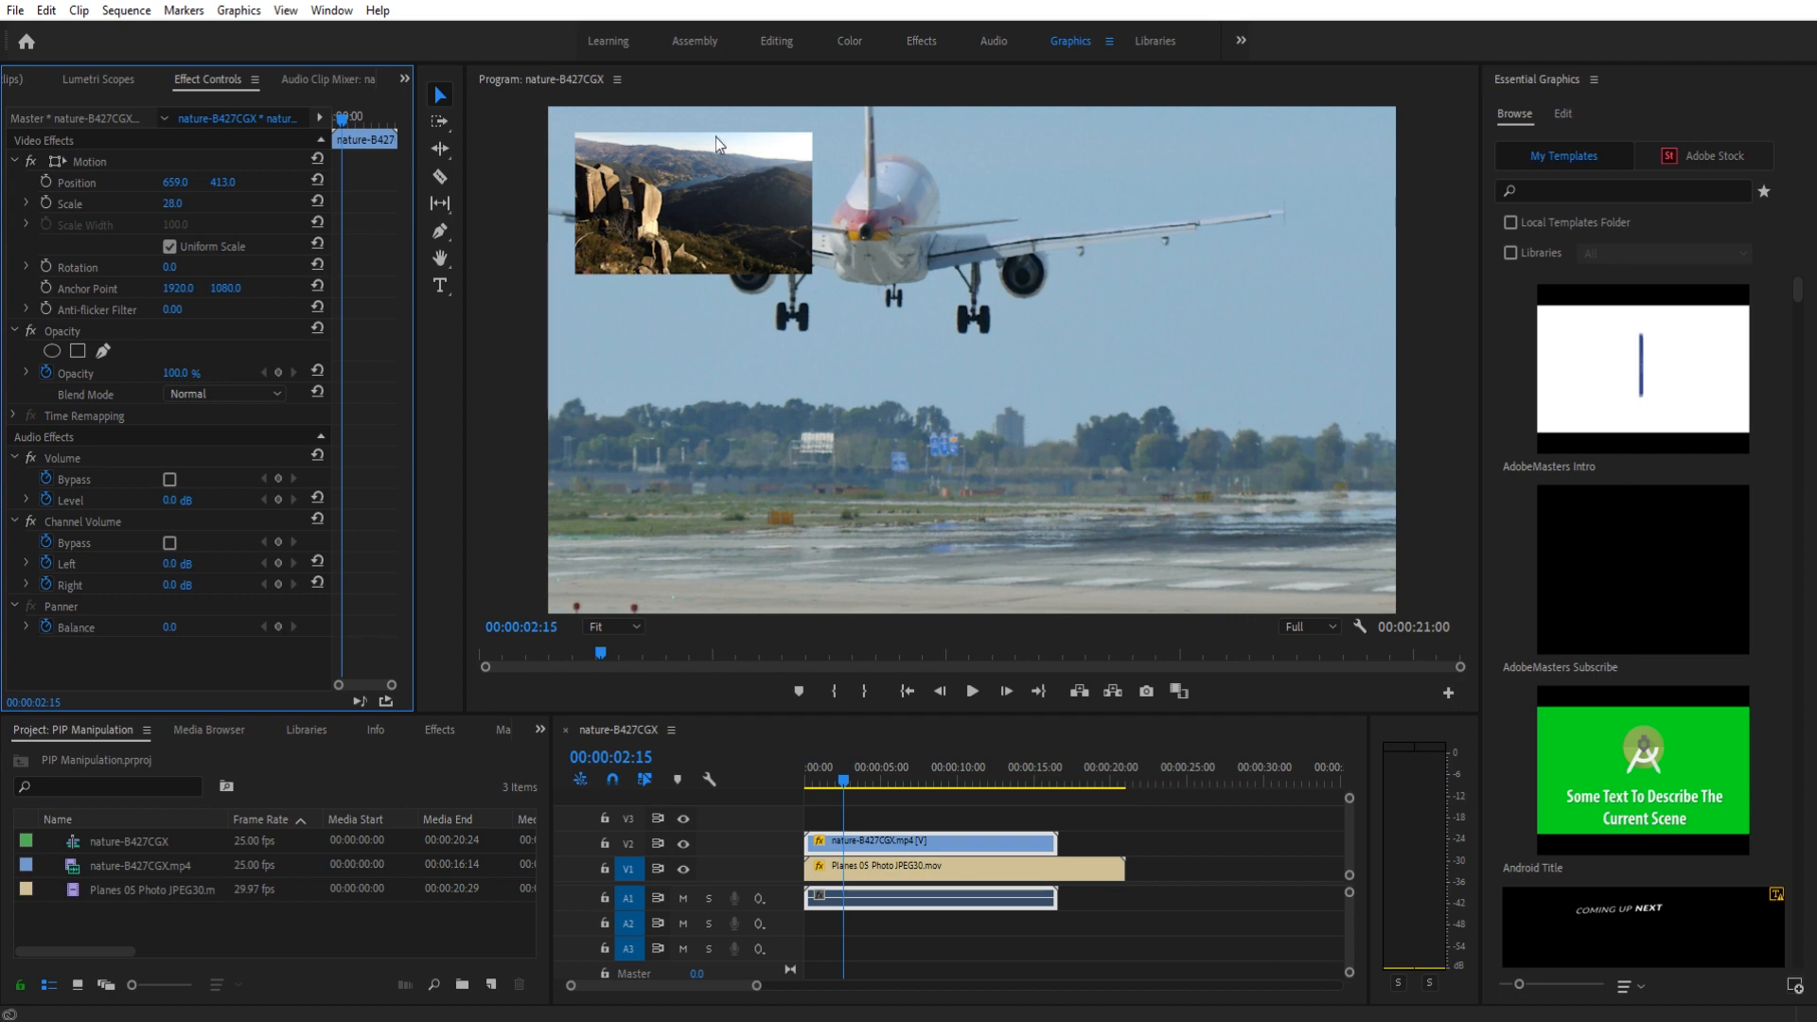
Nest the rocky landscape clip into its own sequence named 'Pip layer'.
{"action": "left_click", "coordinate": [962, 869]}
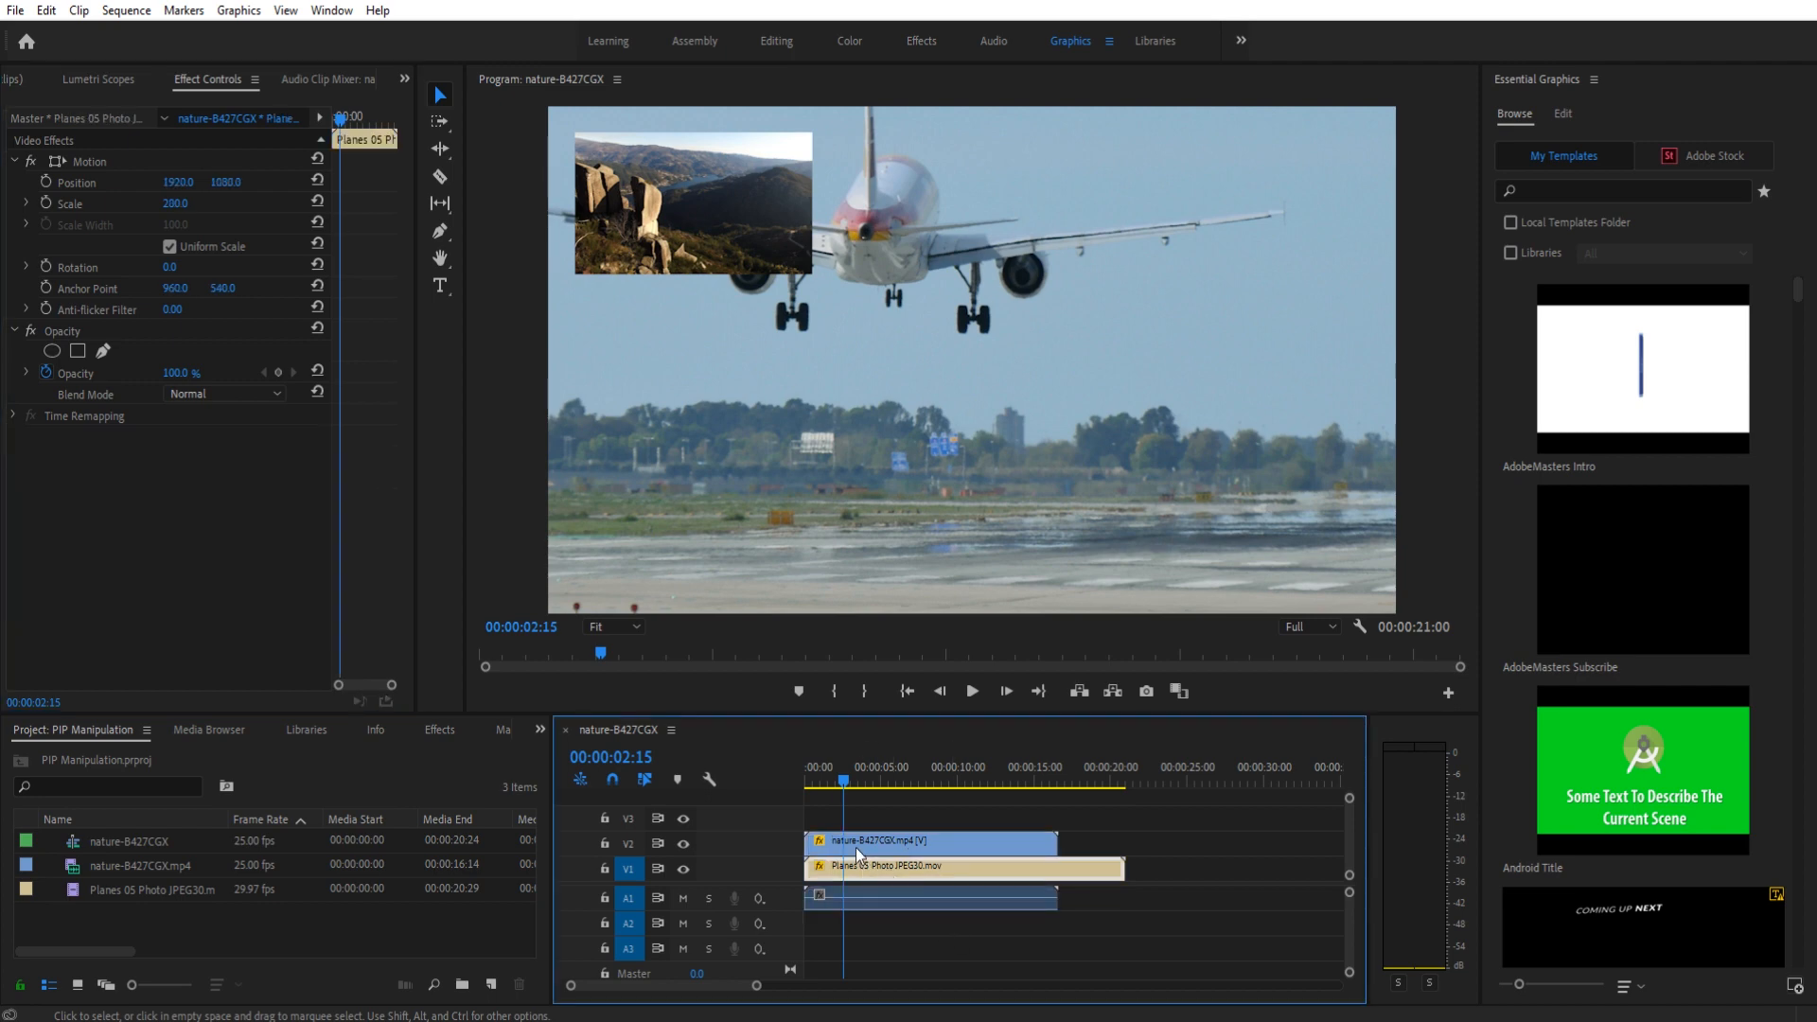
{"action": "left_click", "coordinate": [928, 841]}
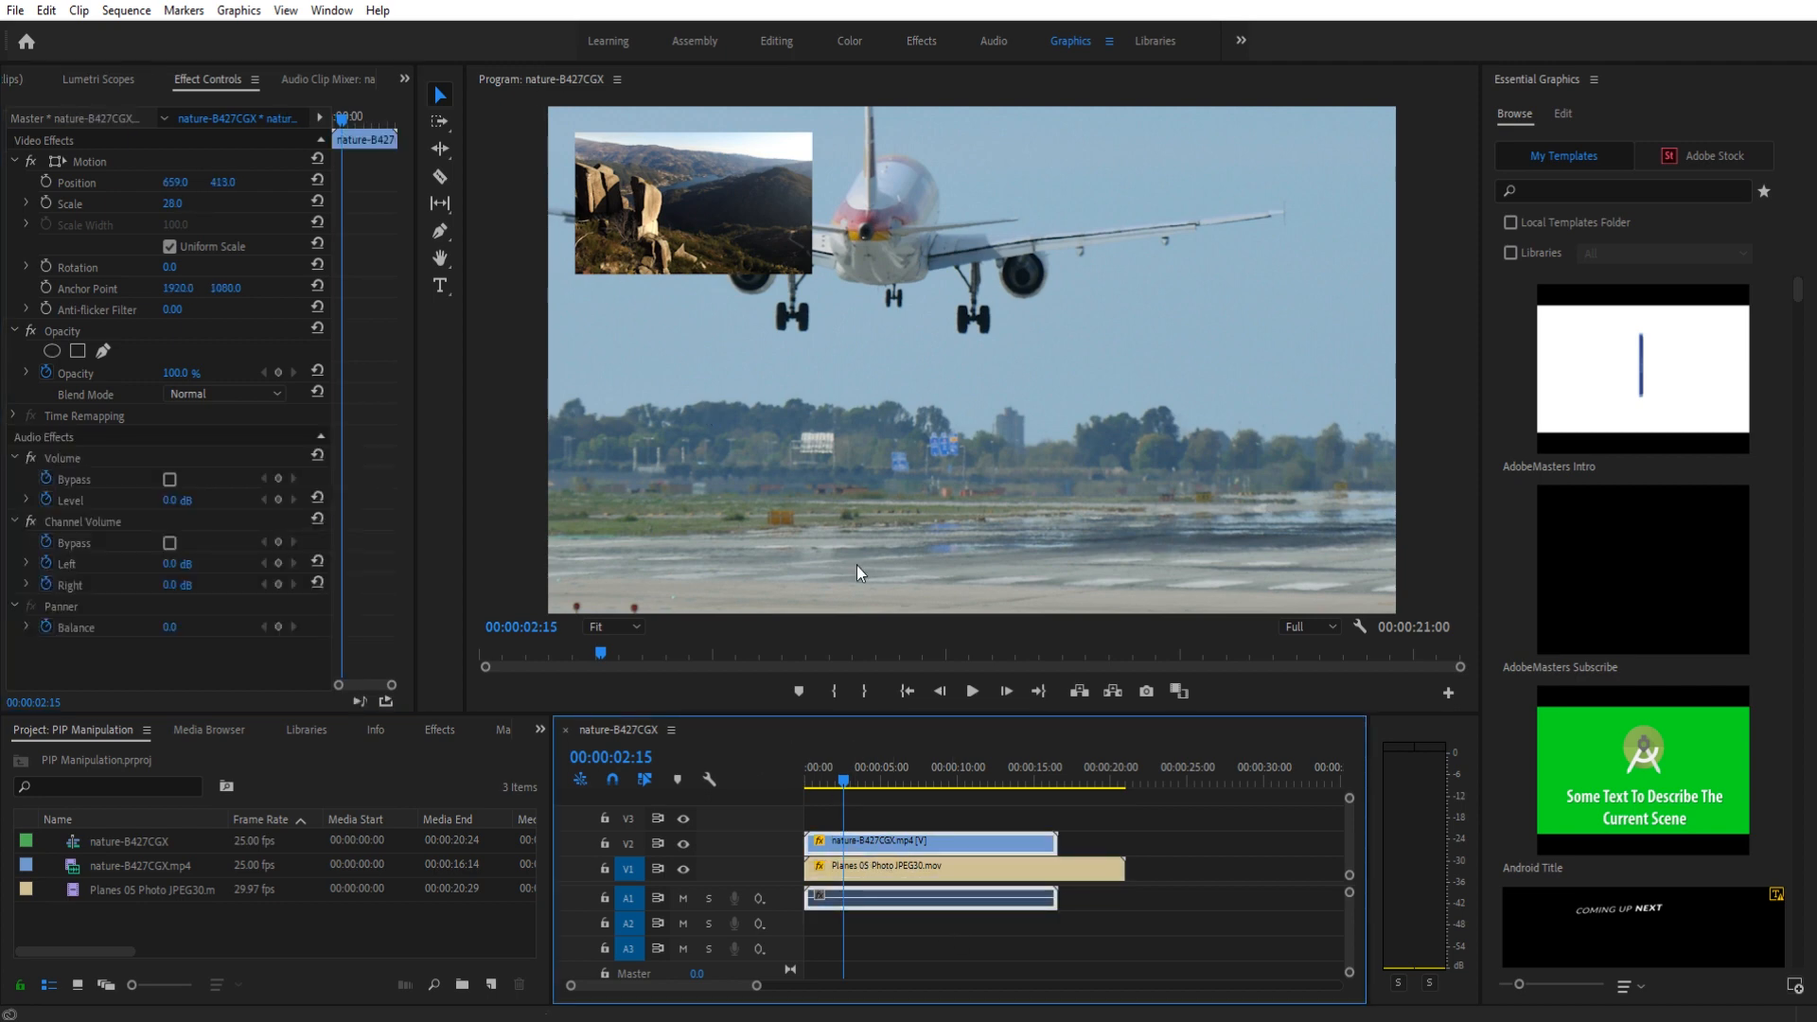
{"action": "mouse_move", "coordinate": [979, 812]}
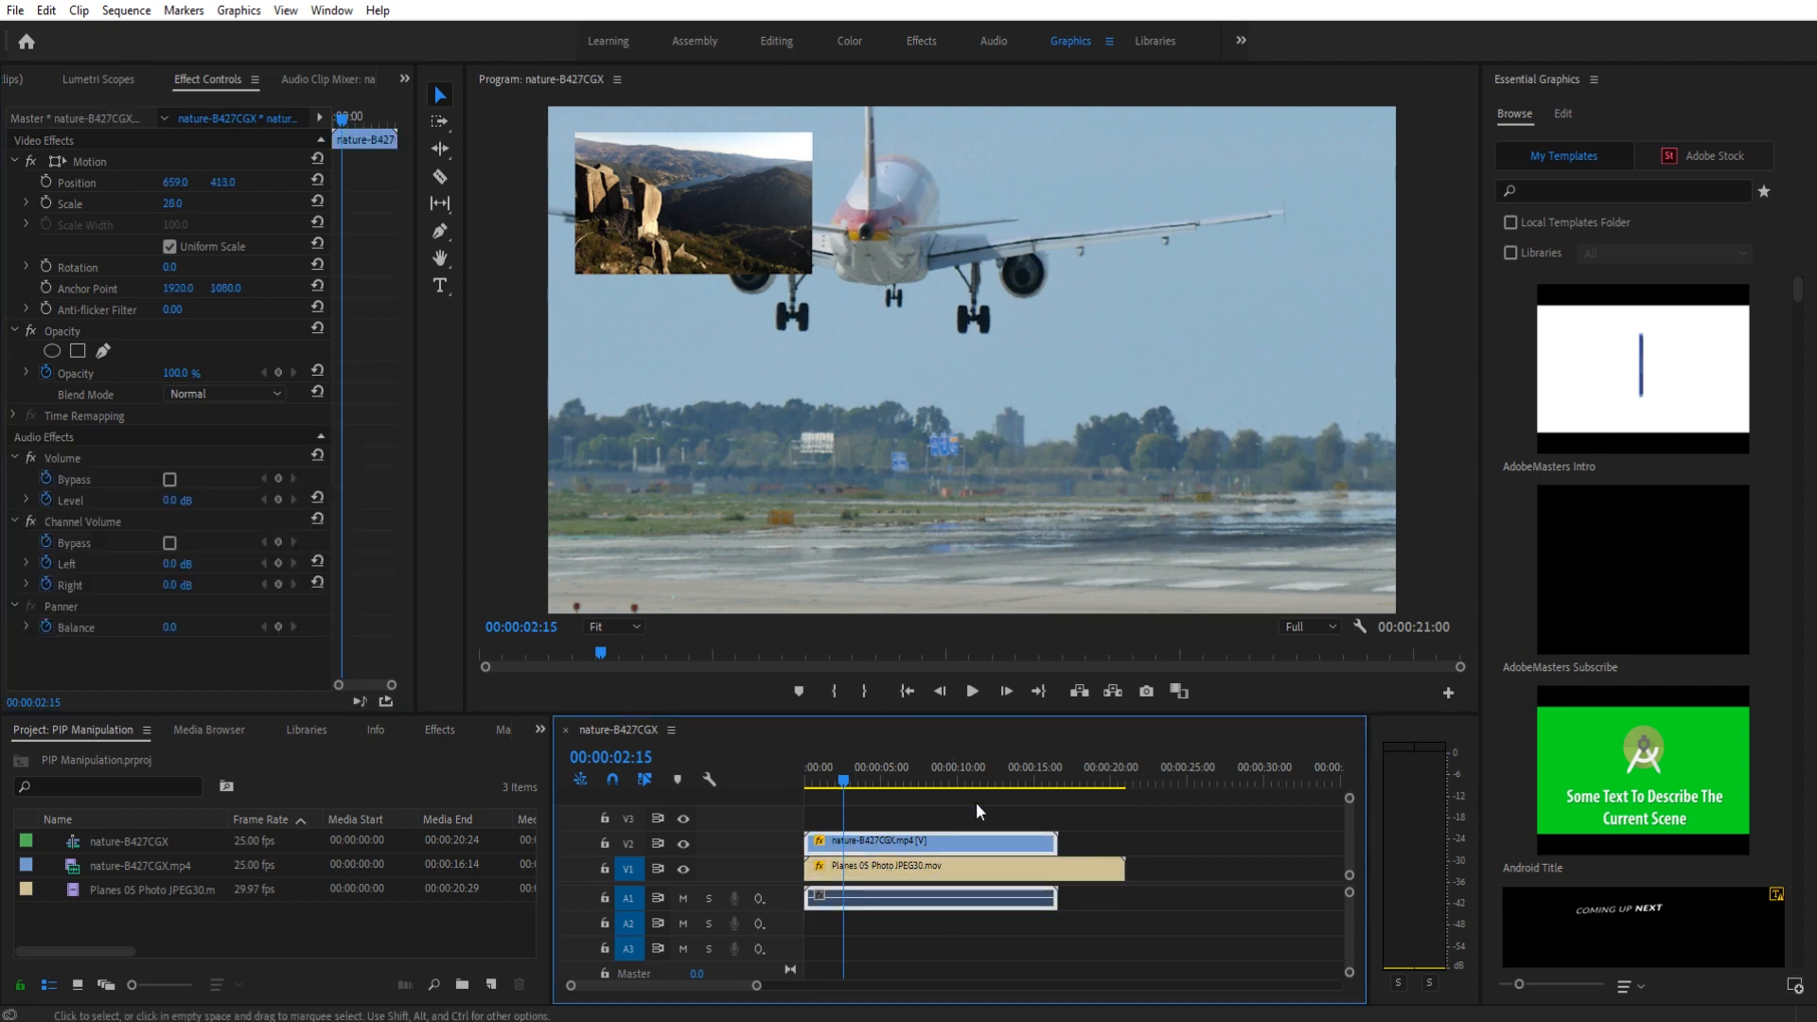
{"action": "right_click", "coordinate": [928, 840]}
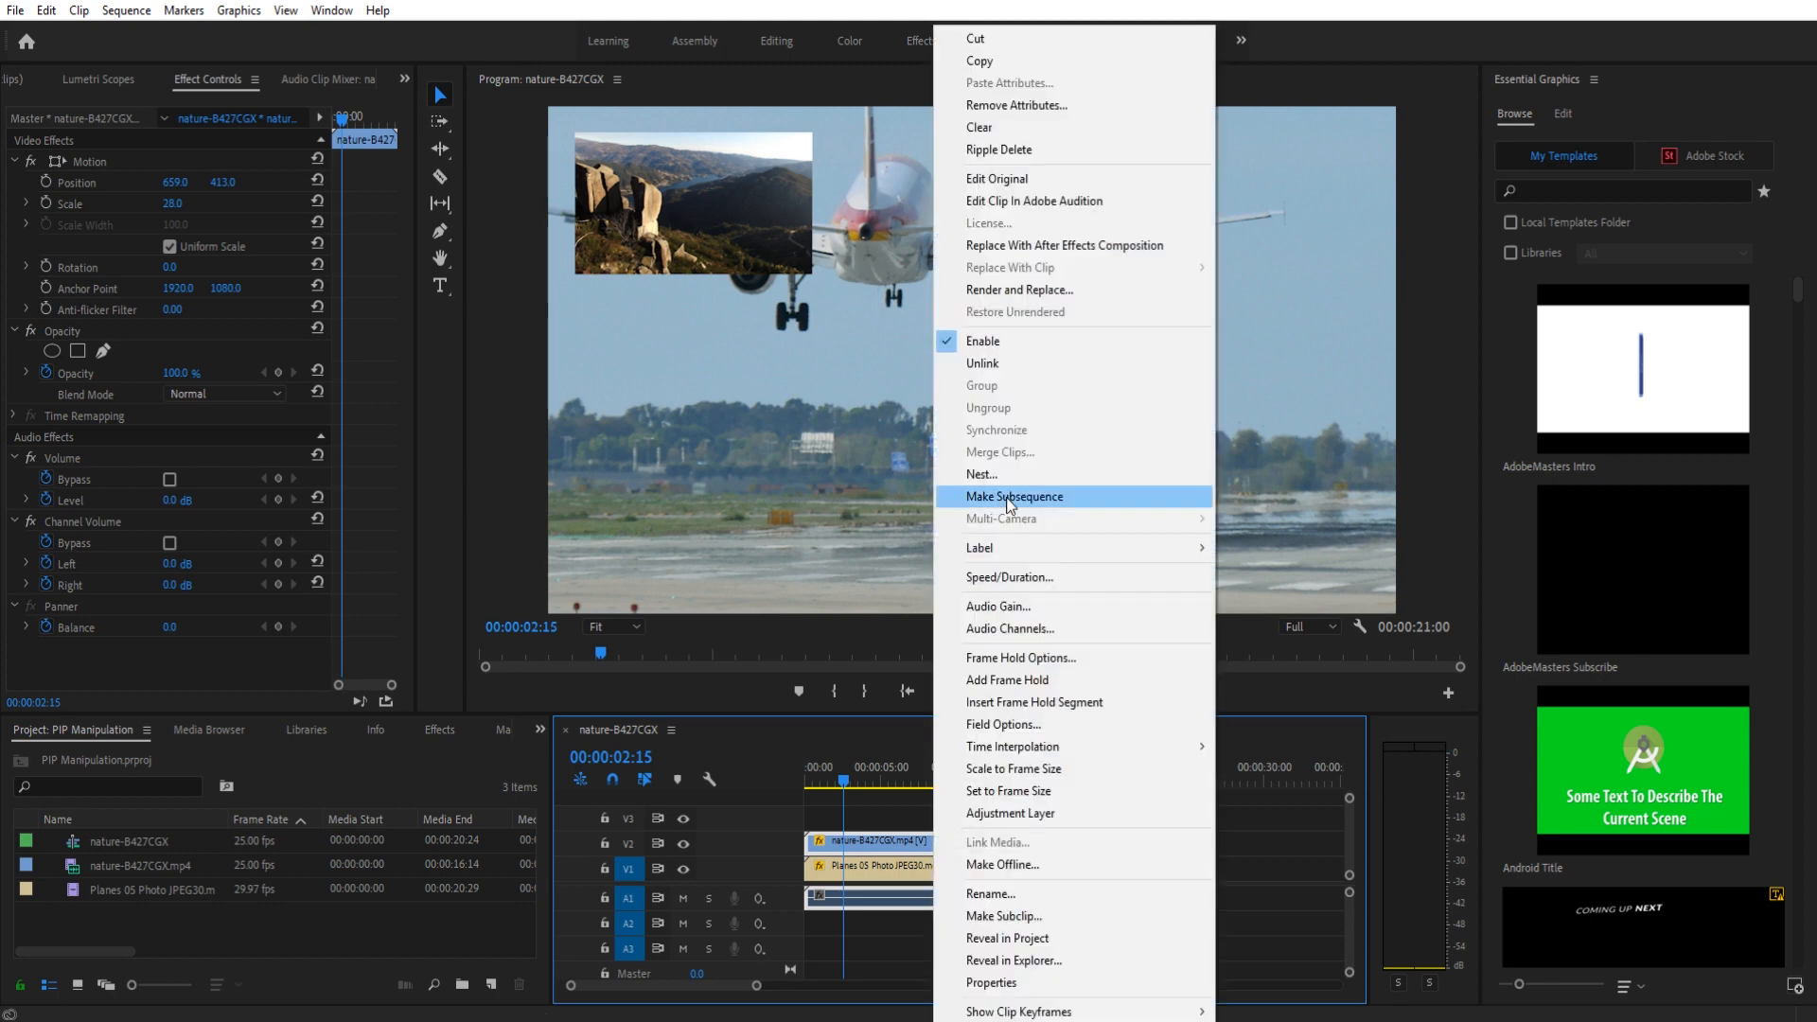
{"action": "left_click", "coordinate": [981, 474]}
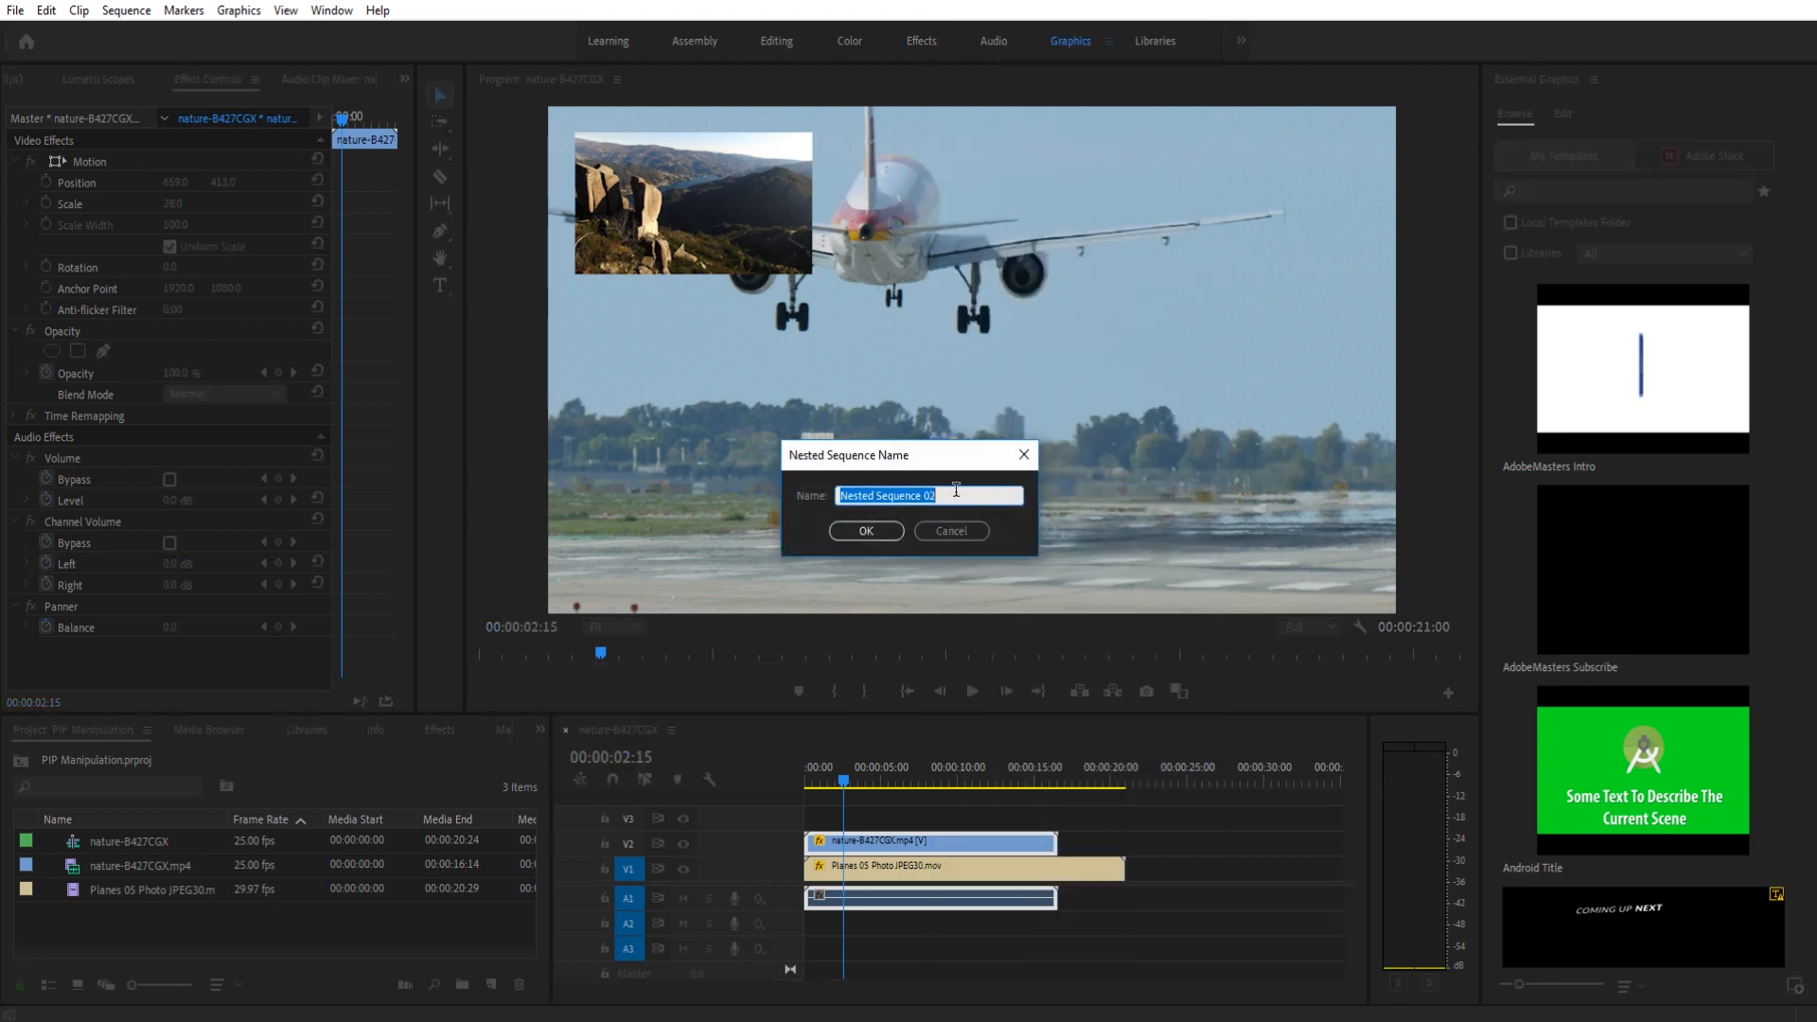
{"action": "type", "text": "P"}
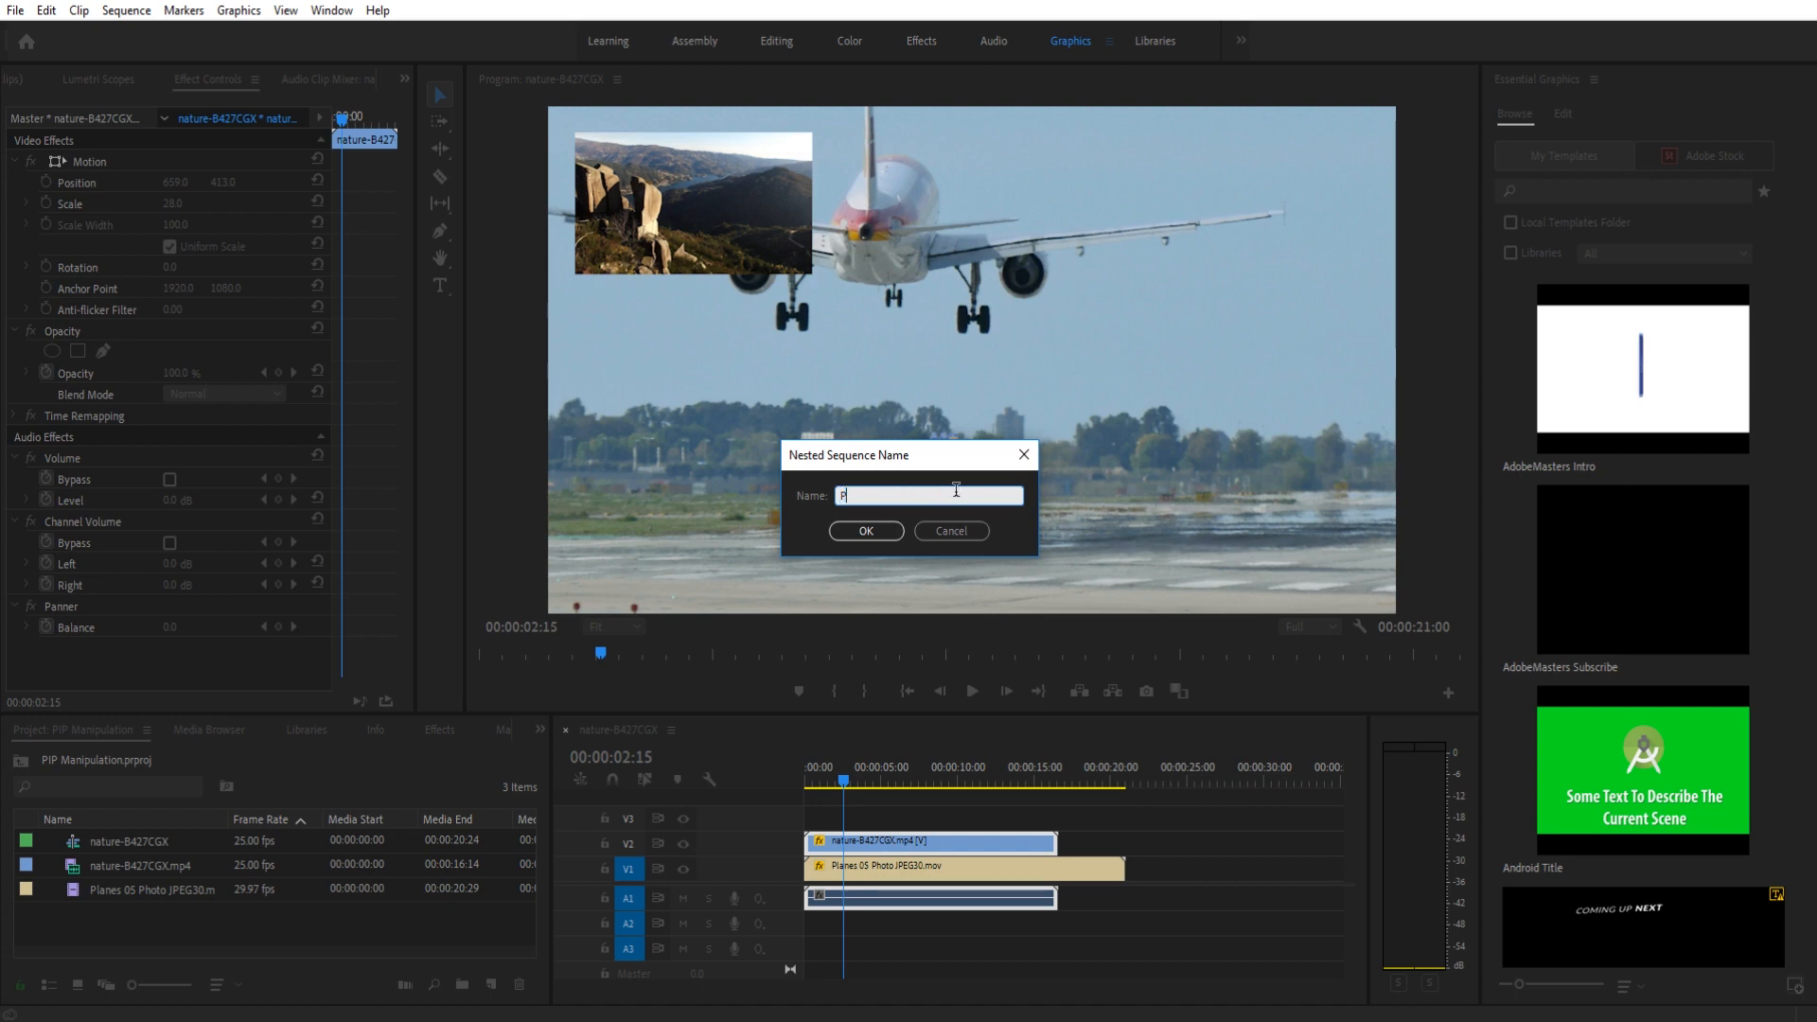
{"action": "left_click", "coordinate": [865, 530]}
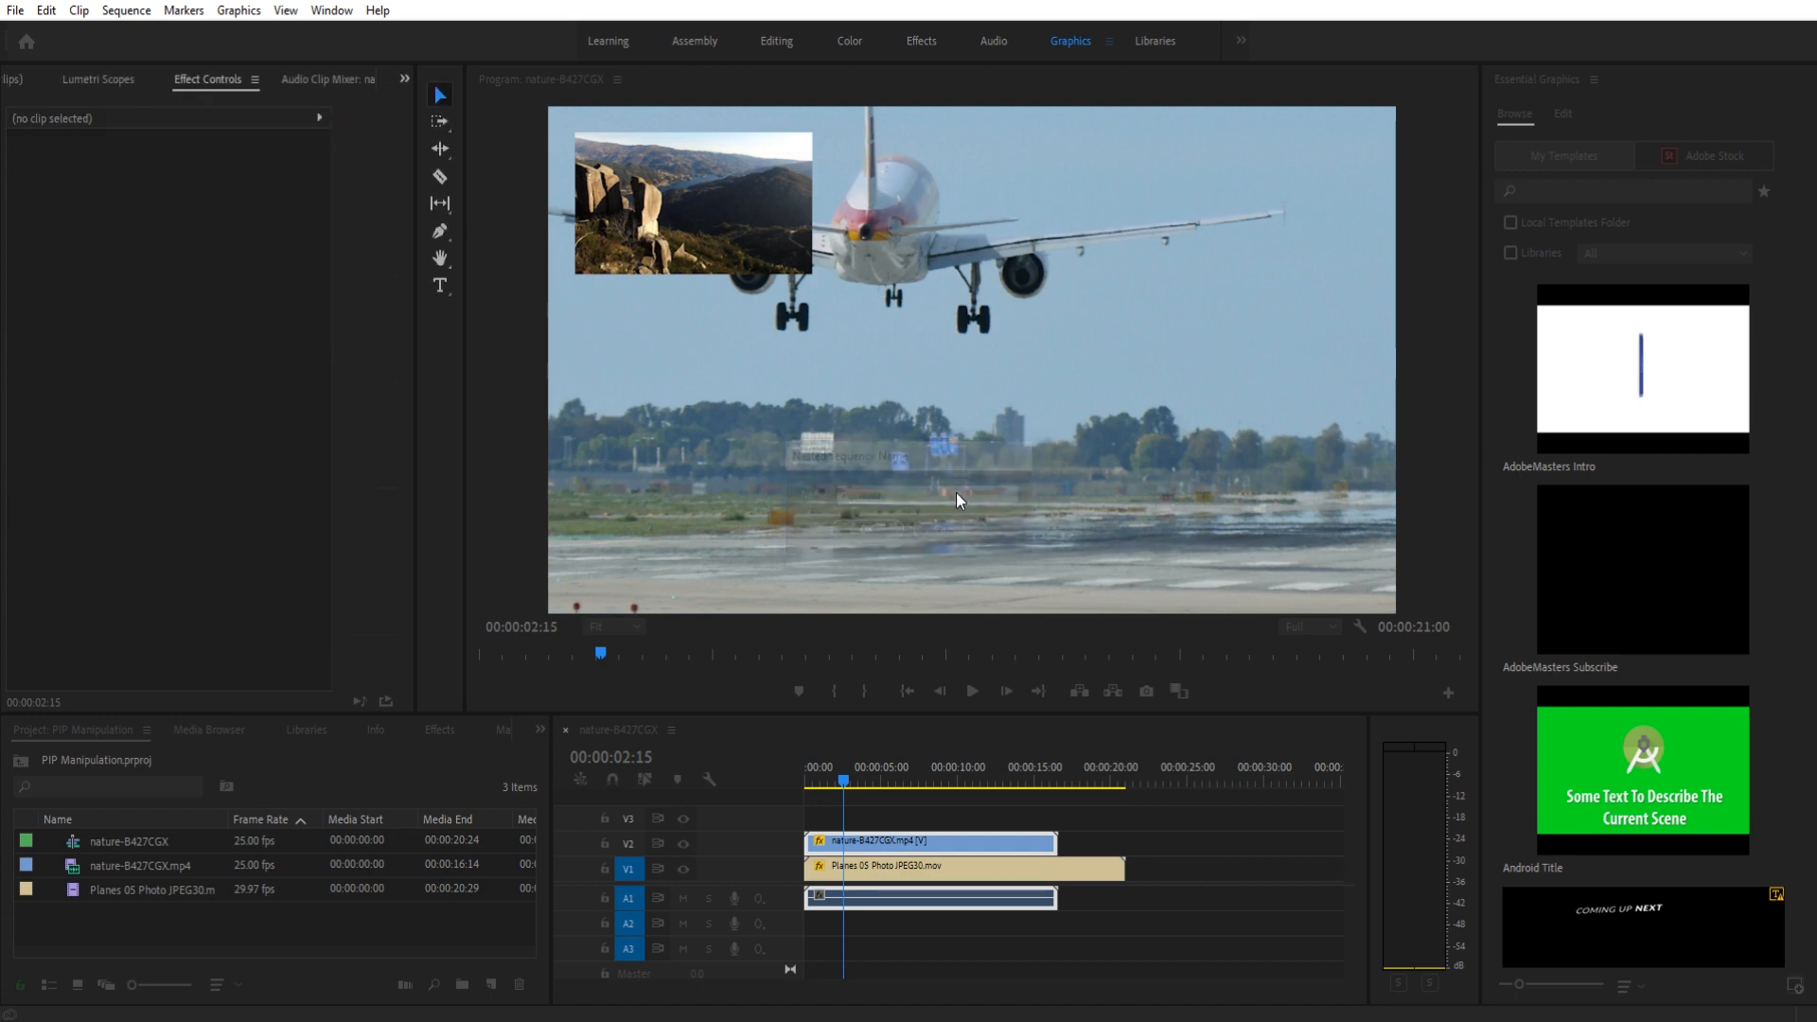
Enter the nested Pip layer sequence to reach the landscape clip inside it.
{"action": "left_click", "coordinate": [928, 842]}
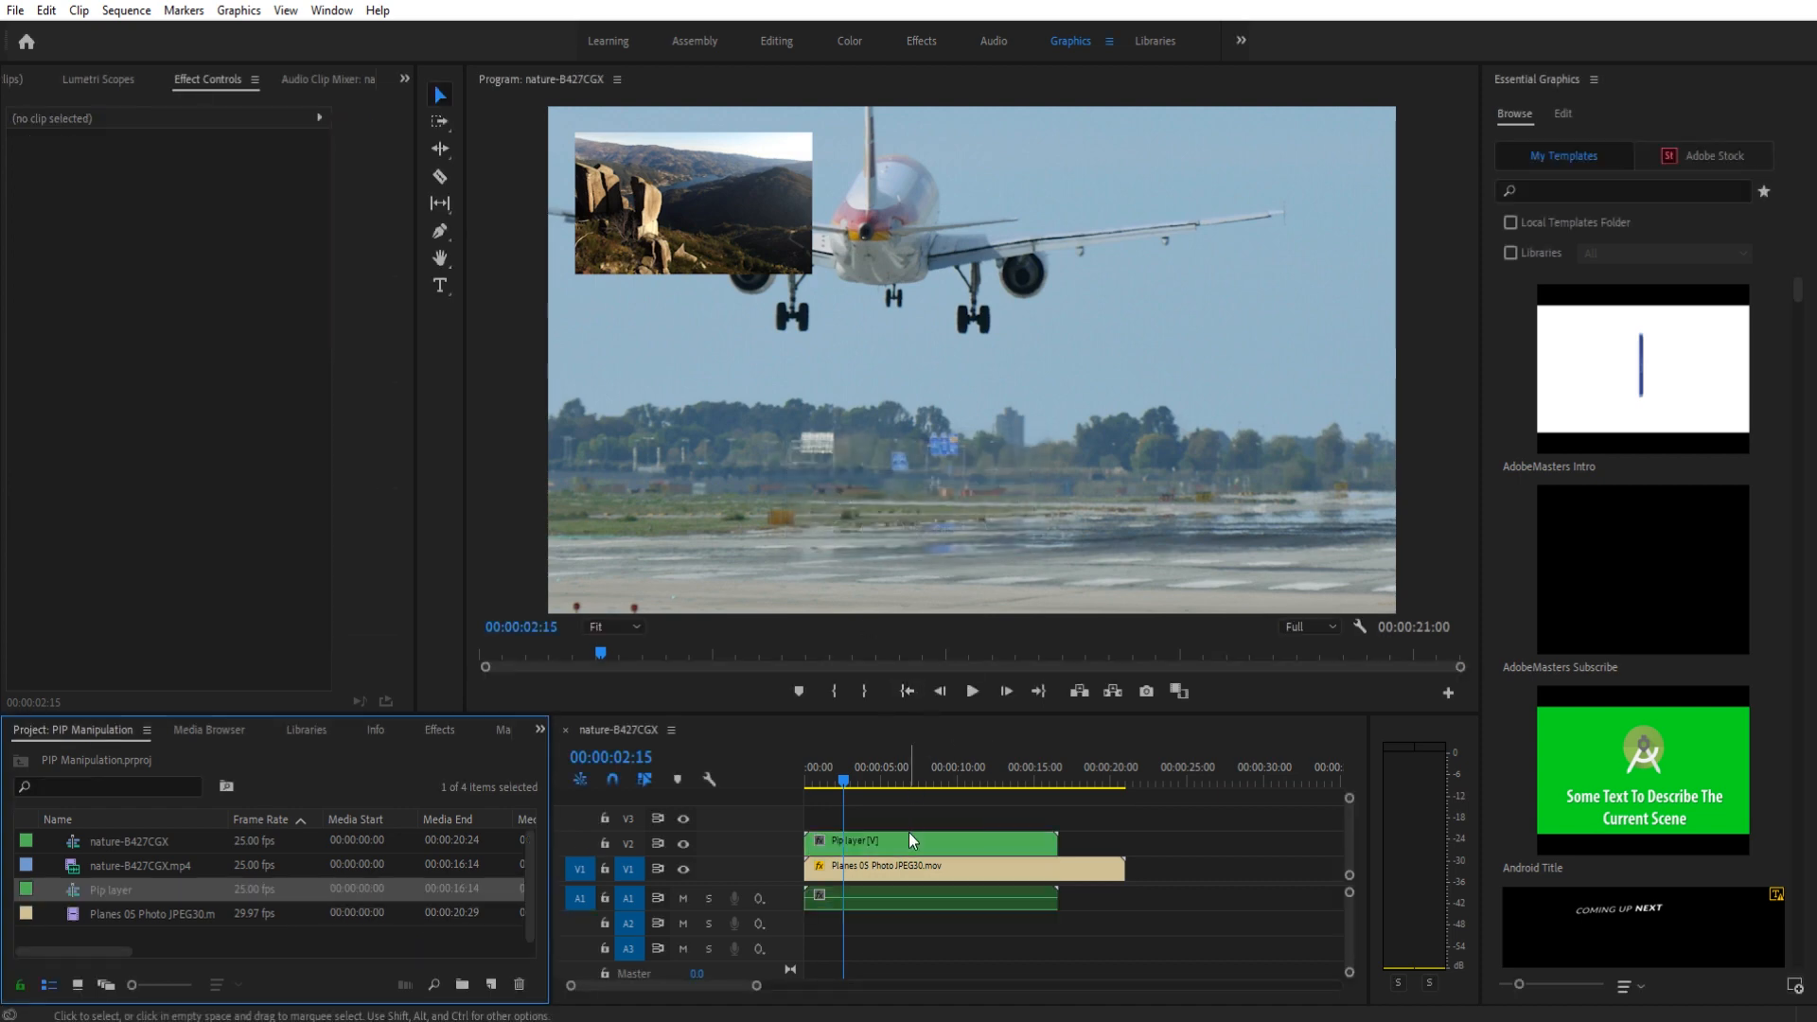
{"action": "left_click", "coordinate": [933, 840]}
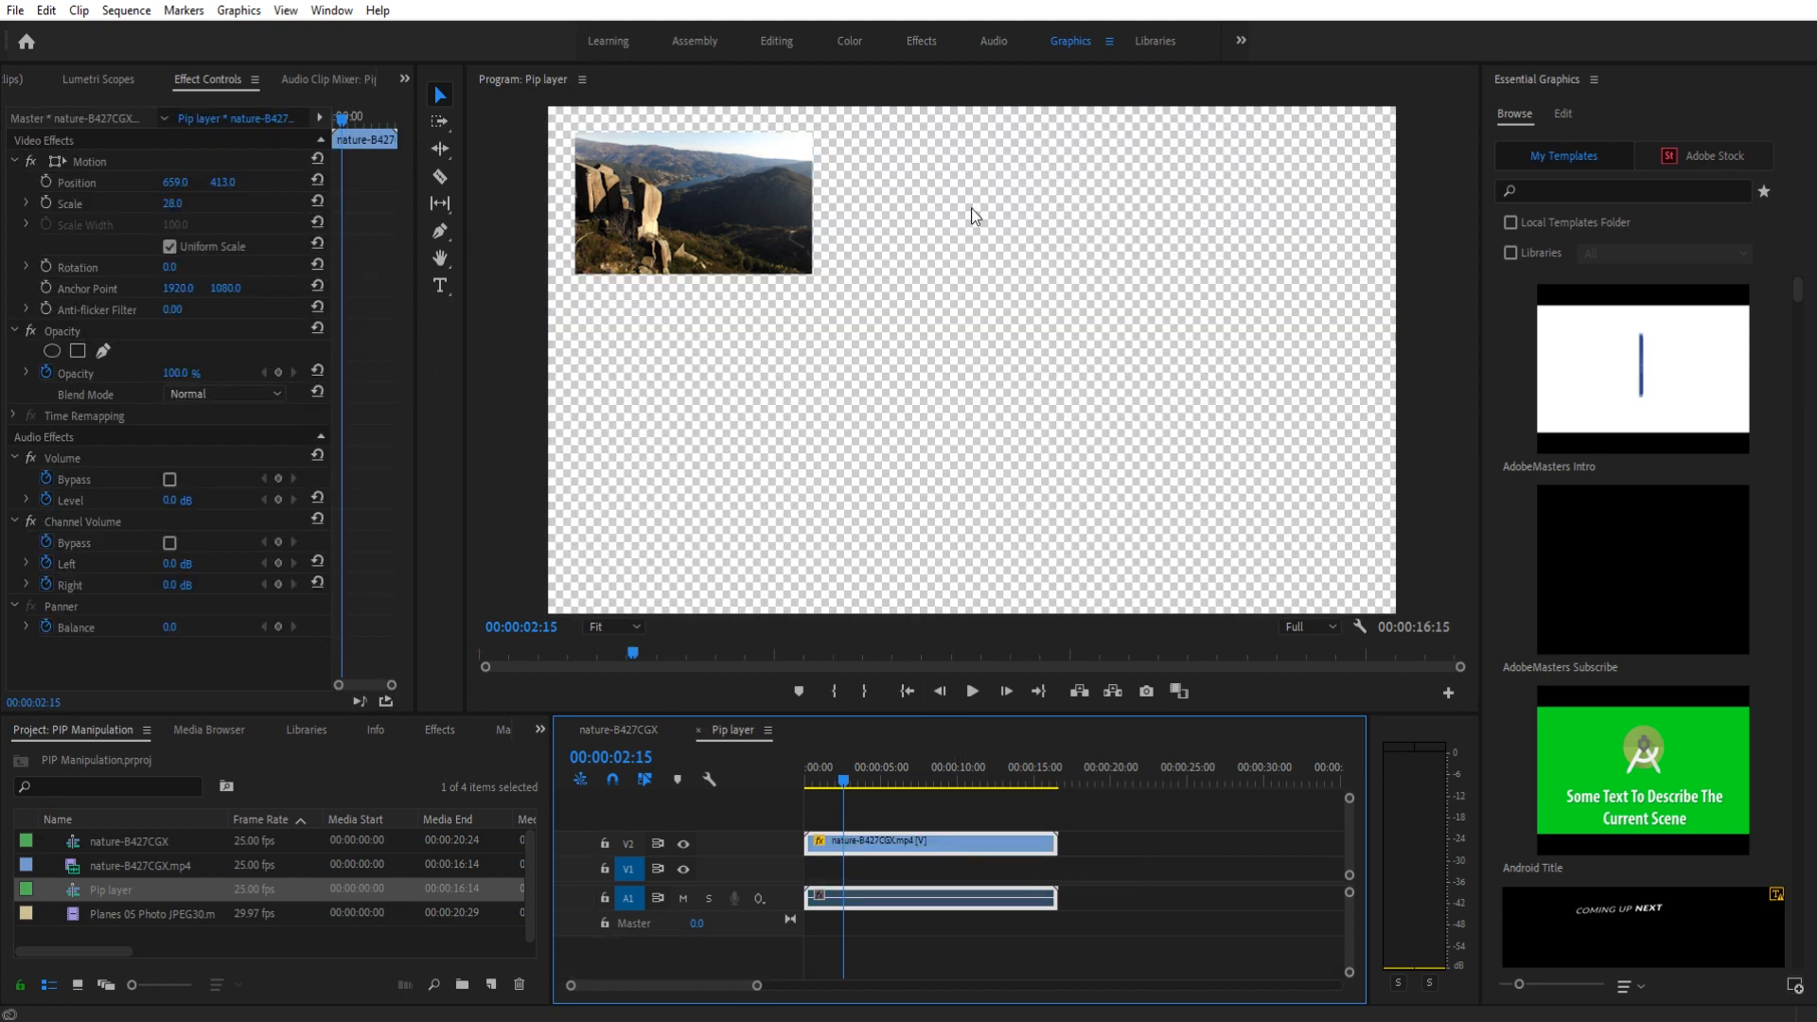
{"action": "mouse_move", "coordinate": [1041, 151]}
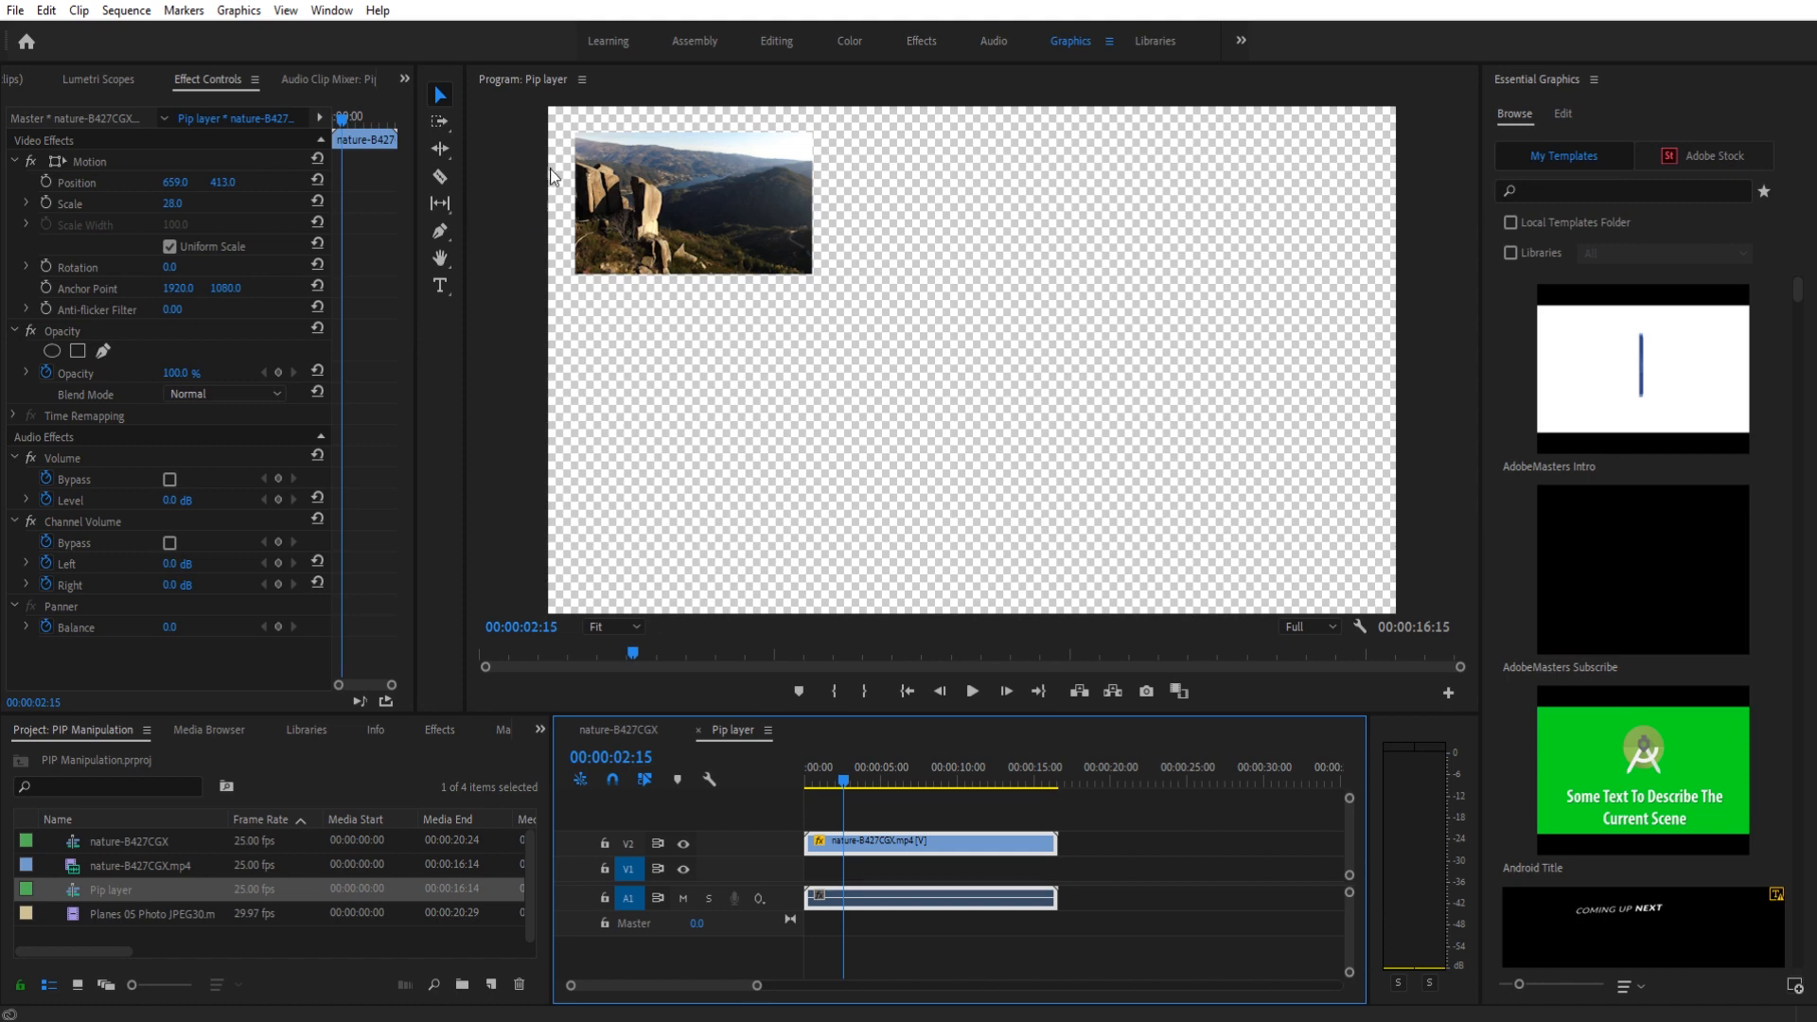
{"action": "mouse_move", "coordinate": [653, 237]}
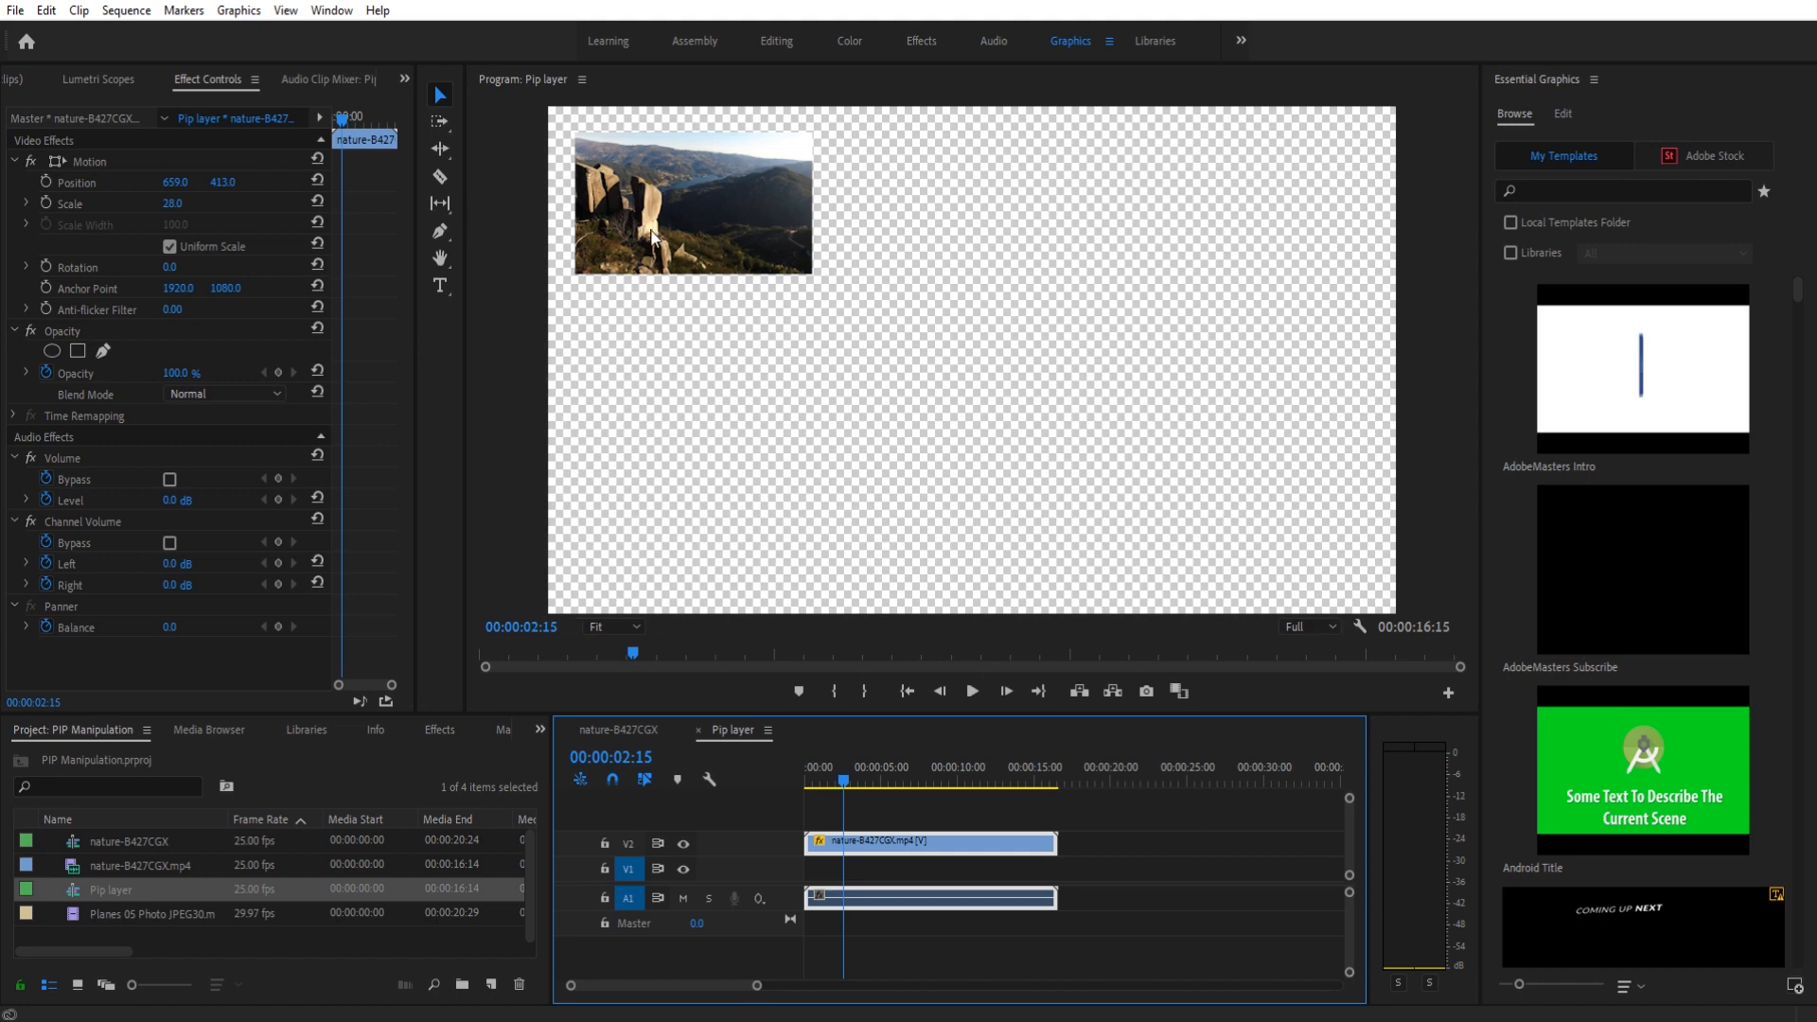
{"action": "mouse_move", "coordinate": [771, 765]}
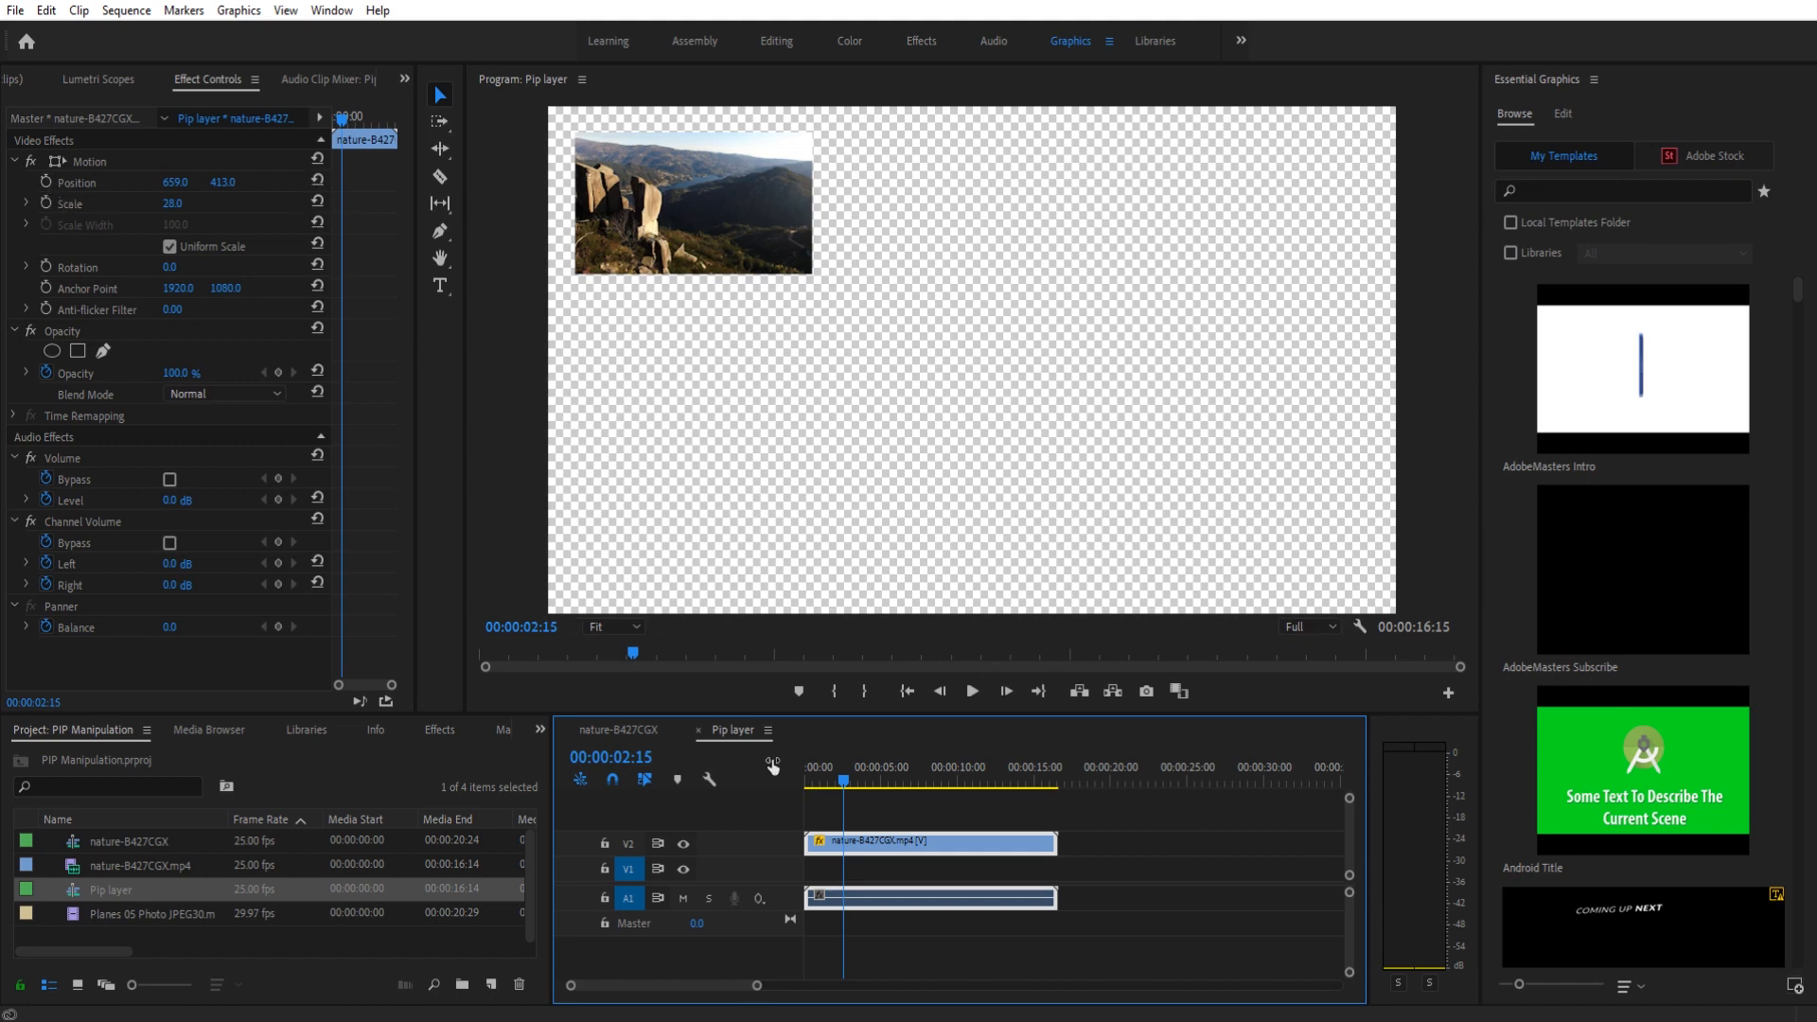
{"action": "mouse_move", "coordinate": [240, 229]}
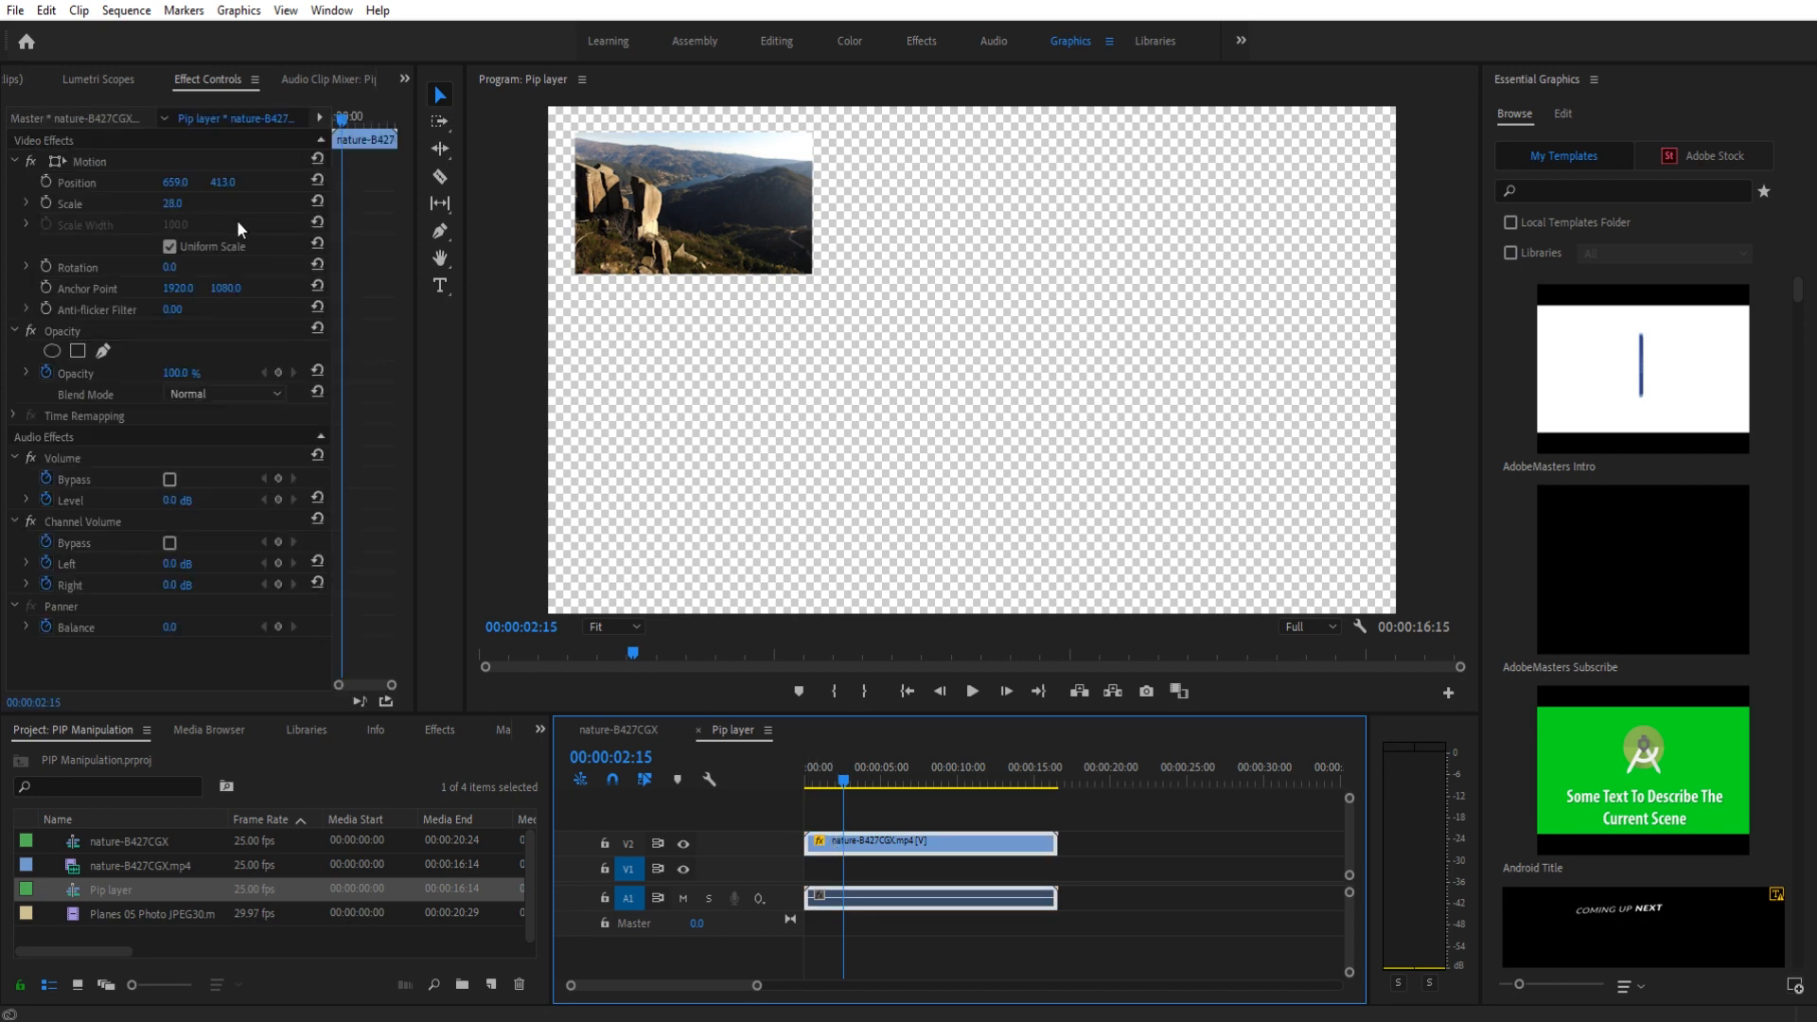
Reset the landscape clip's Motion to Position 1920,1080 and Scale 100, then return to the main sequence.
{"action": "left_click", "coordinate": [318, 187]}
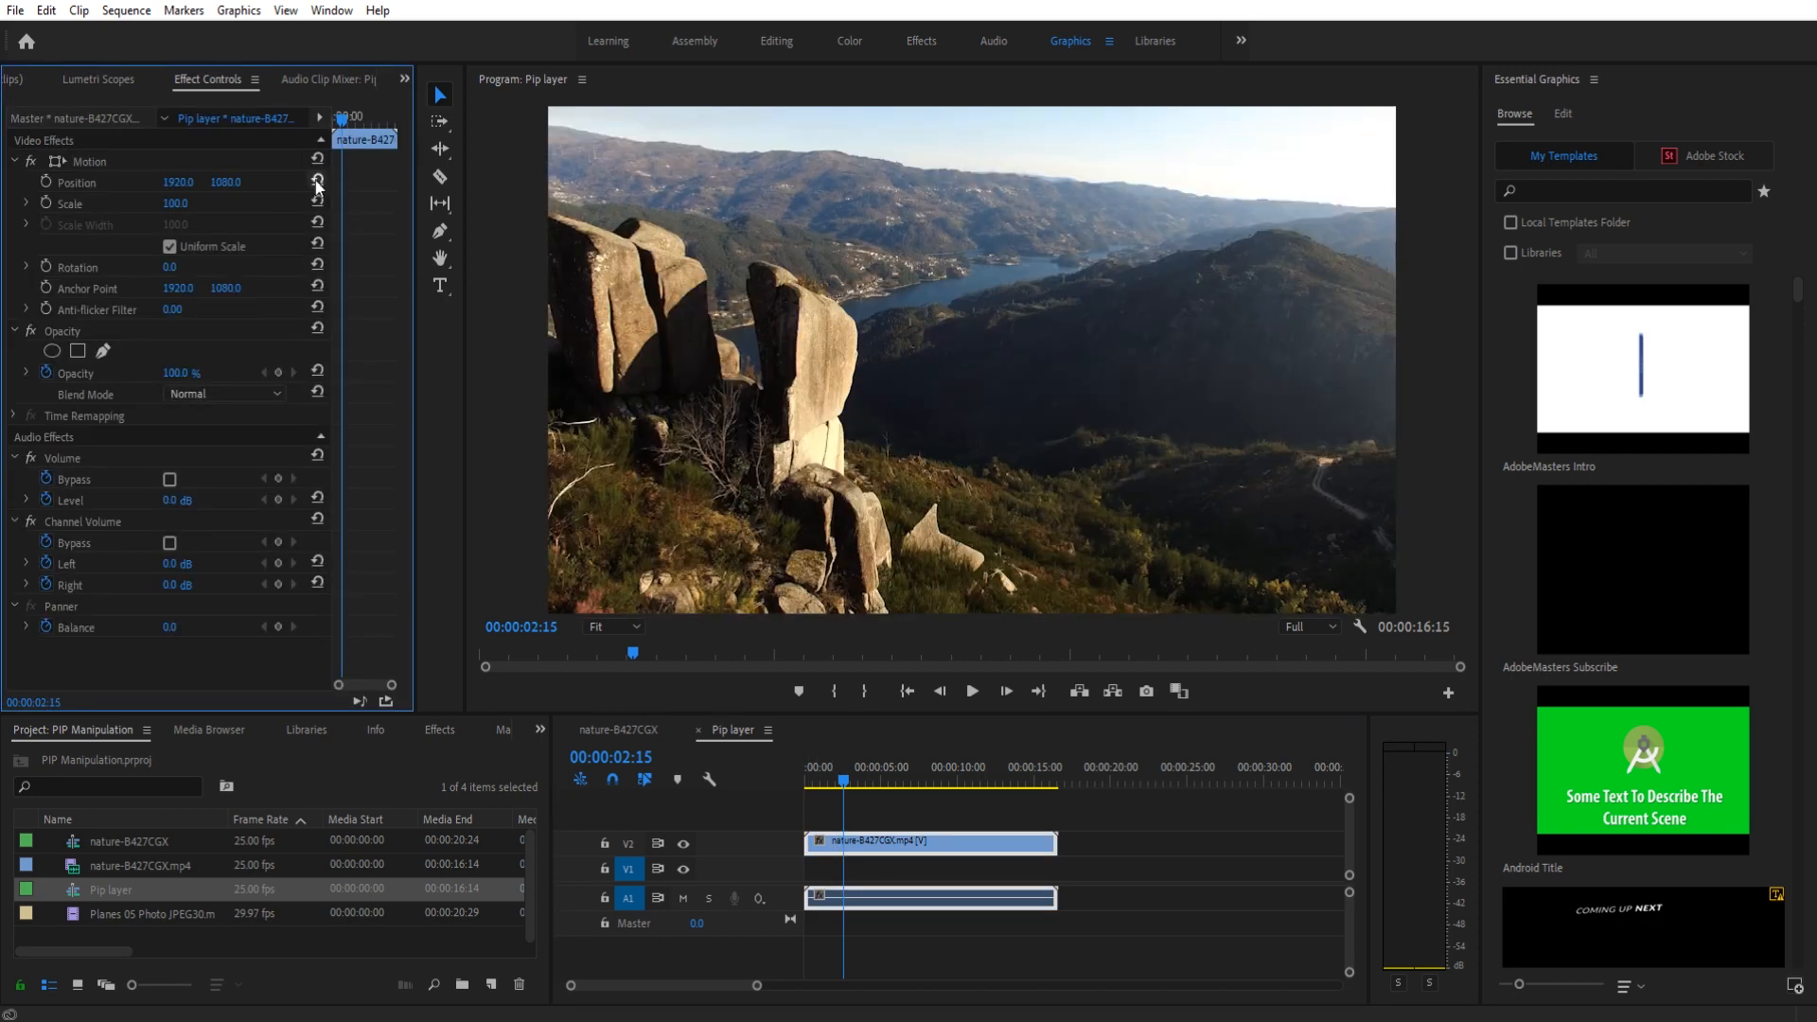
{"action": "mouse_move", "coordinate": [948, 604]}
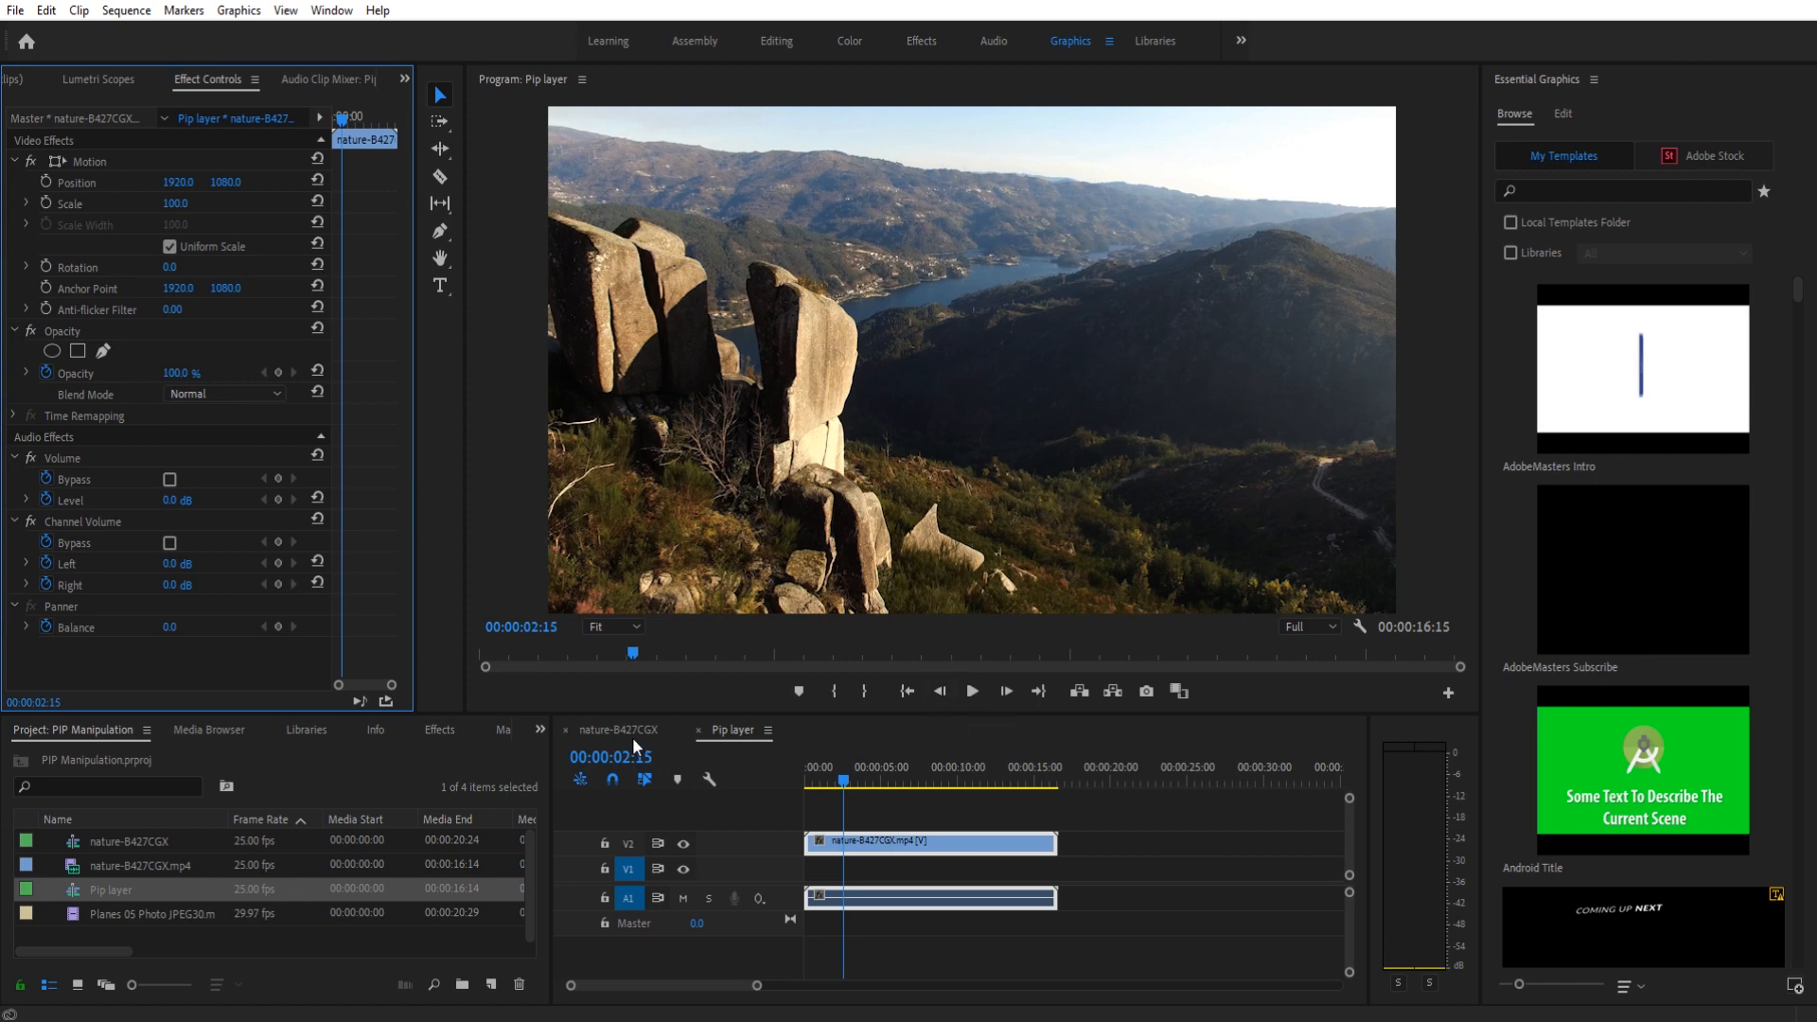
{"action": "left_click", "coordinate": [617, 730]}
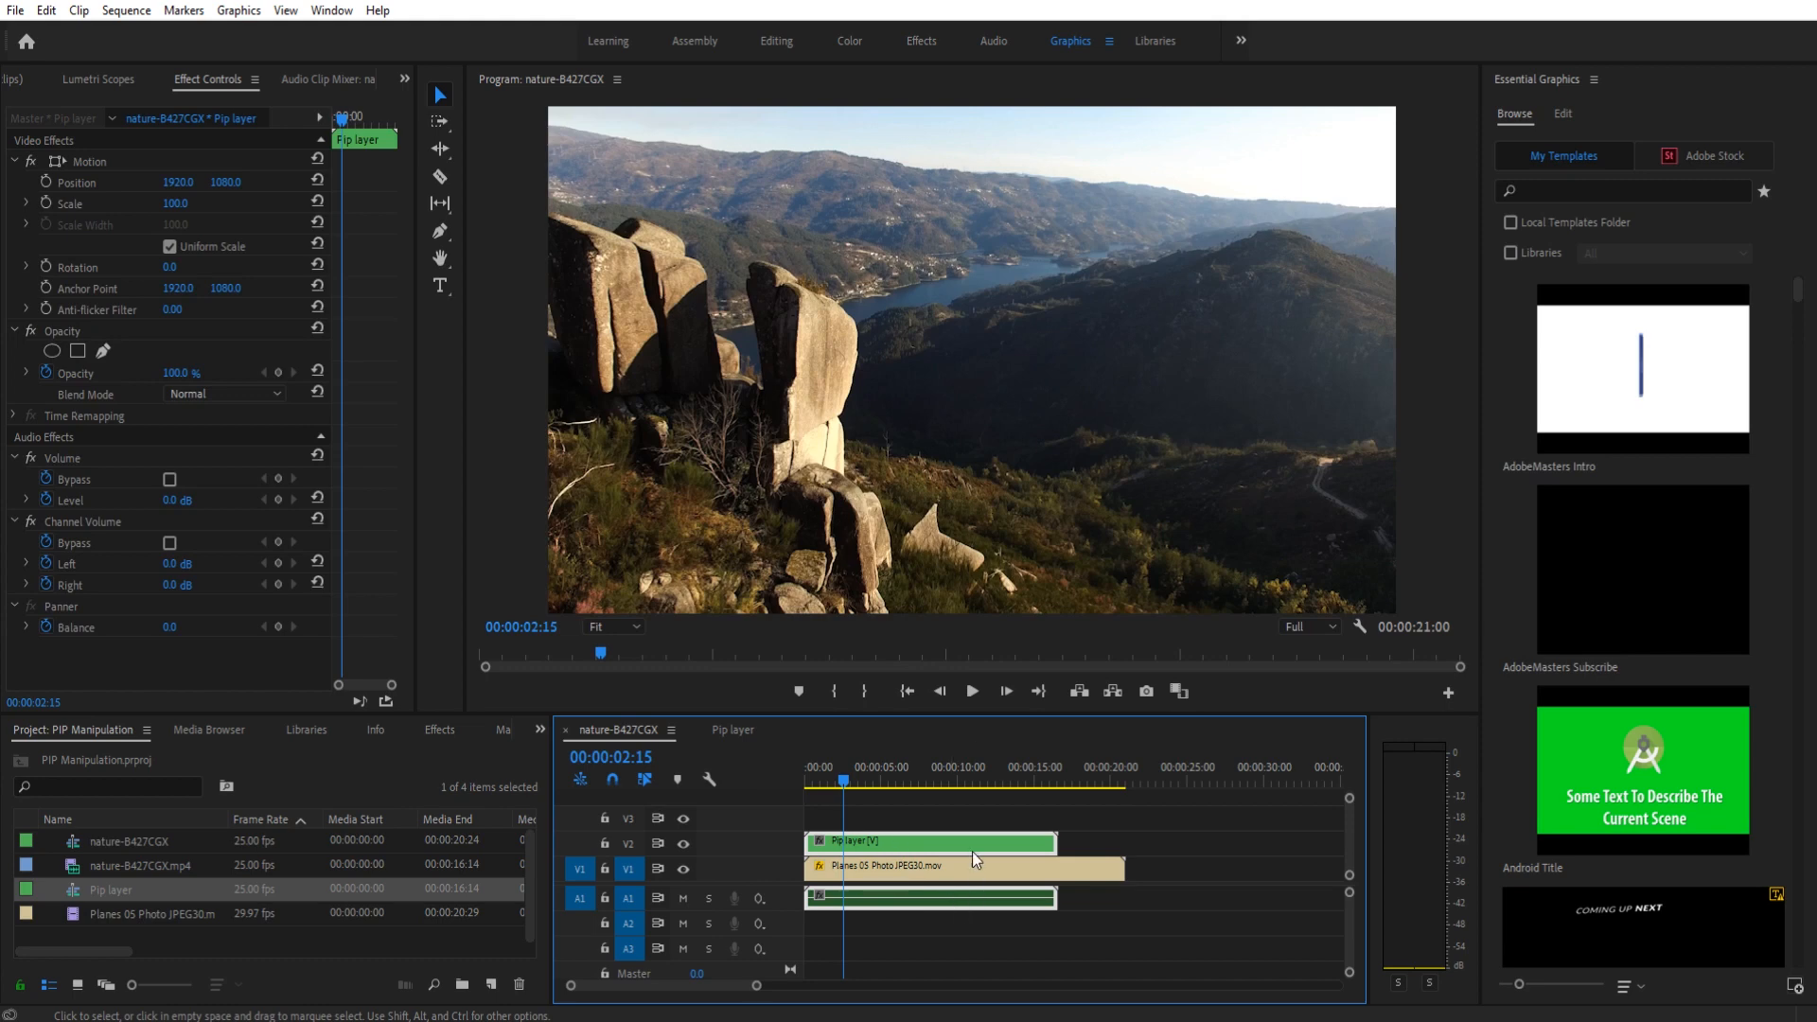
{"action": "mouse_move", "coordinate": [917, 867]}
{"action": "type", "text": "53"}
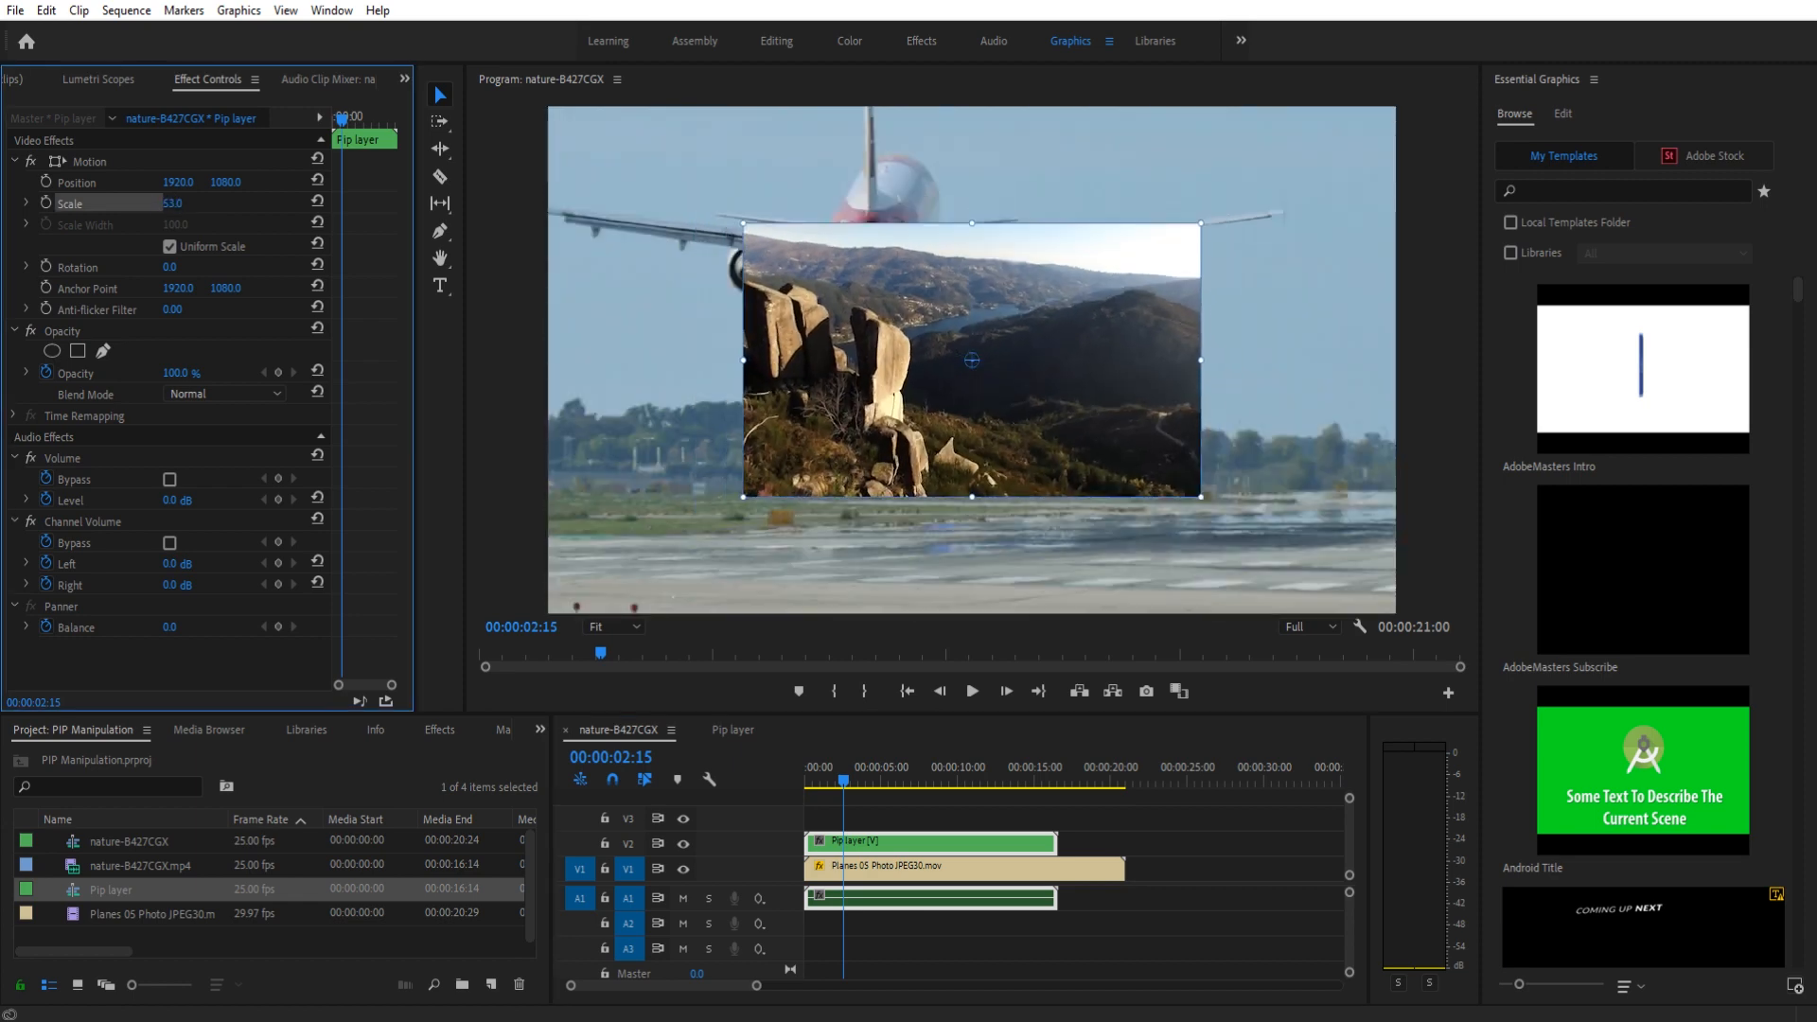
Scale the Pip layer to 36 and position it around 820,522 in the upper-left corner.
{"action": "left_click_drag", "start_coordinate": [180, 203], "coordinate": [165, 203]}
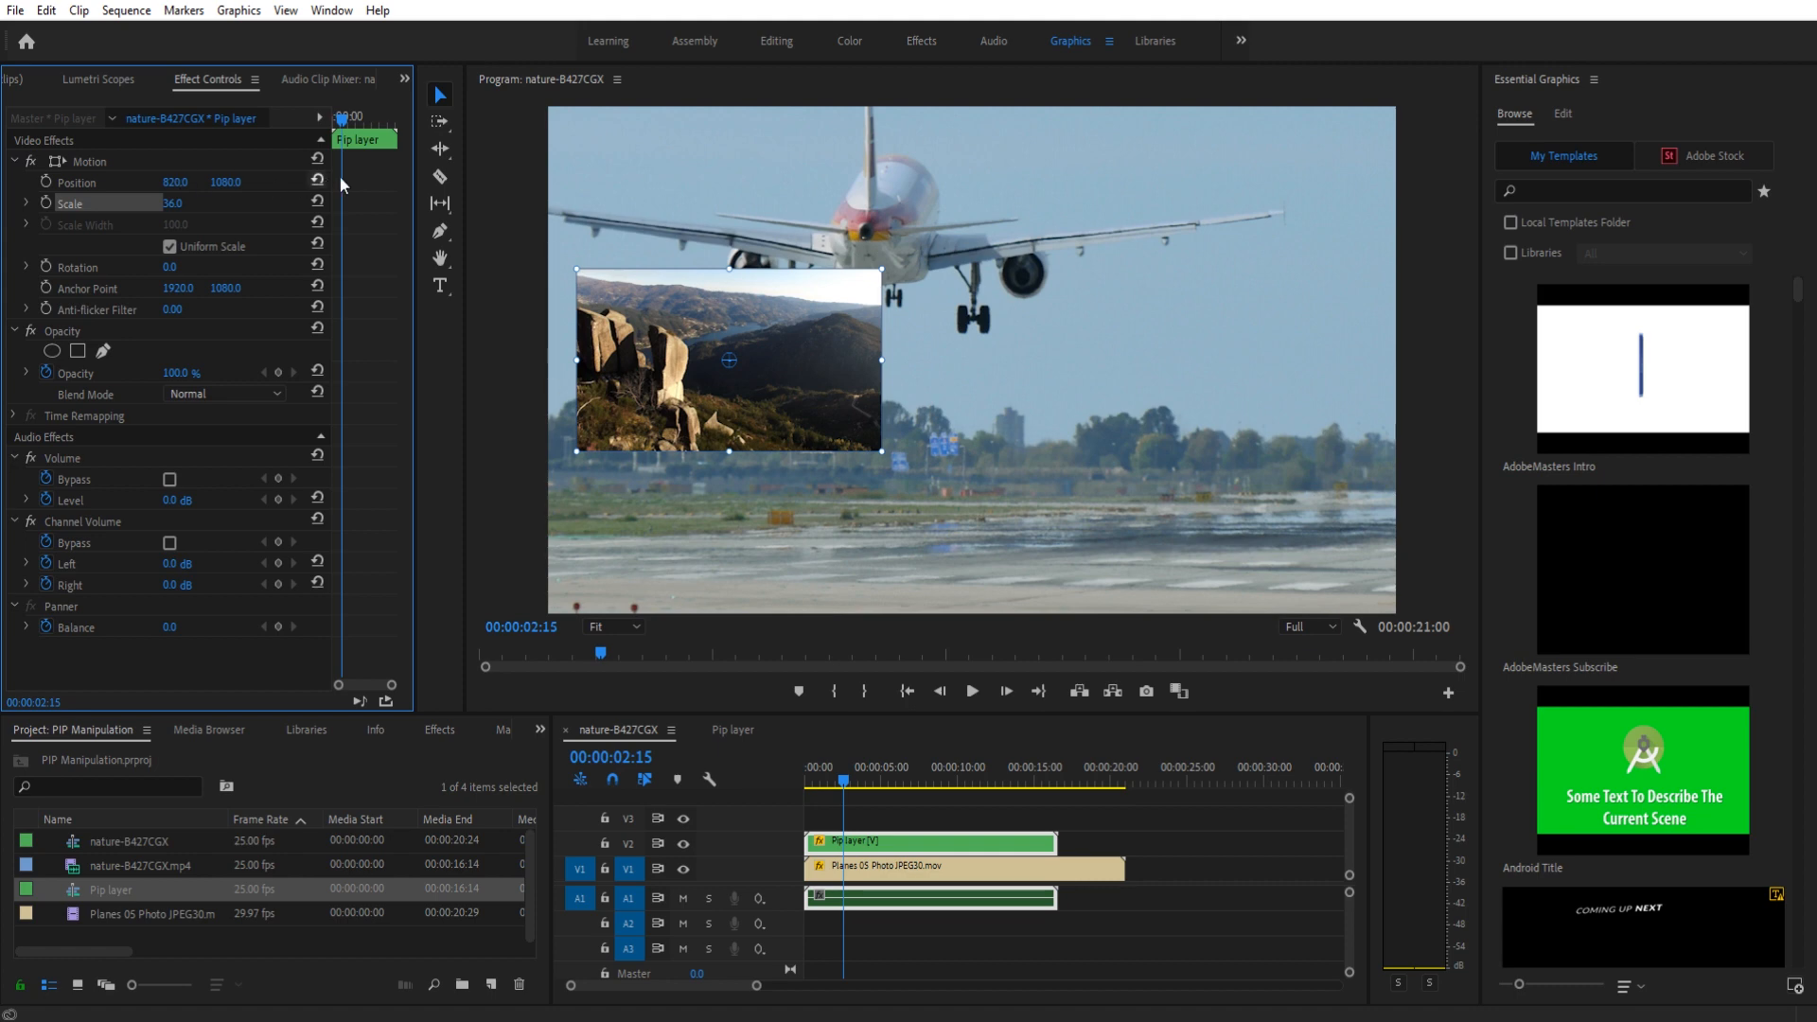
{"action": "left_click_drag", "start_coordinate": [727, 362], "coordinate": [727, 301]}
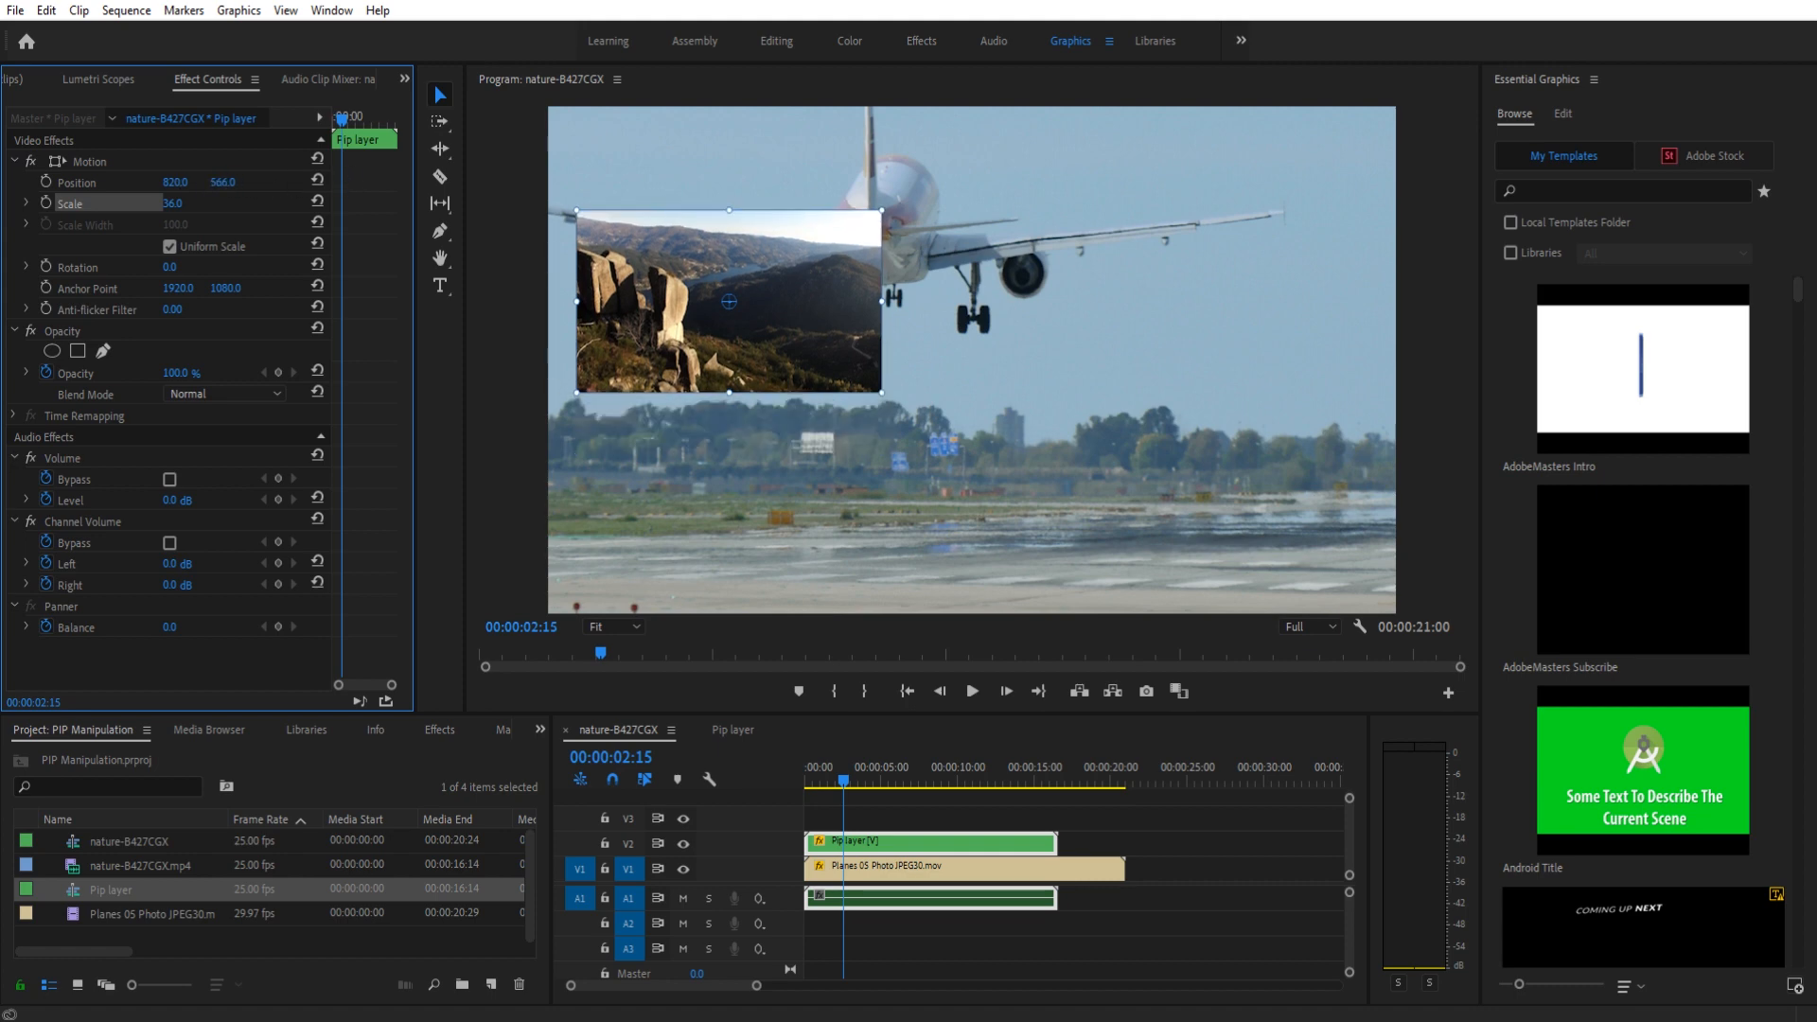
{"action": "left_click_drag", "start_coordinate": [727, 299], "coordinate": [727, 229]}
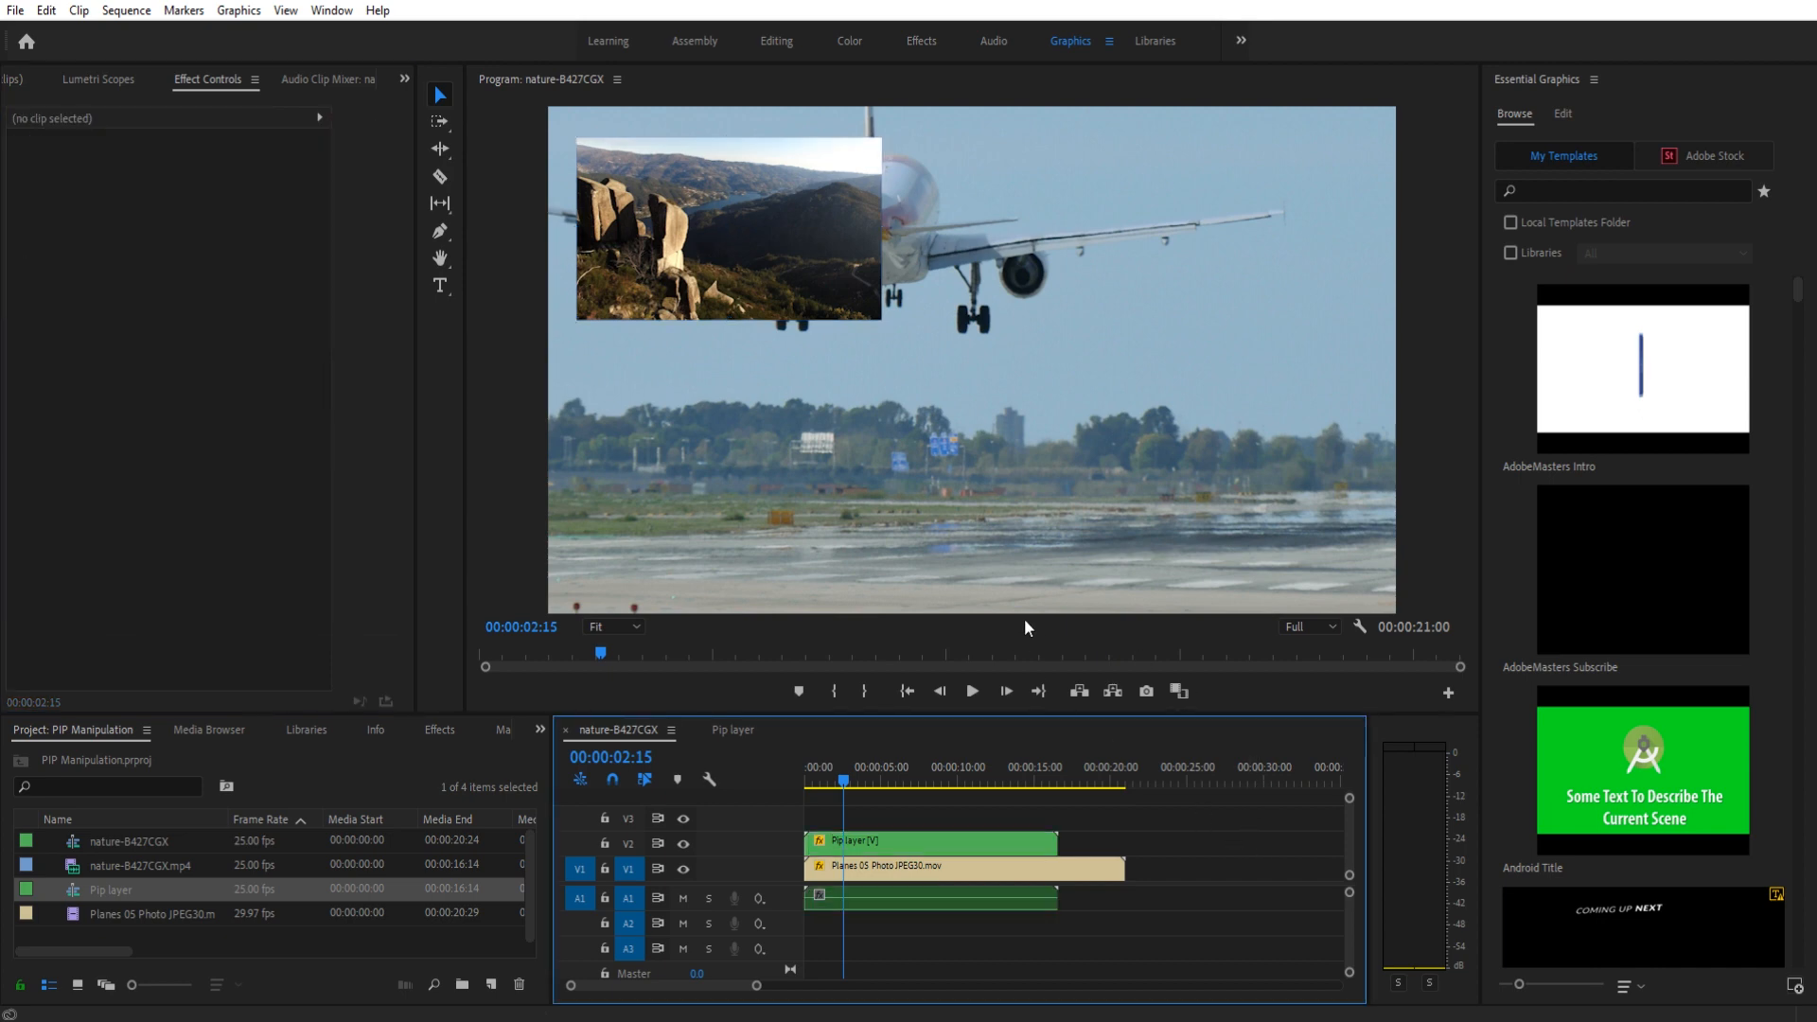
{"action": "left_click", "coordinate": [927, 841]}
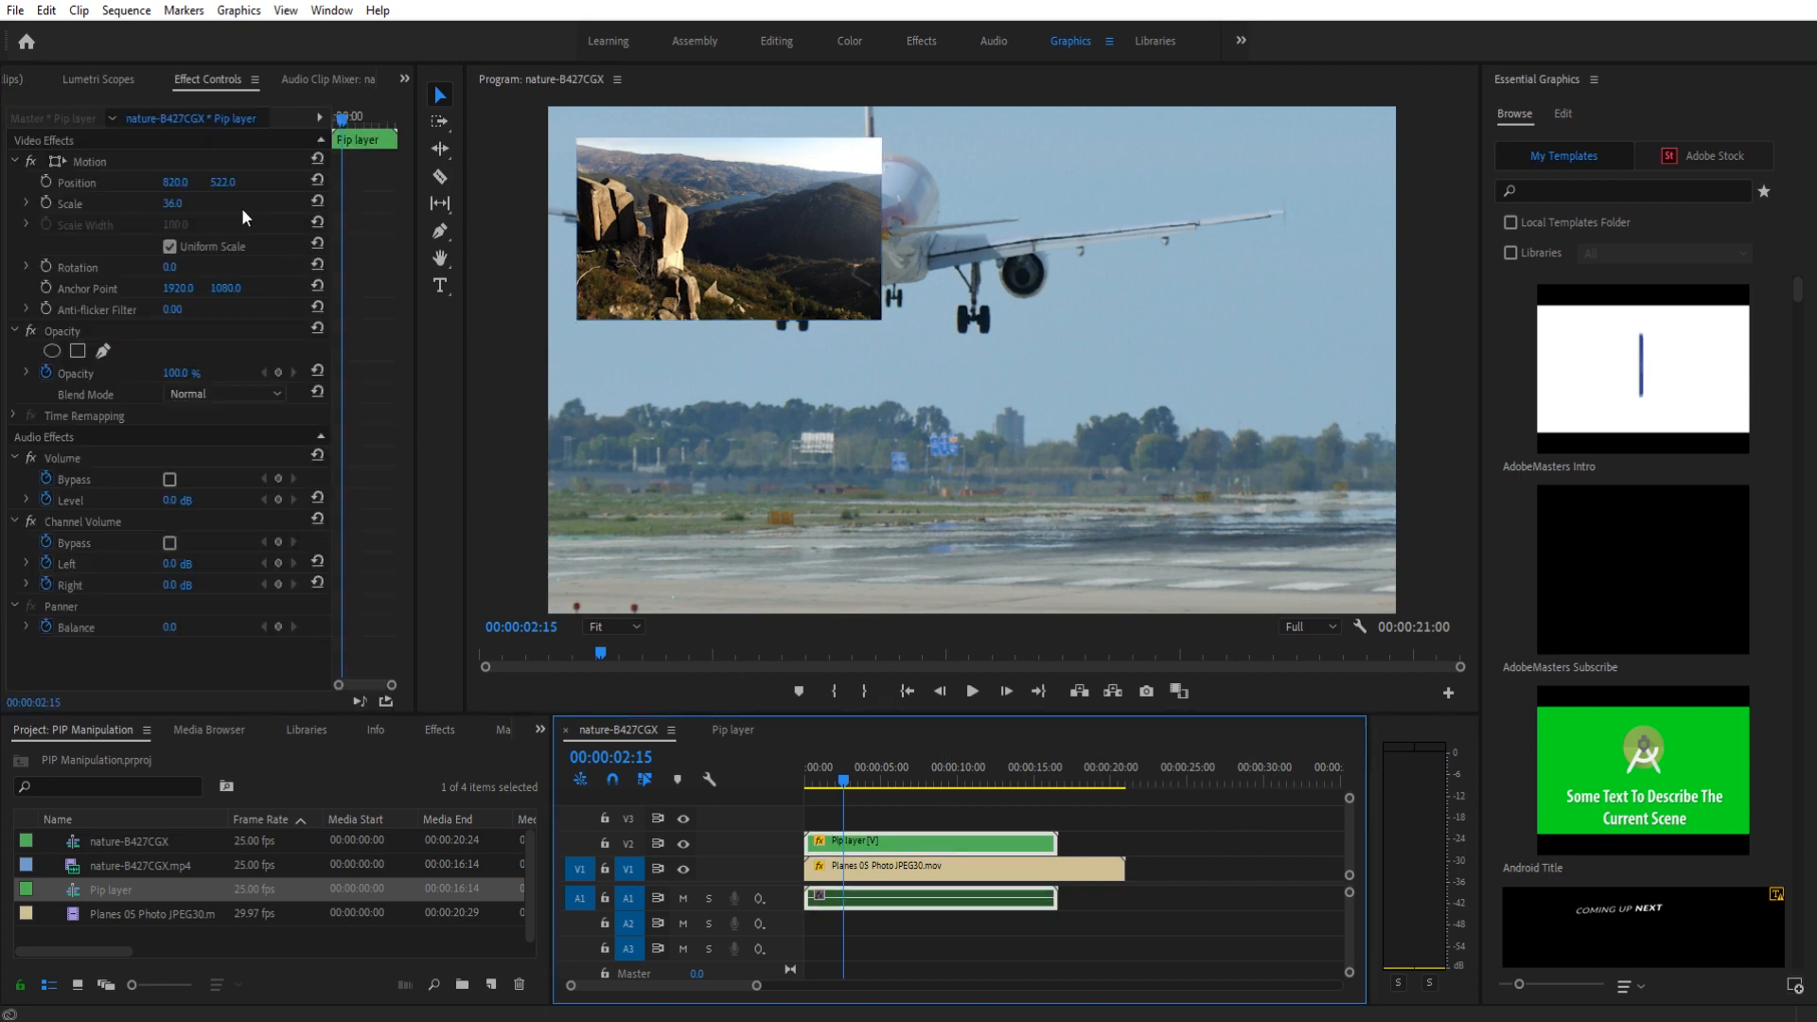
{"action": "mouse_move", "coordinate": [733, 265]}
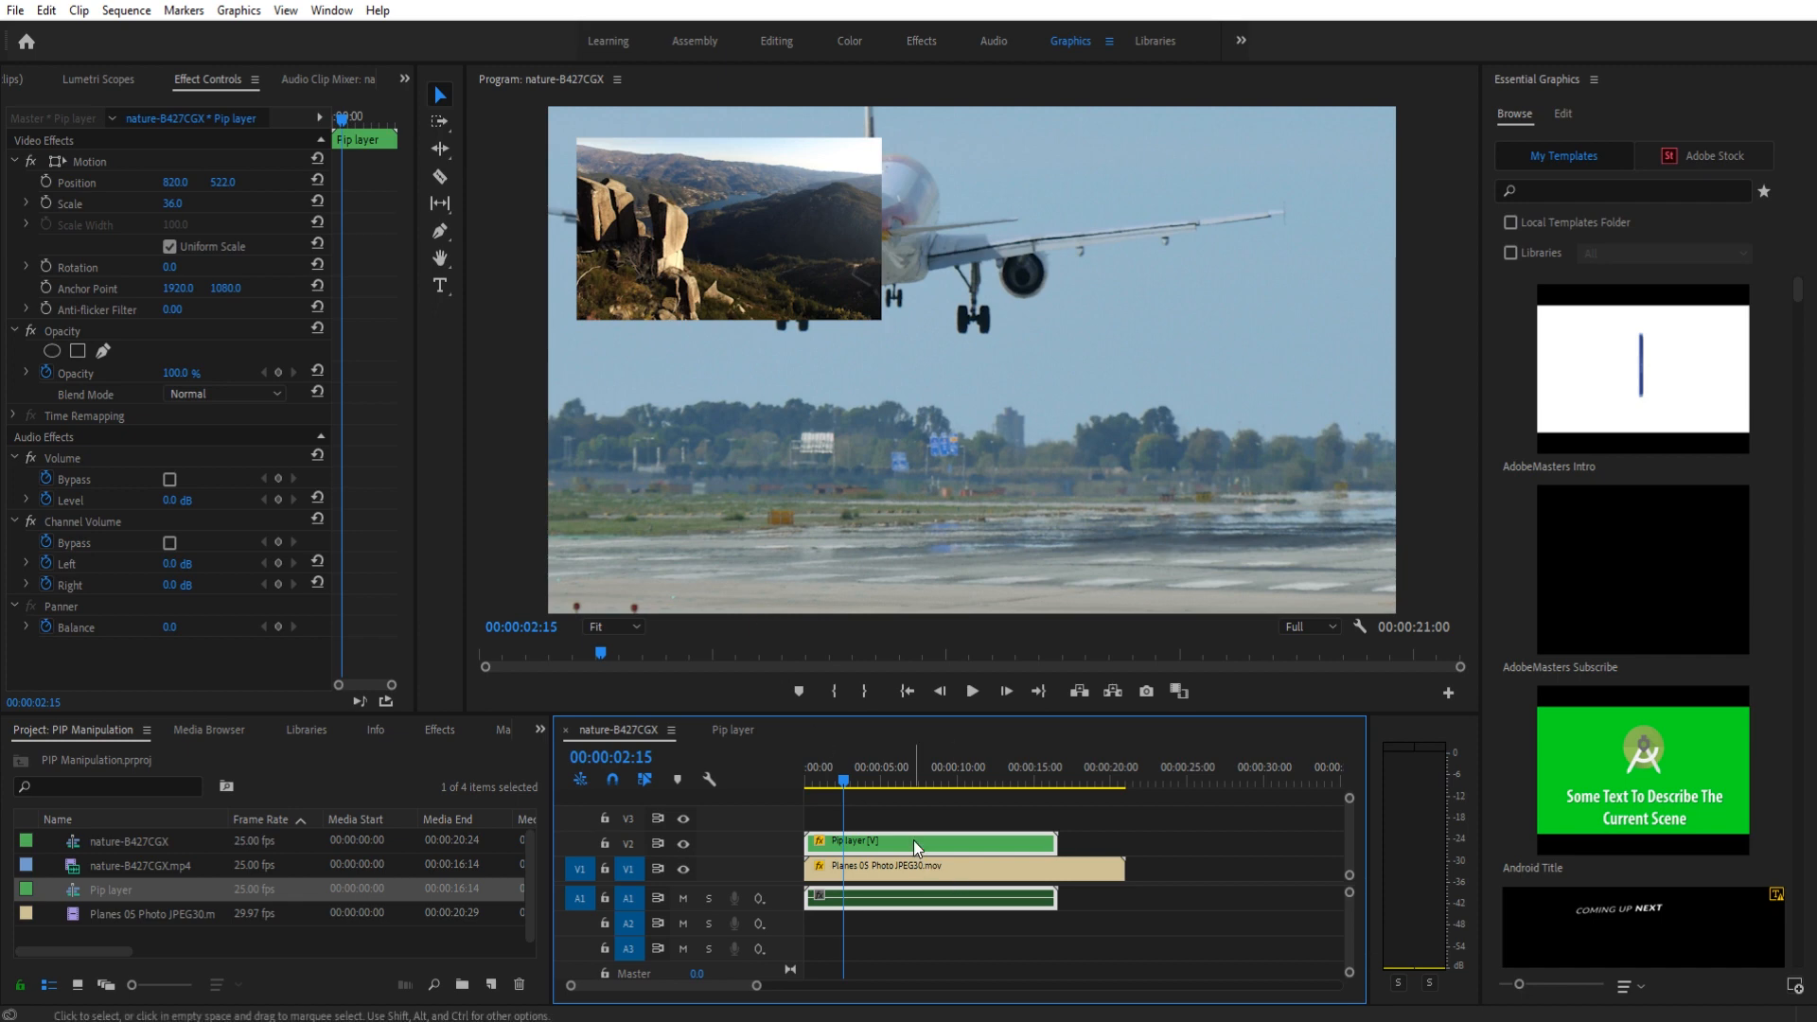
{"action": "left_click", "coordinate": [734, 731]}
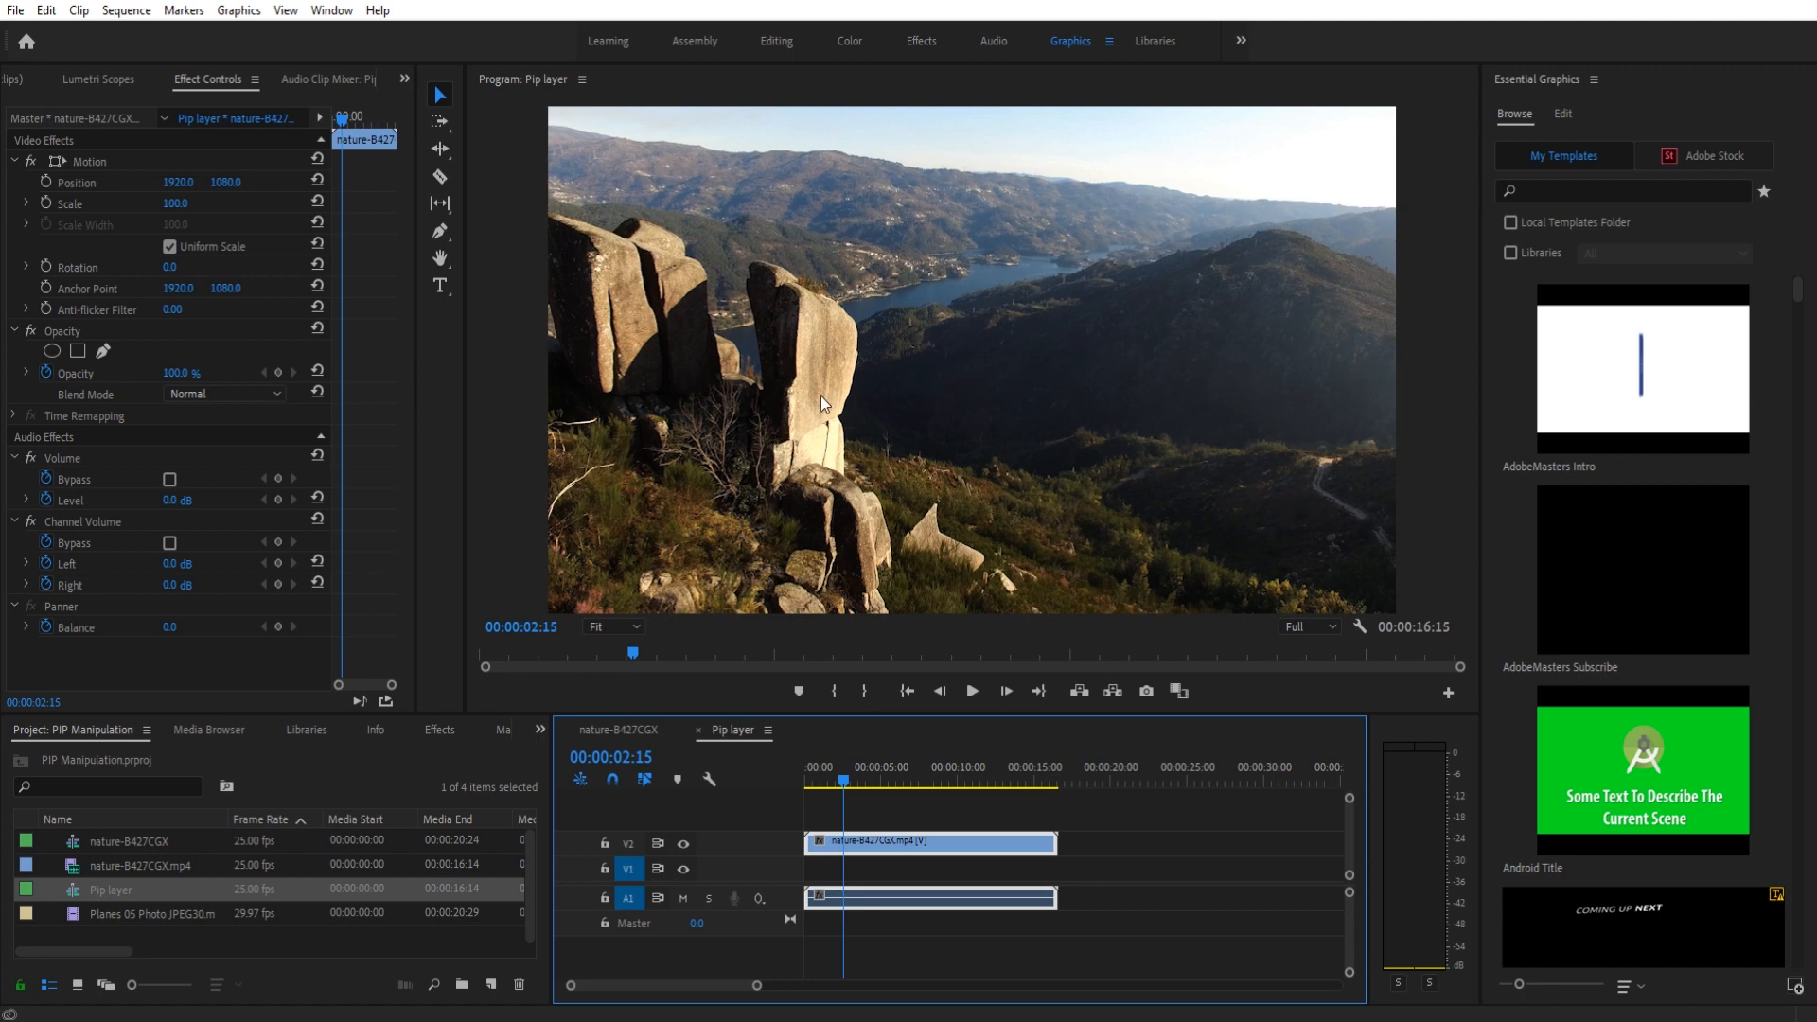
Enable keyframing on the landscape clip's Scale and Position at the start of the clip.
{"action": "left_click", "coordinate": [70, 202]}
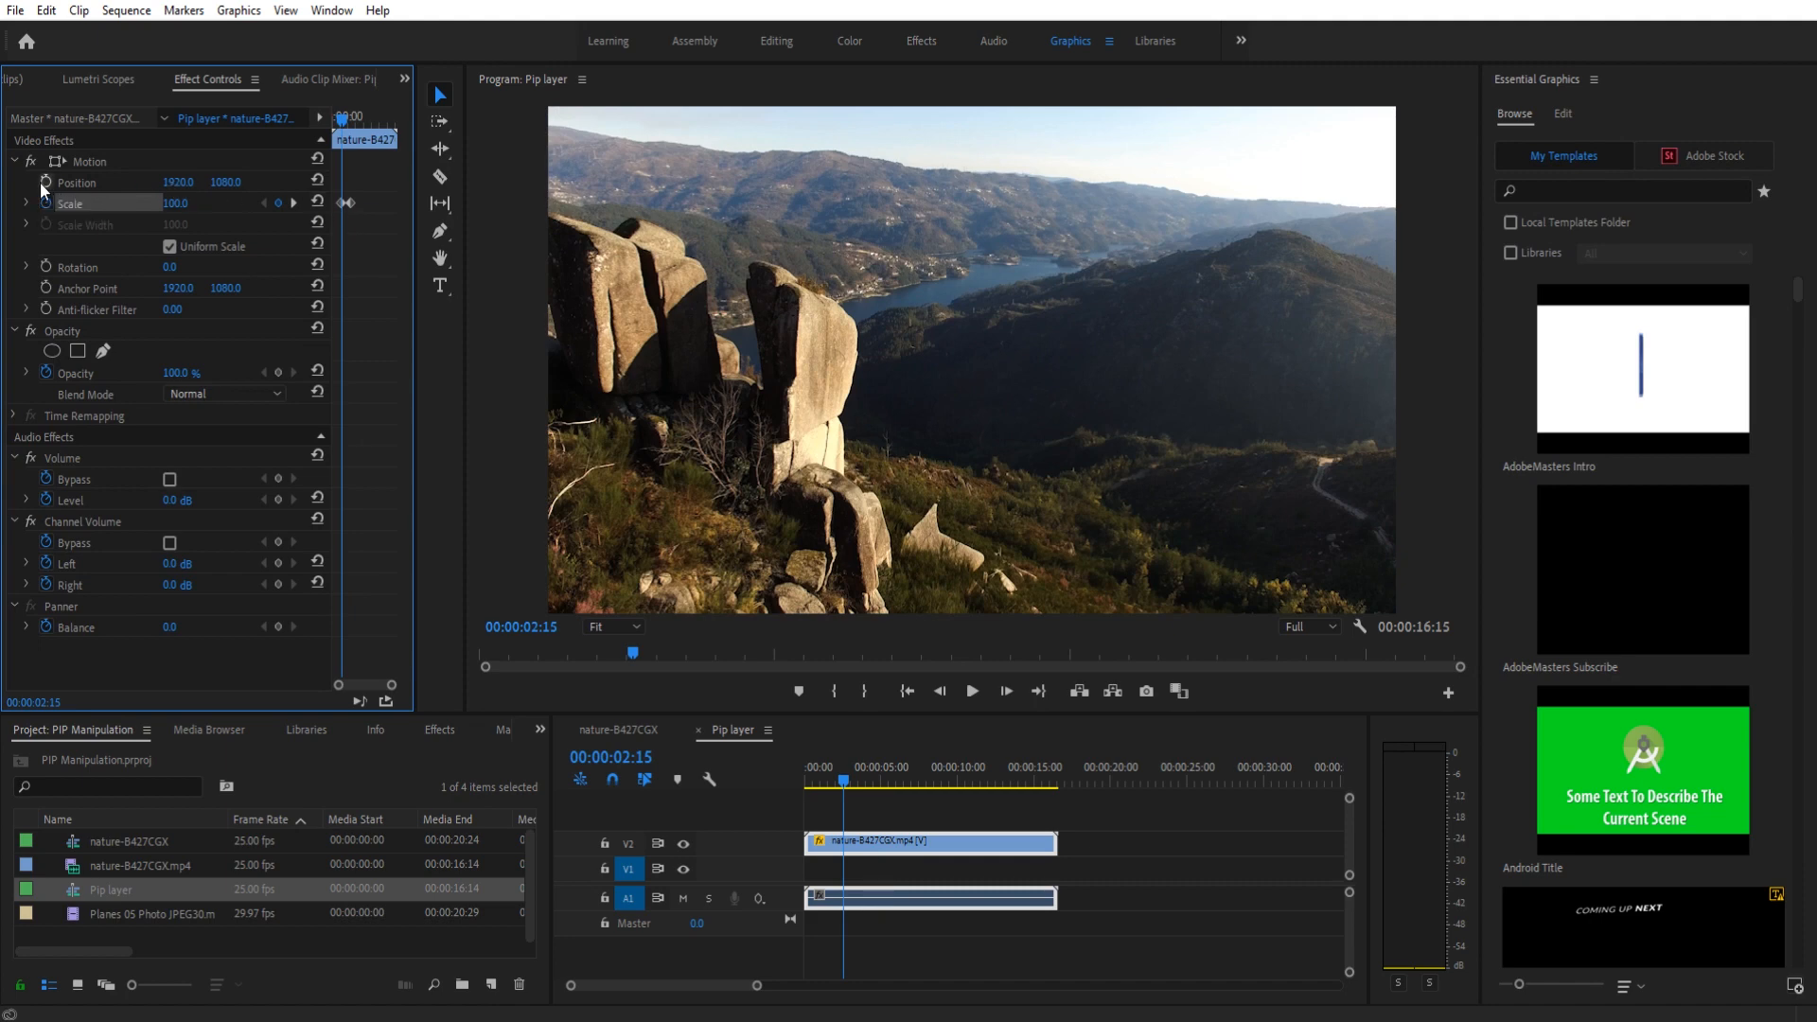
{"action": "left_click", "coordinate": [45, 181]}
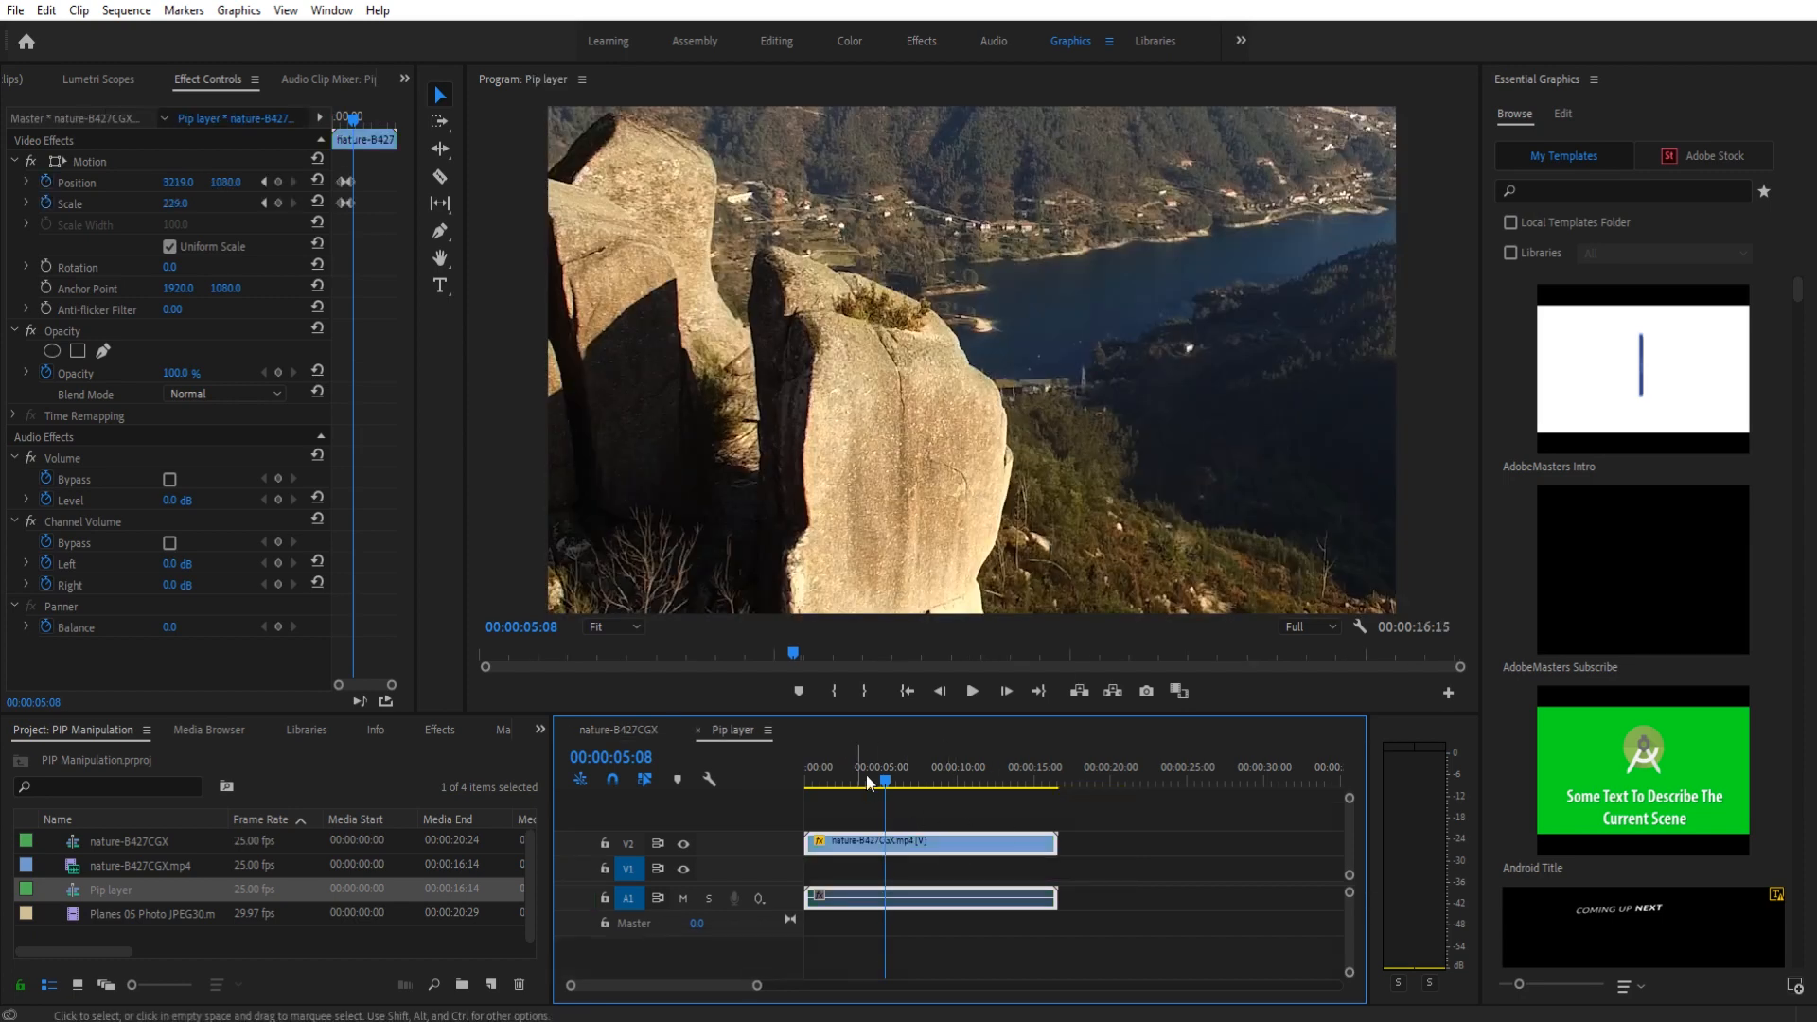
{"action": "mouse_move", "coordinate": [773, 736]}
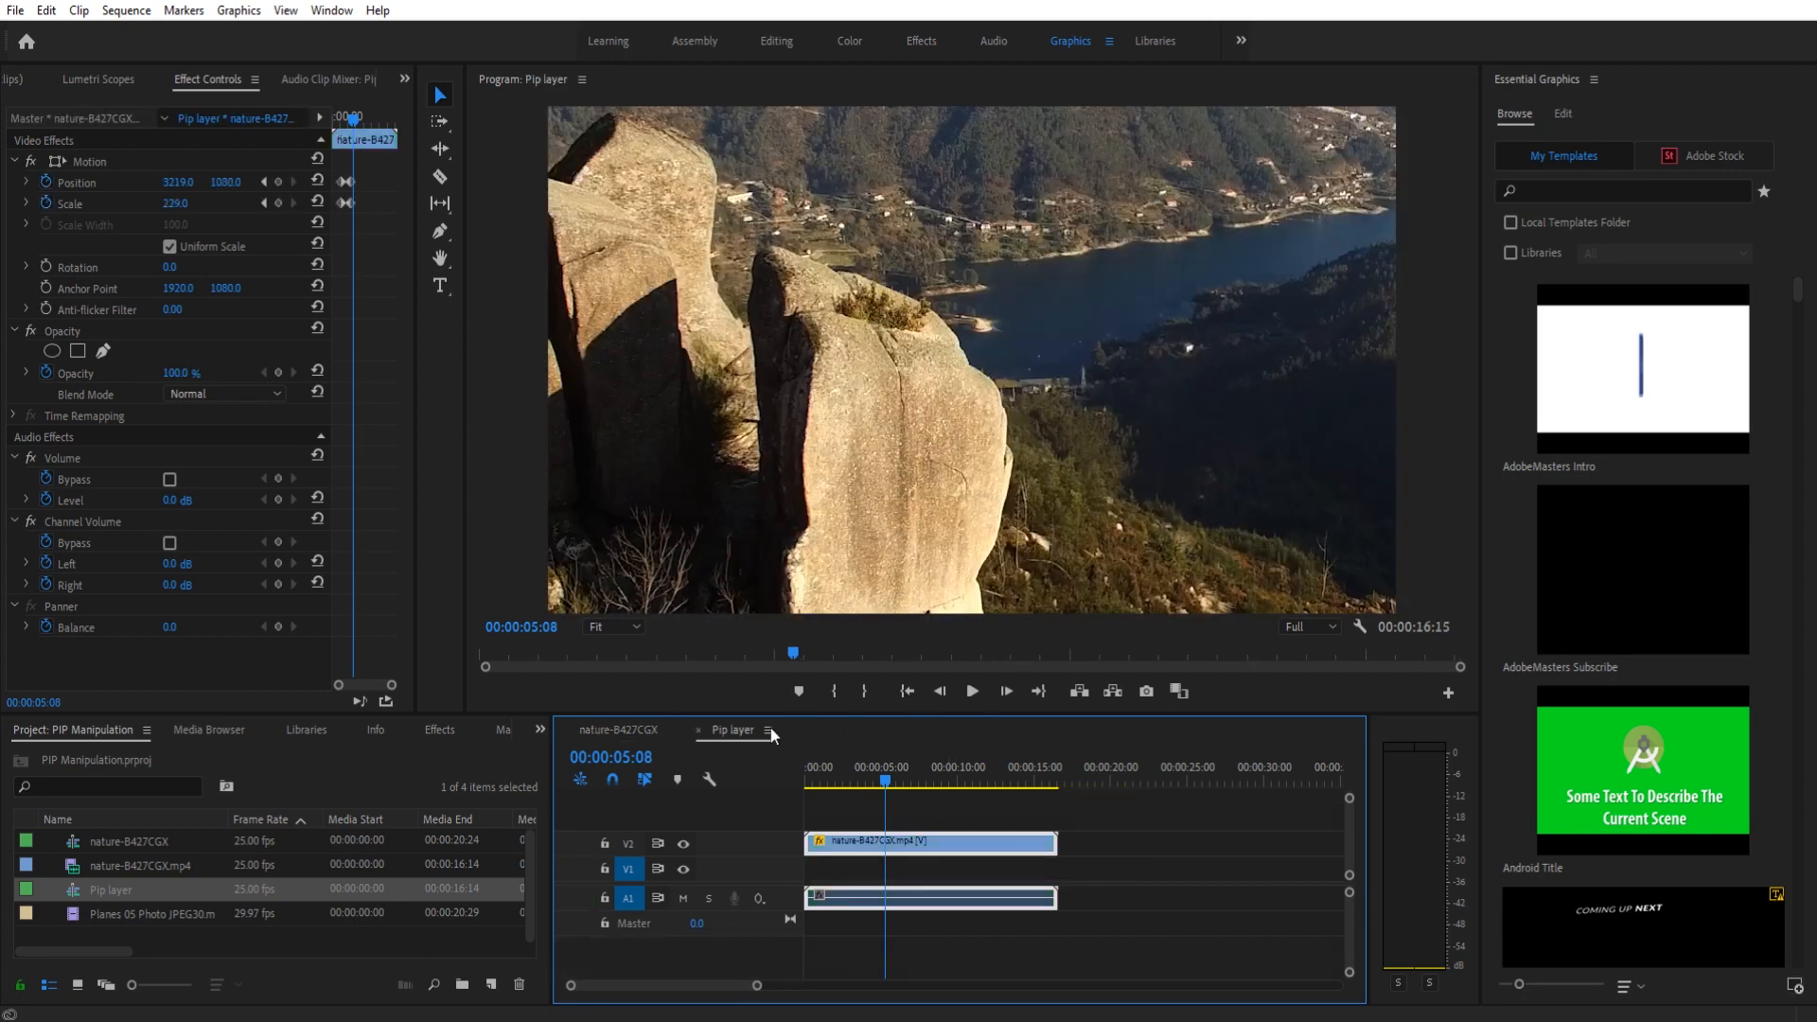
Switch to the nature-B427CGX sequence to view the zoomed-in rocks inside the box.
{"action": "left_click", "coordinate": [619, 731]}
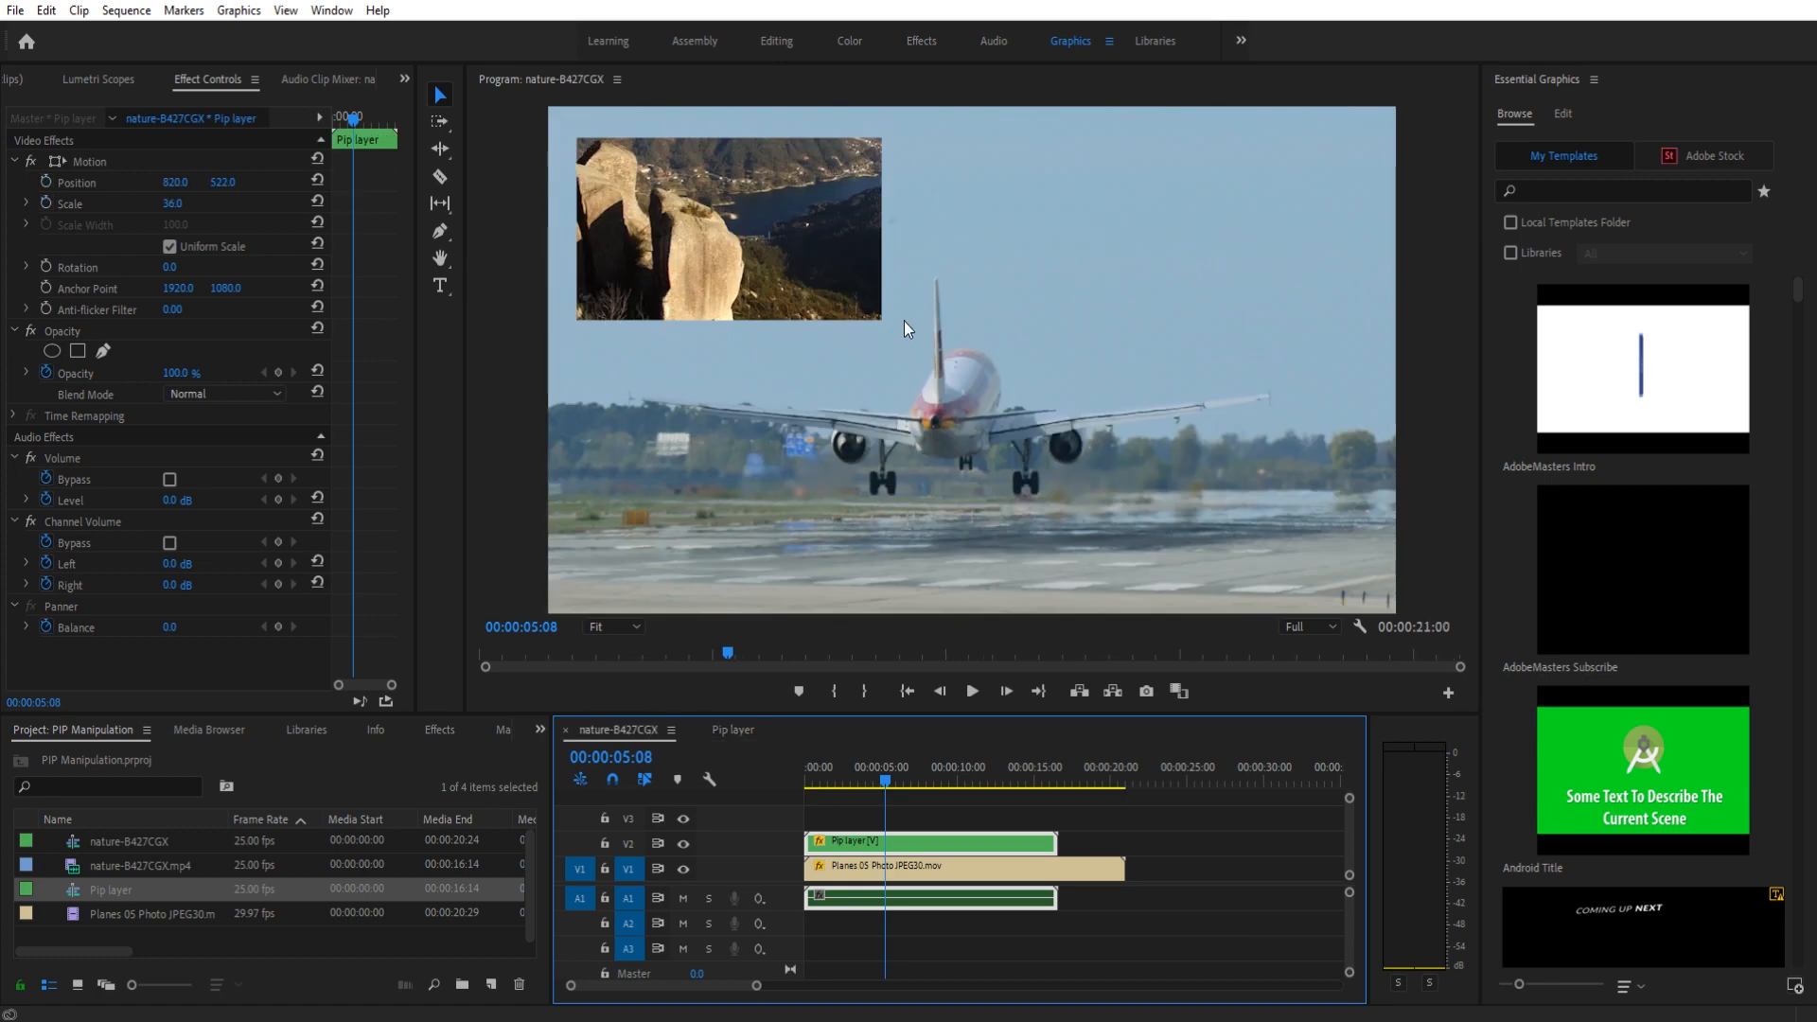
{"action": "mouse_move", "coordinate": [751, 670]}
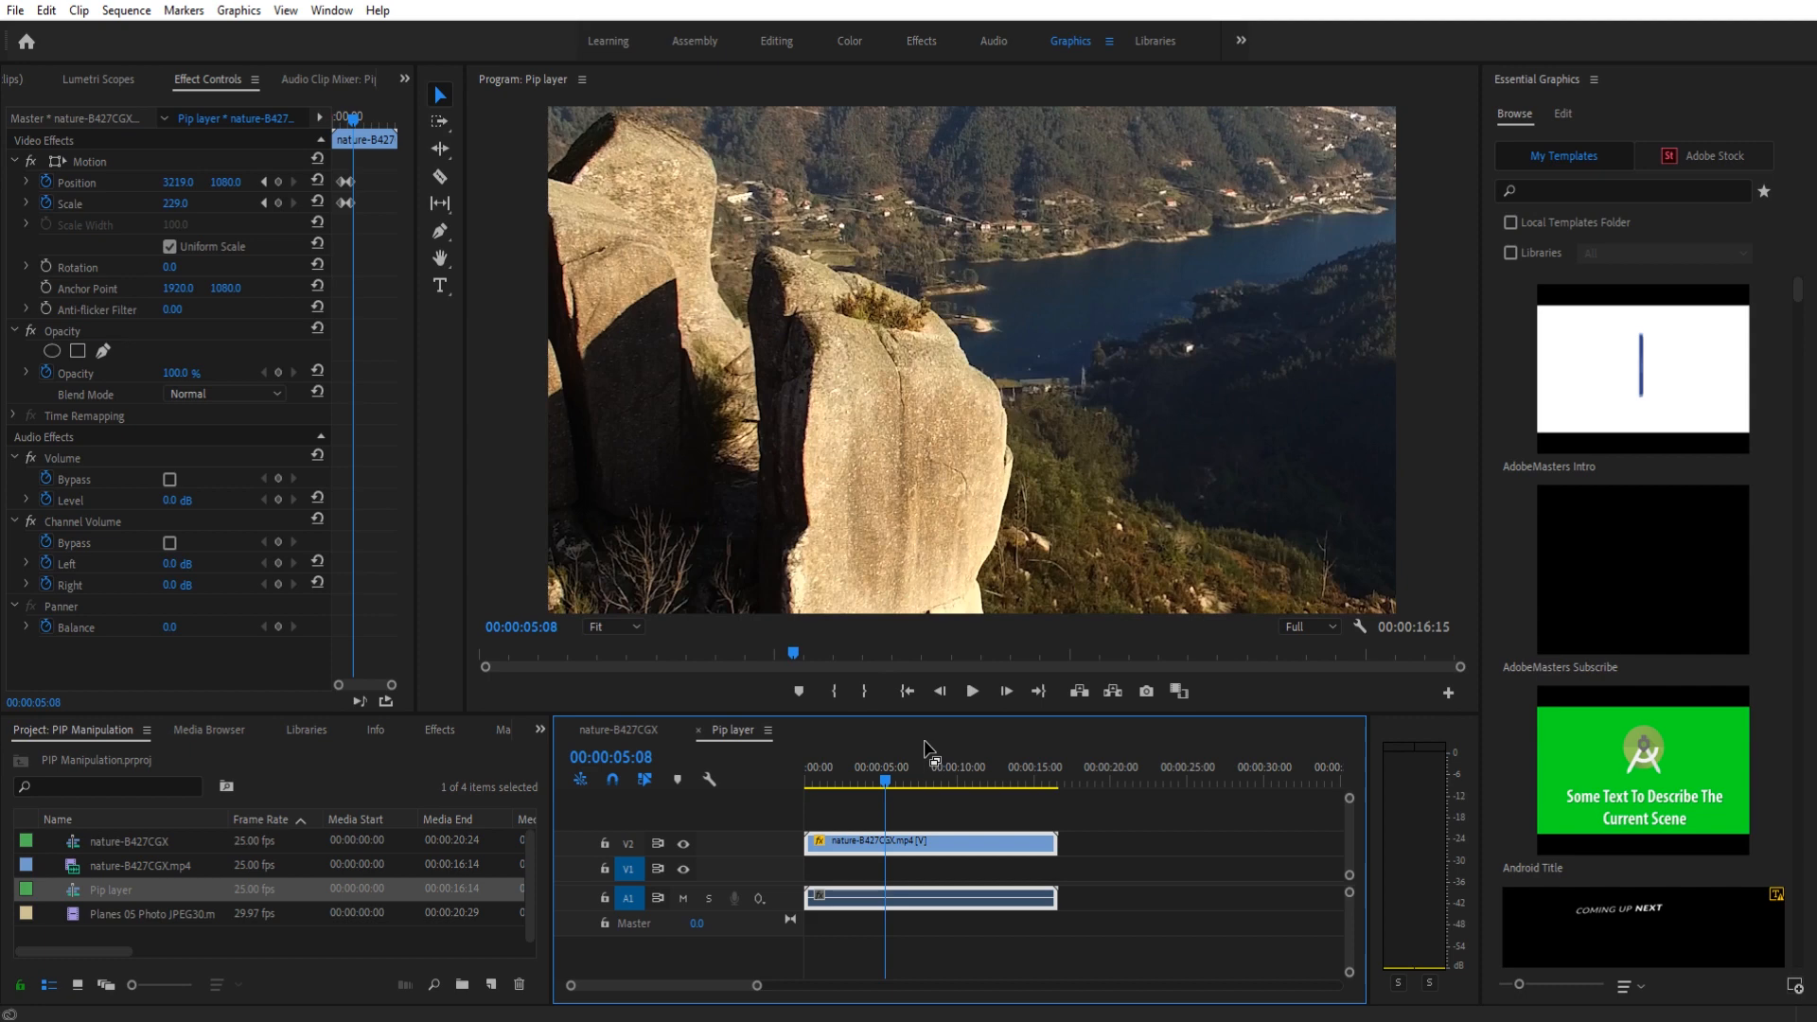
{"action": "left_click", "coordinate": [619, 731]}
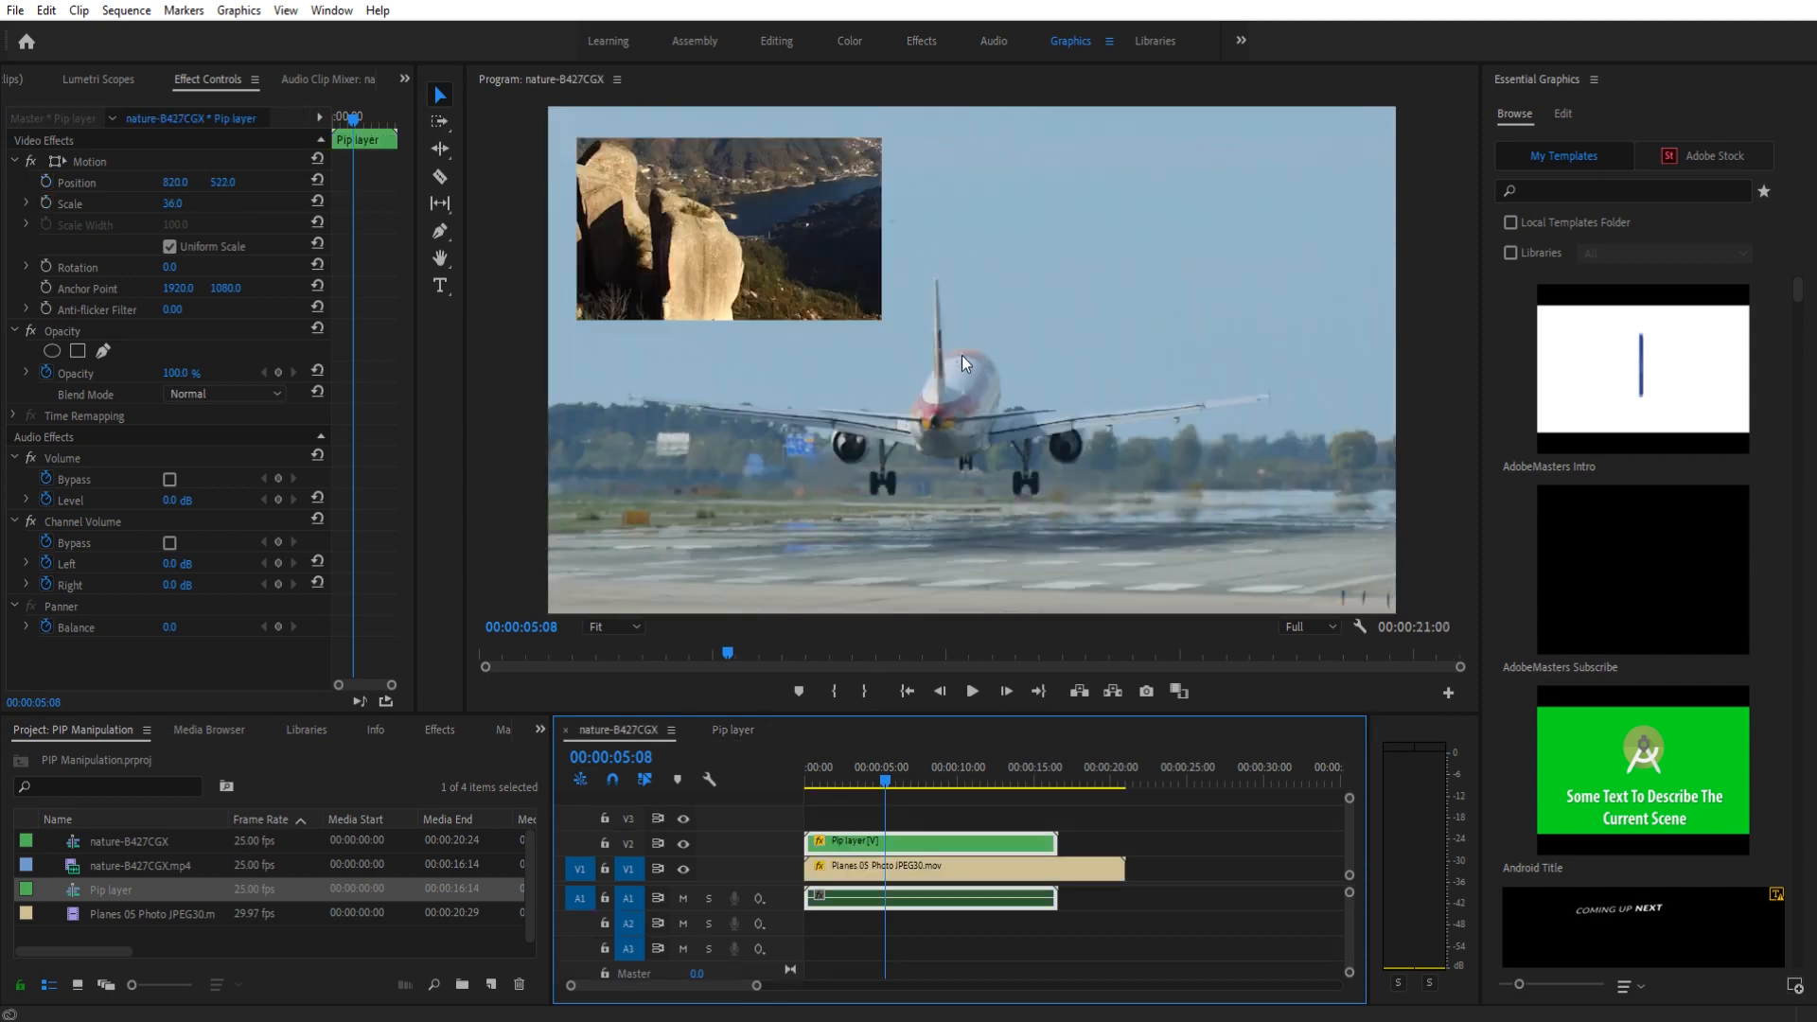